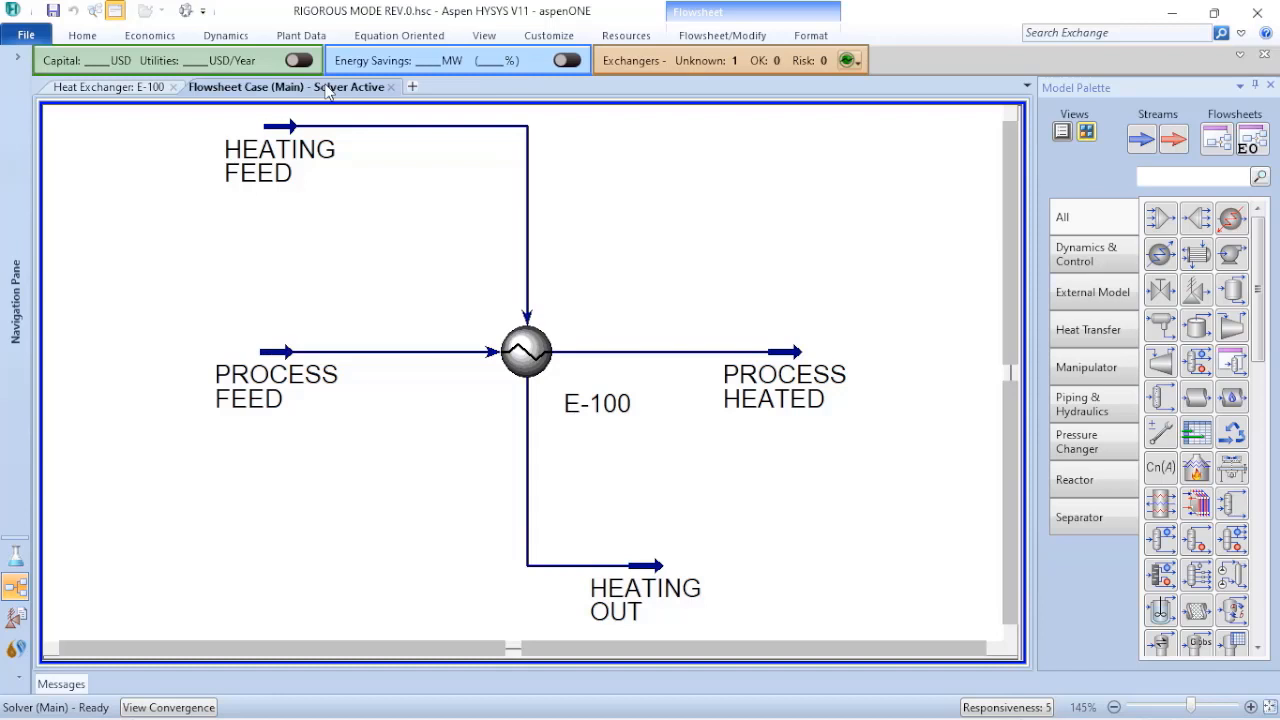
mouse_move(484, 478)
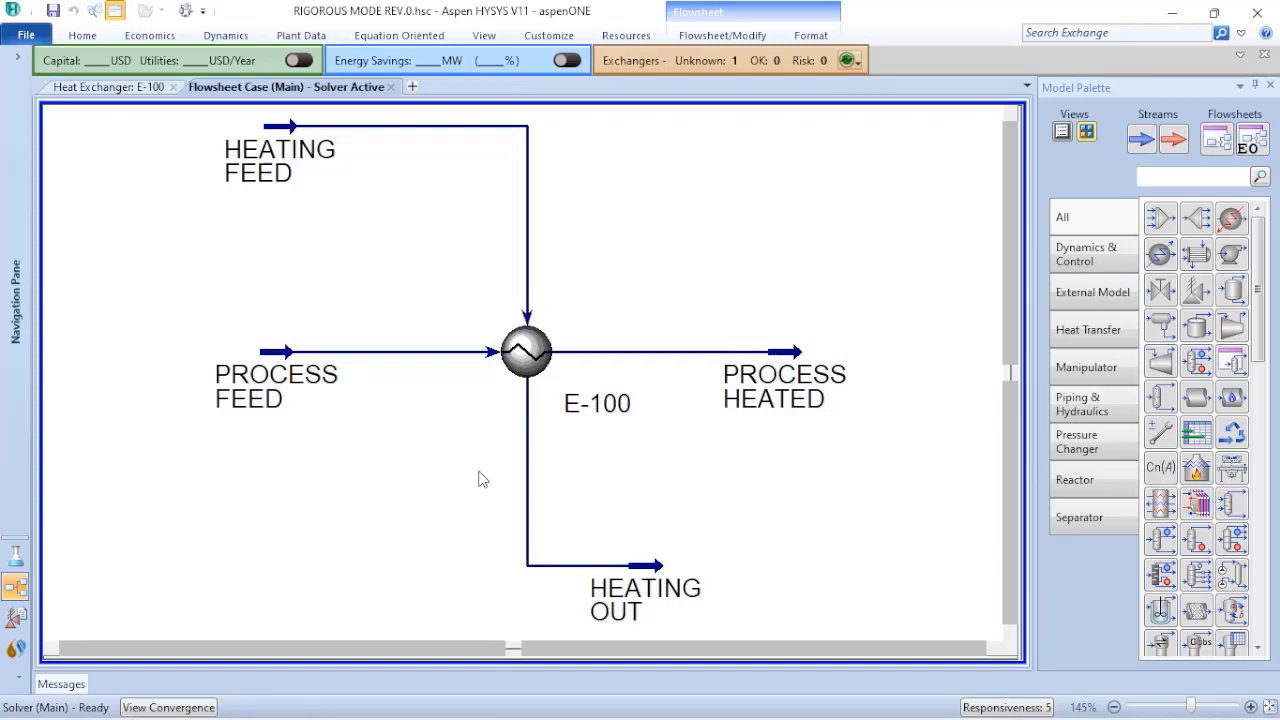
mouse_move(110, 88)
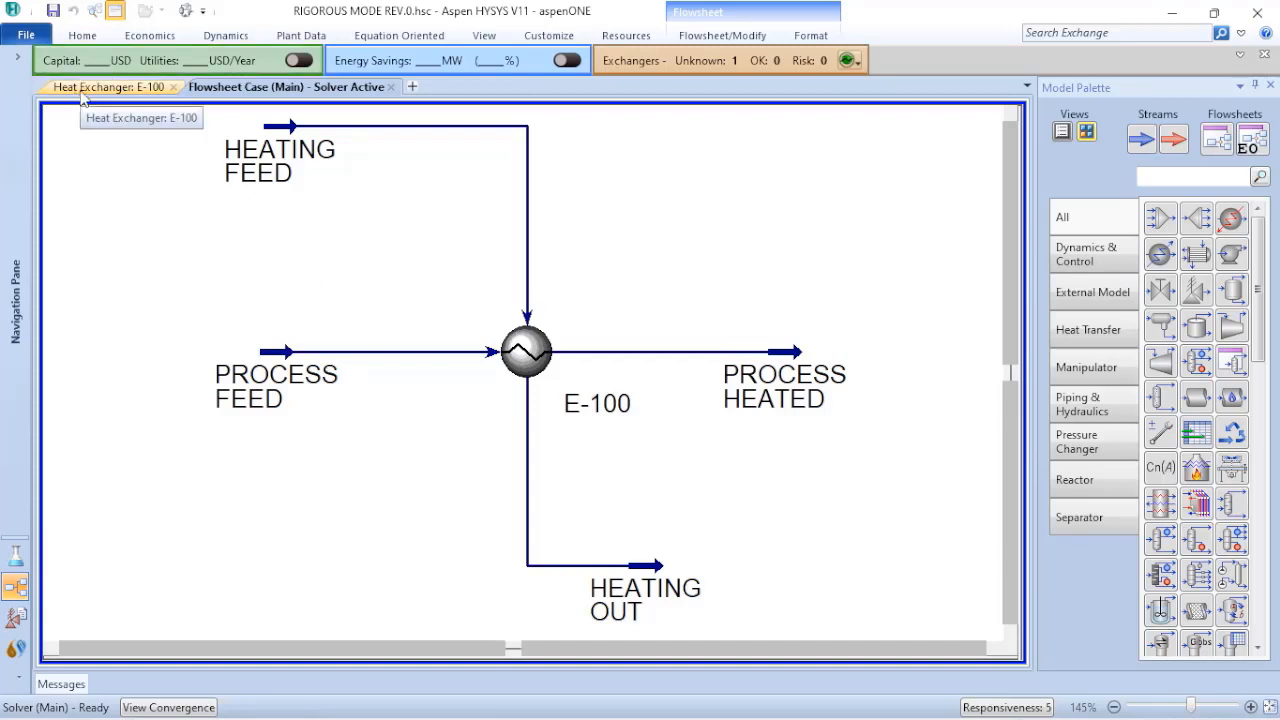
Step: Show E-100's Design Parameters and list the available Heat Exchanger Models
double_click(524, 352)
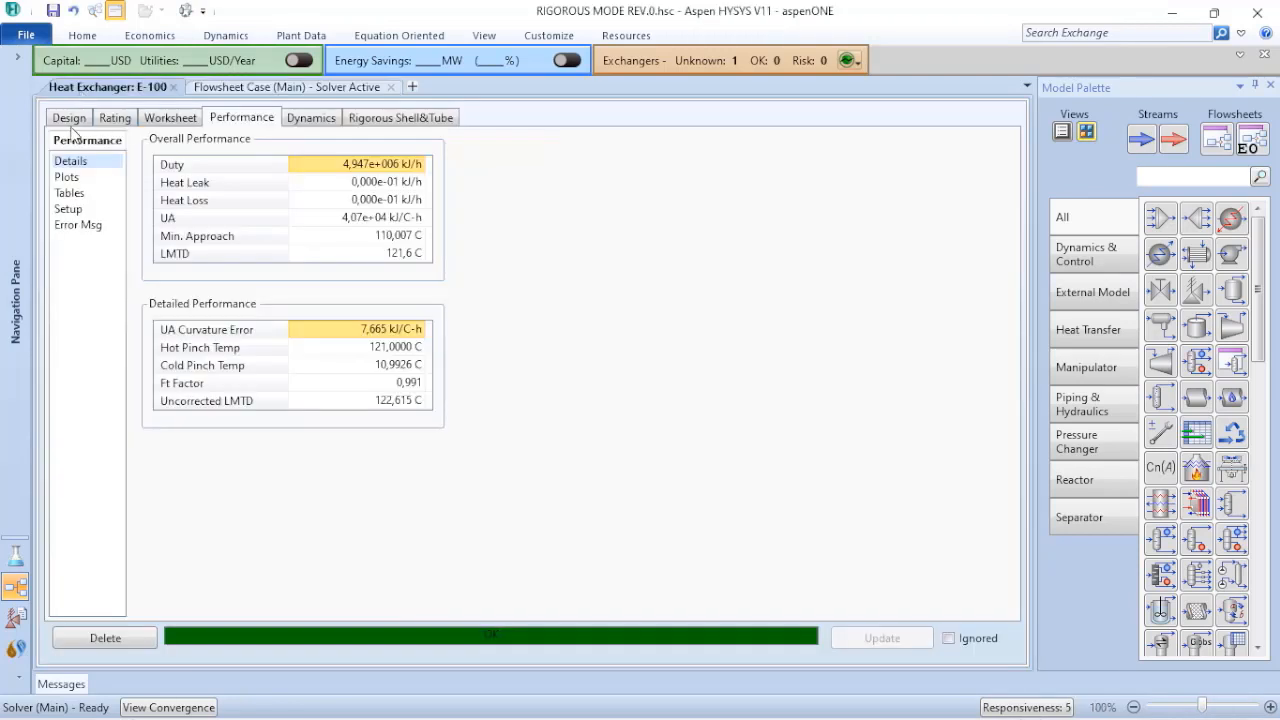
click(68, 116)
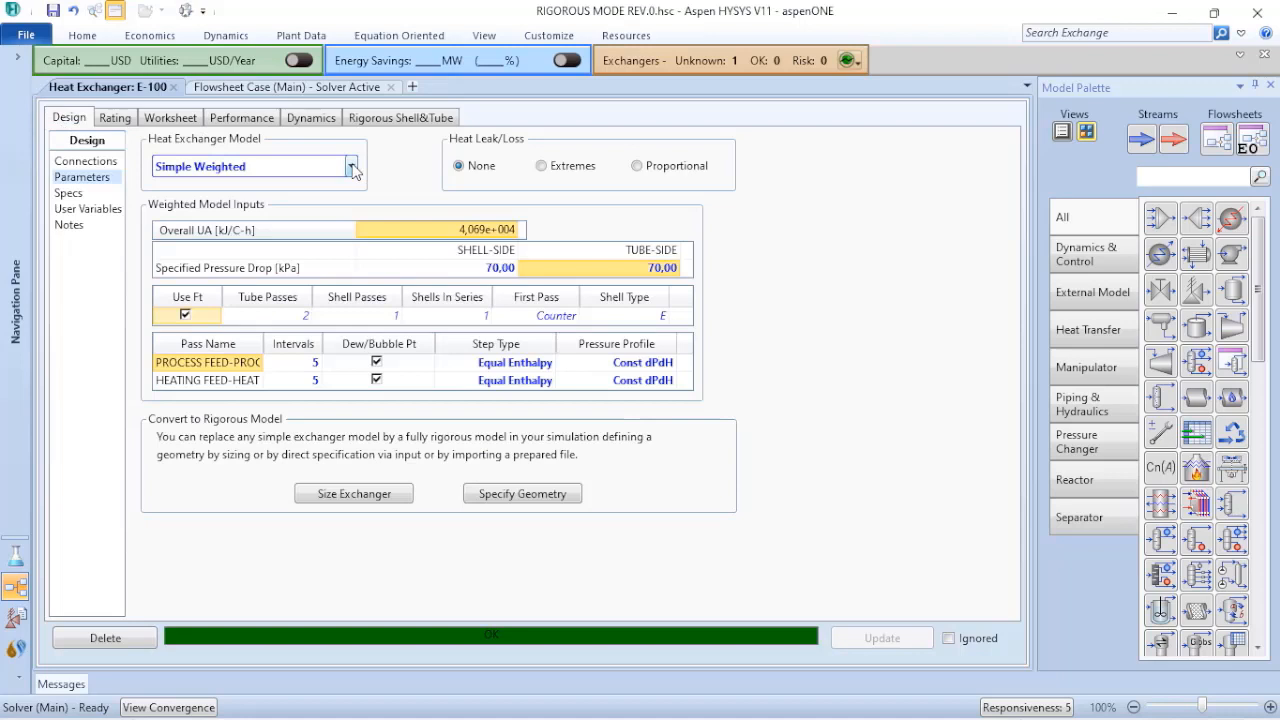
click(350, 166)
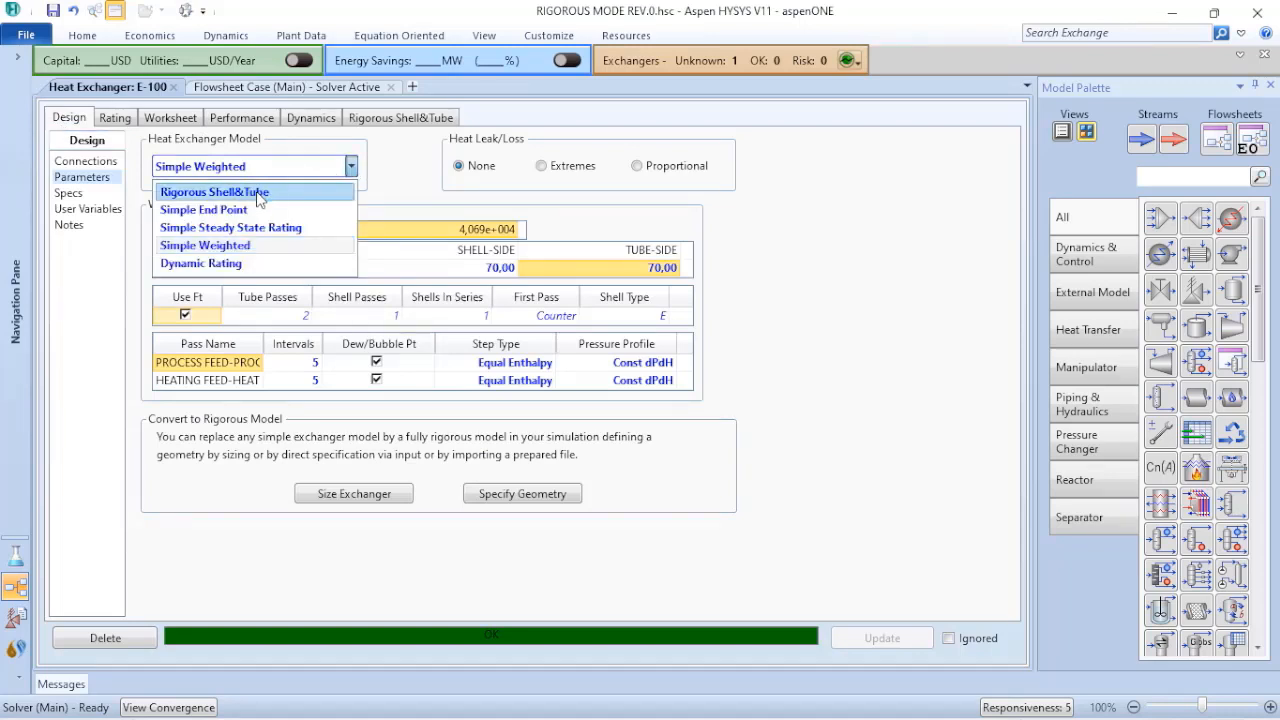
Step: Switch E-100 to the Rigorous Shell&Tube model
click(214, 192)
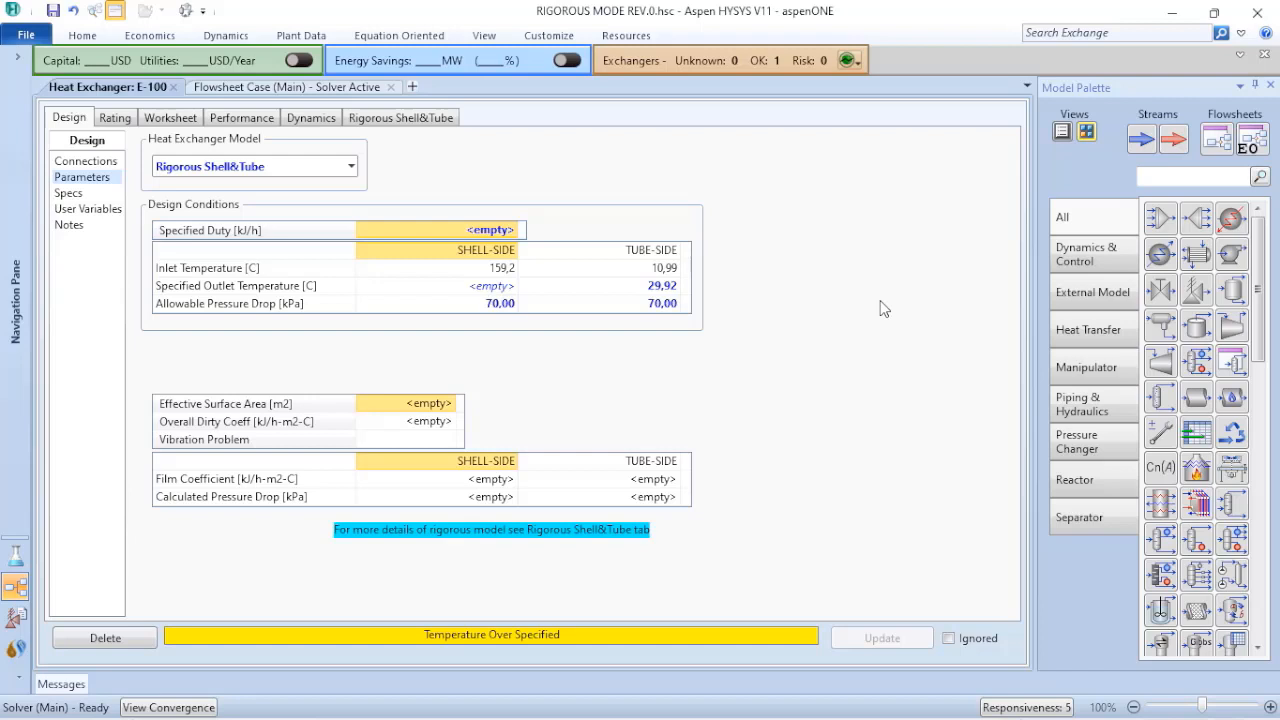
mouse_move(796, 314)
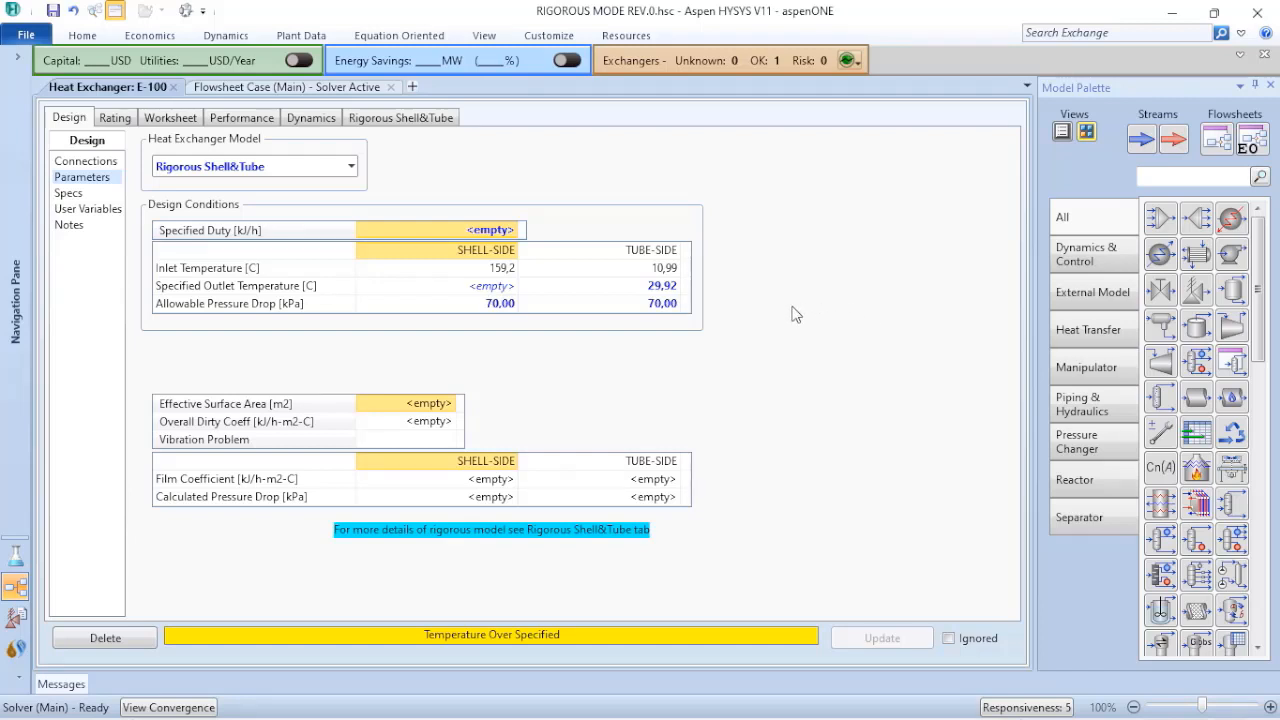
mouse_move(452, 596)
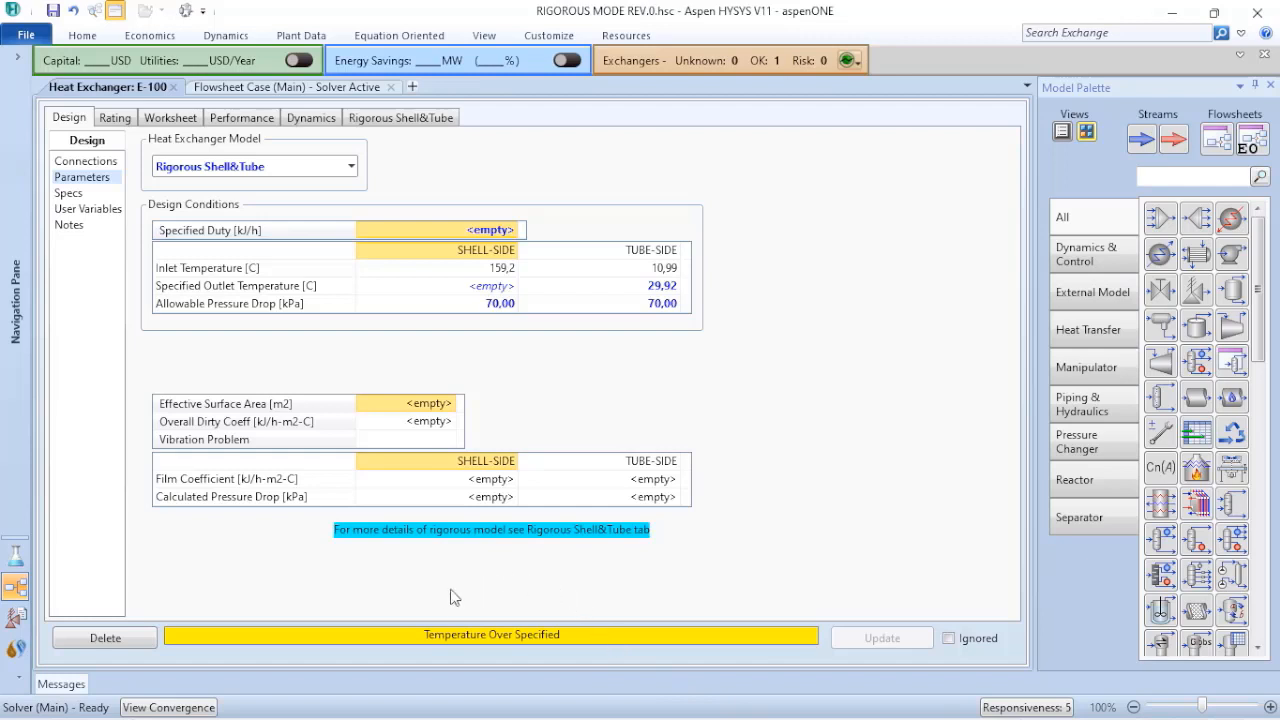
mouse_move(424, 640)
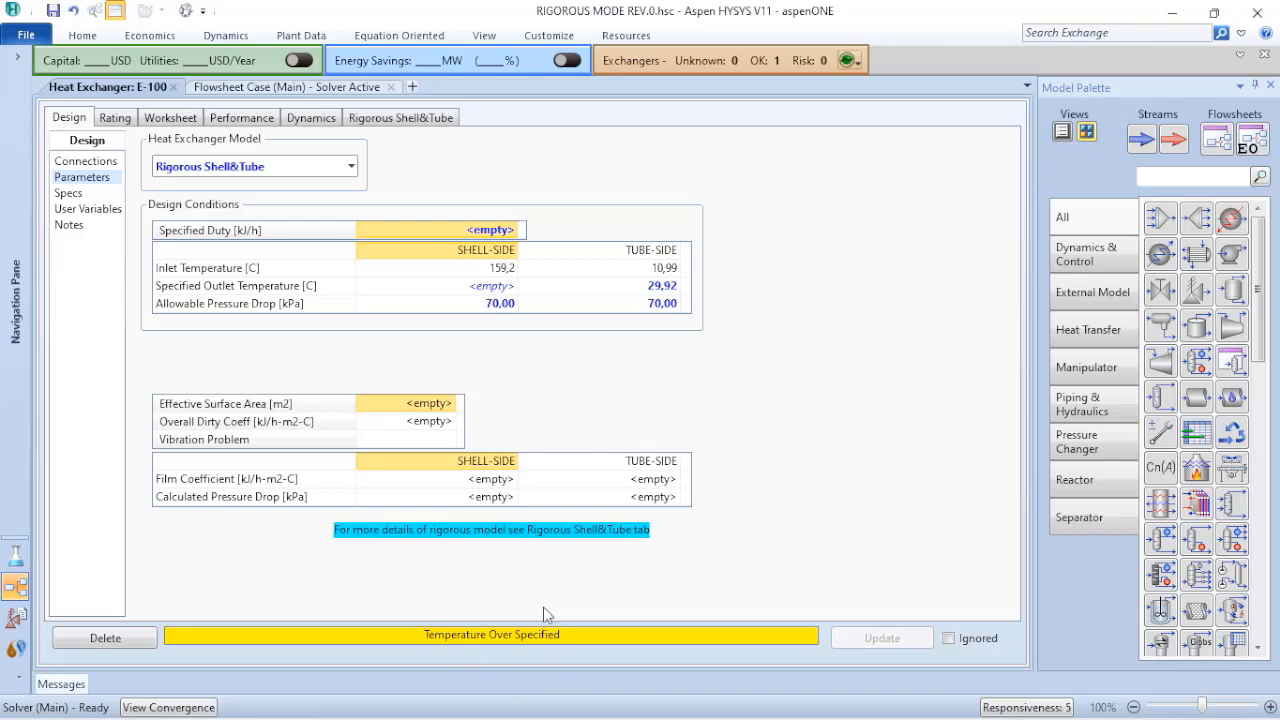
mouse_move(568, 588)
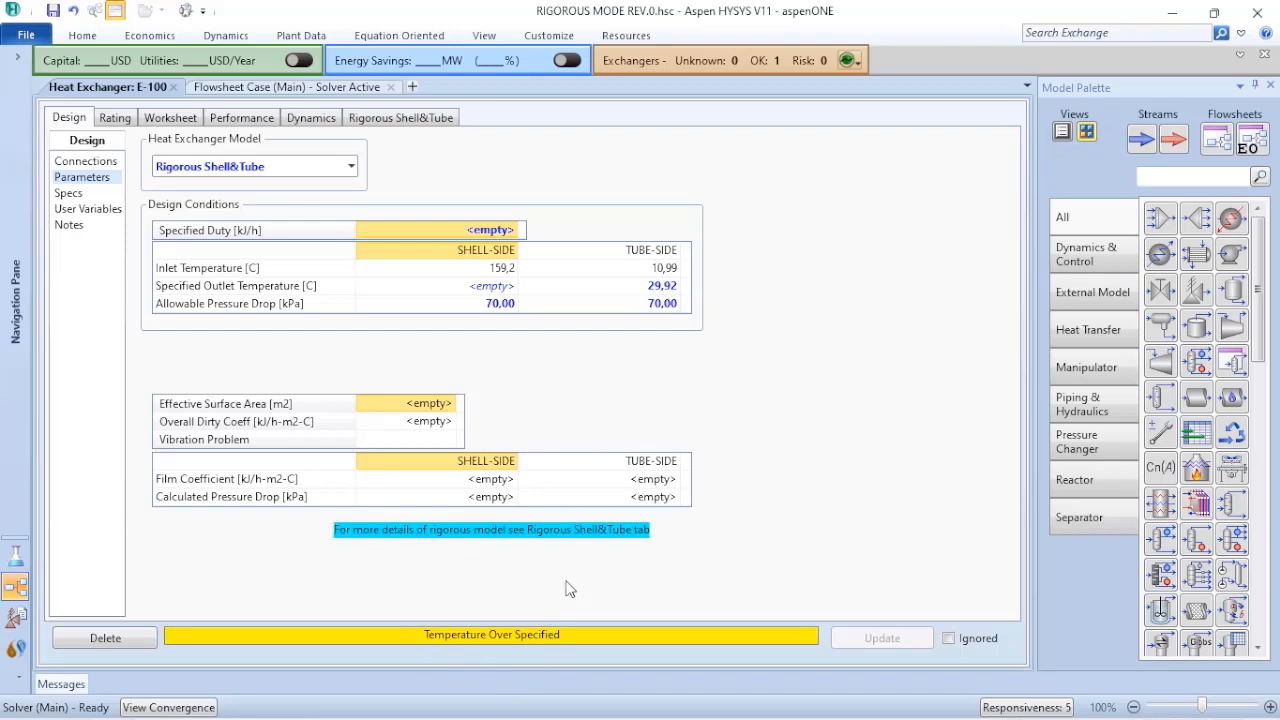
mouse_move(552, 608)
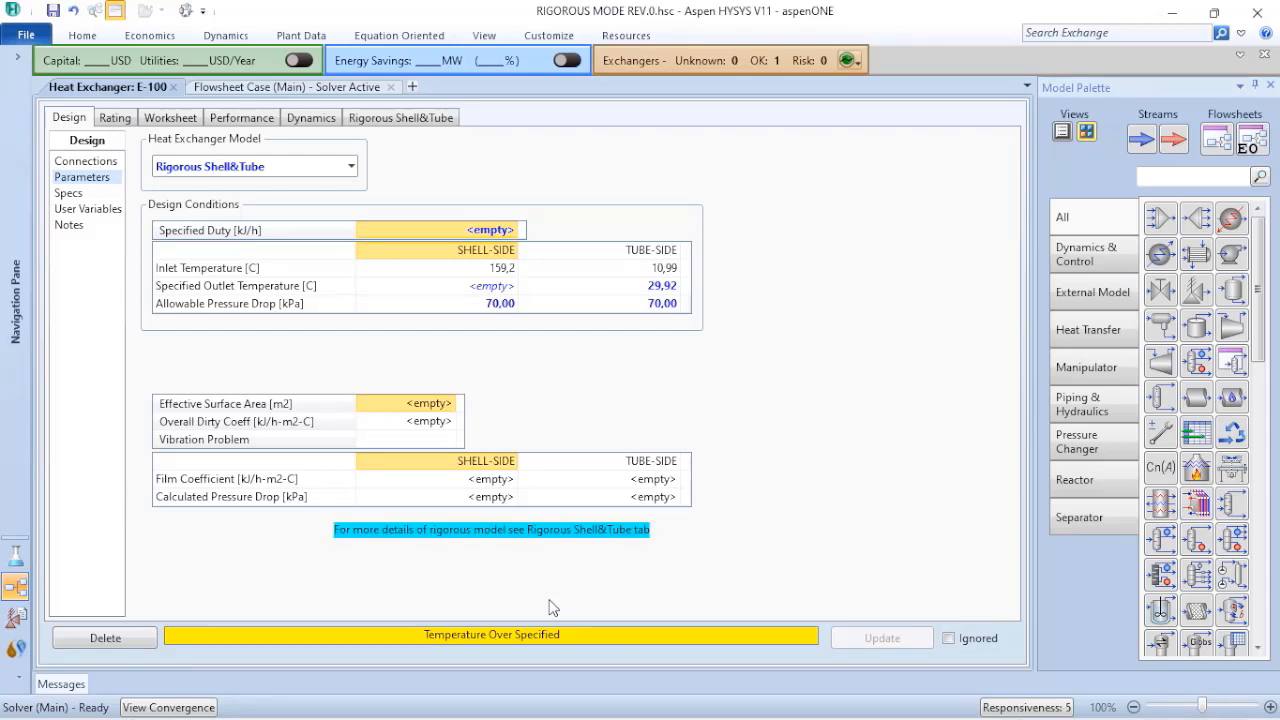
mouse_move(398, 216)
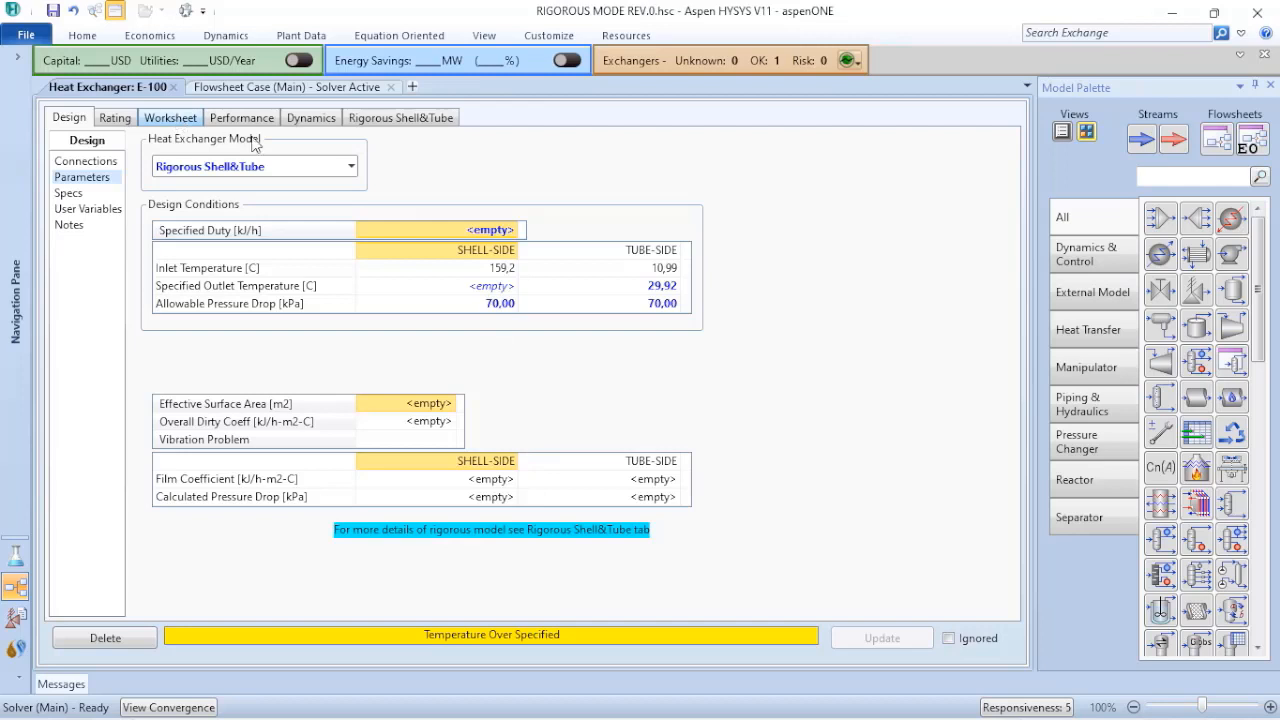
Step: Clear the HEATING OUT temperature on the Worksheet so it is no longer specified
click(170, 116)
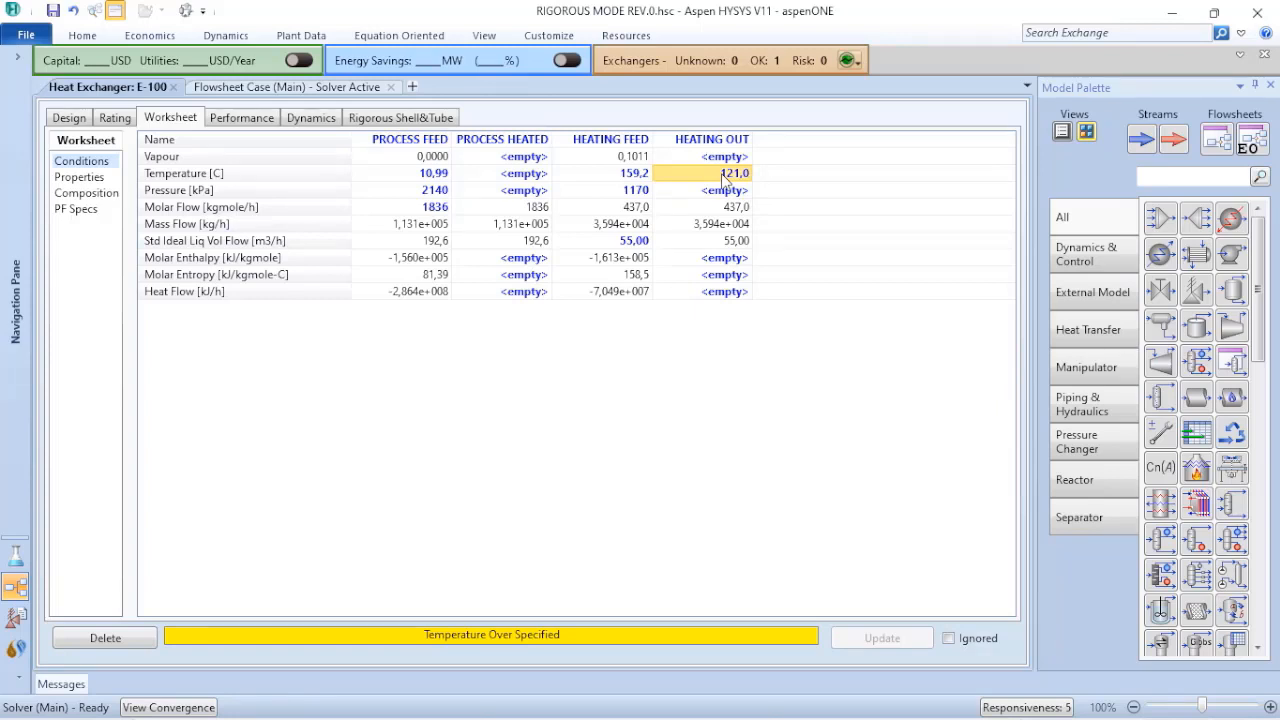
click(712, 172)
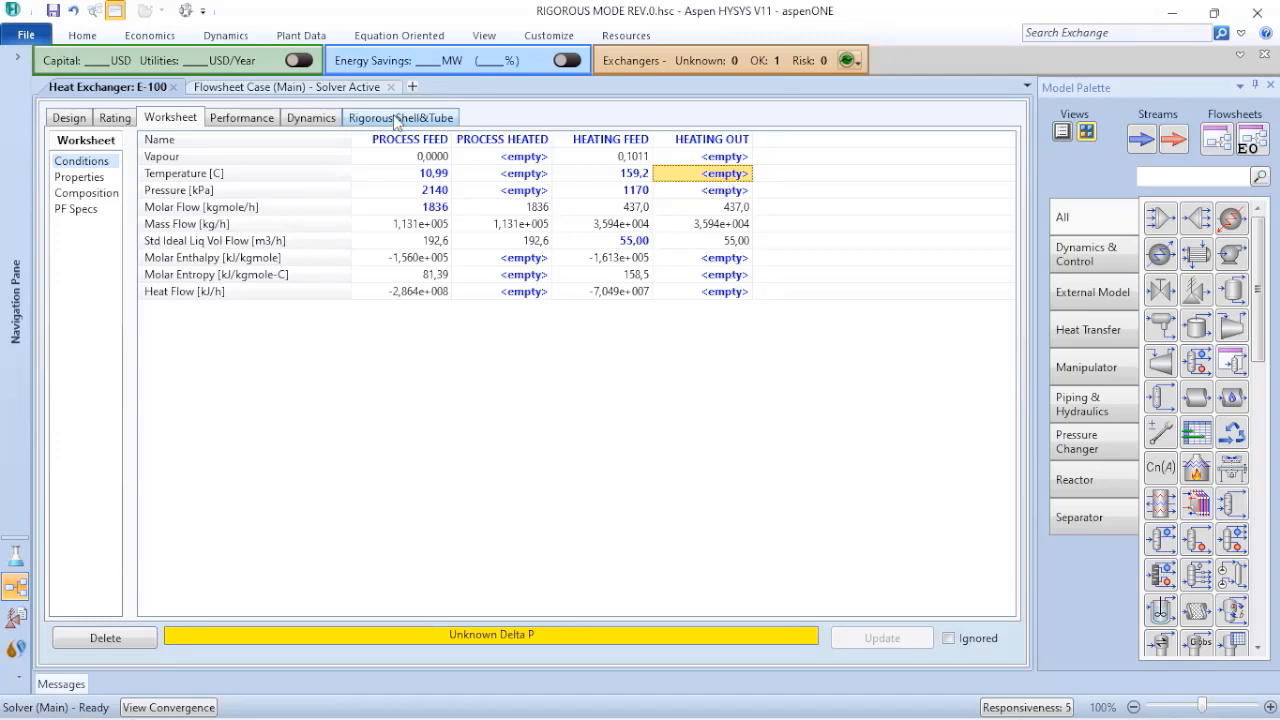
Step: Show the rigorous shell-and-tube Exchanger geometry with TEMA type, tube and shell data
click(400, 116)
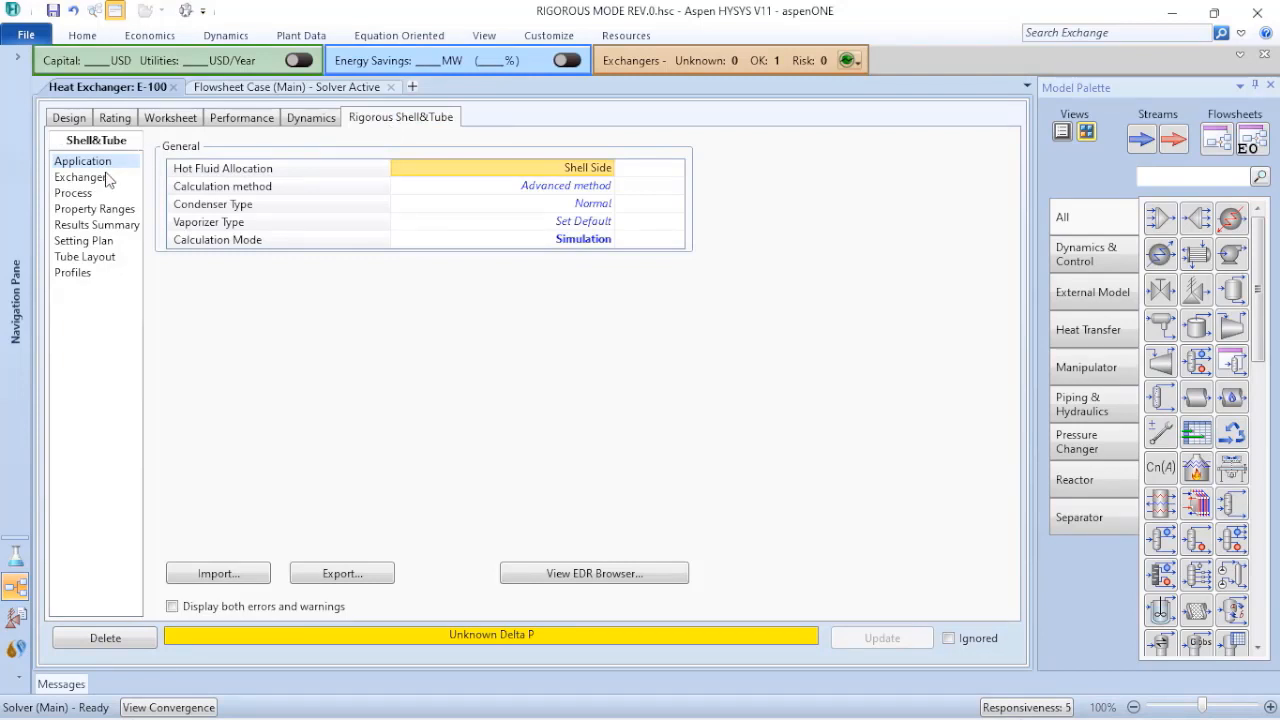
click(80, 176)
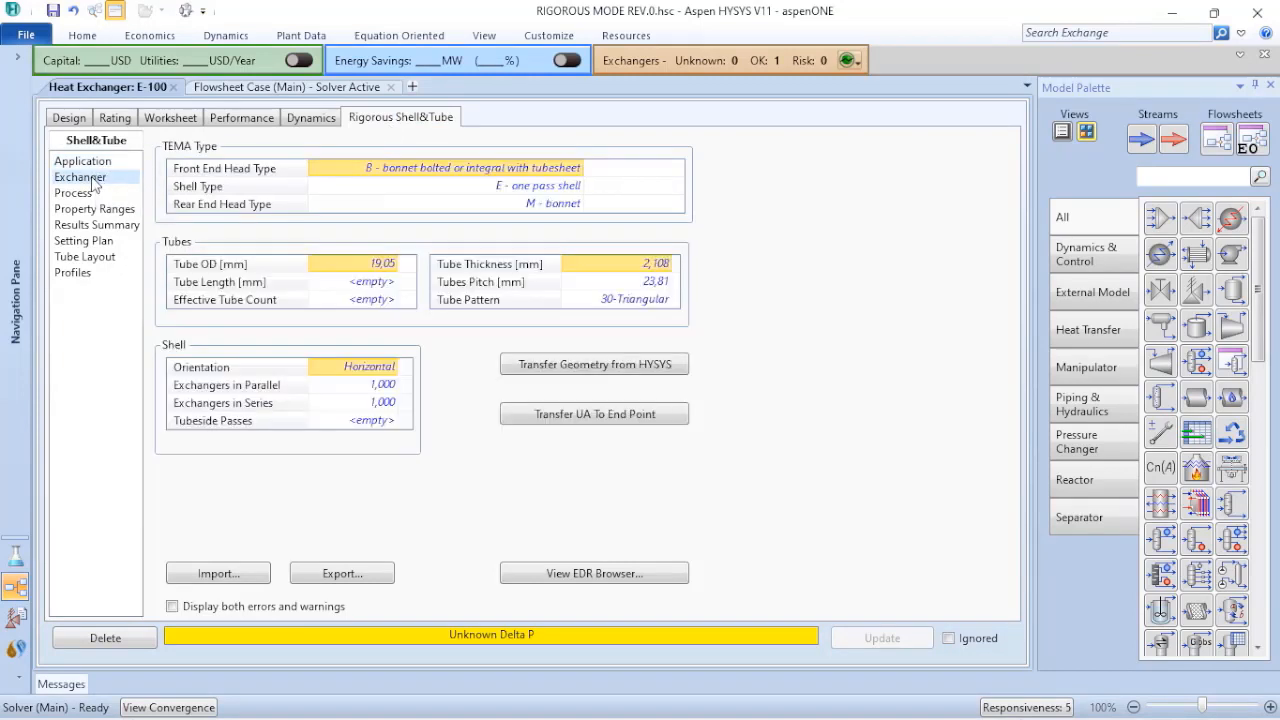
mouse_move(596, 364)
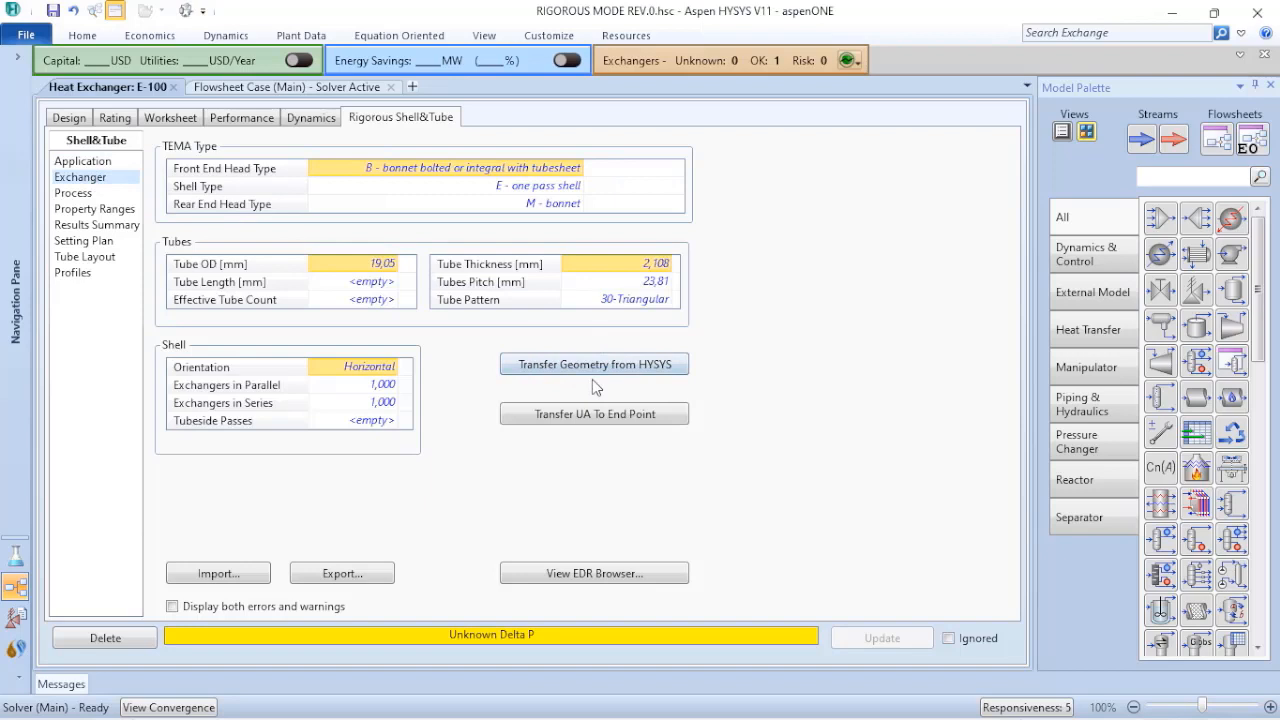
mouse_move(592, 364)
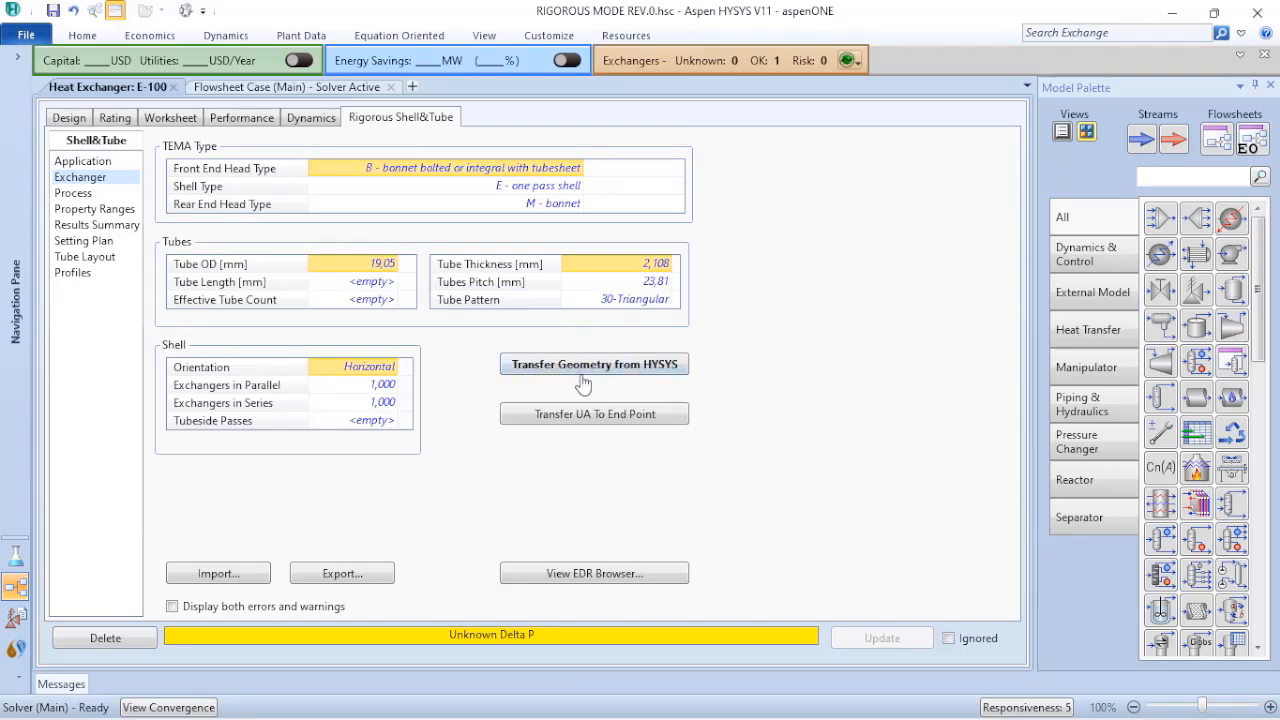
mouse_move(610, 388)
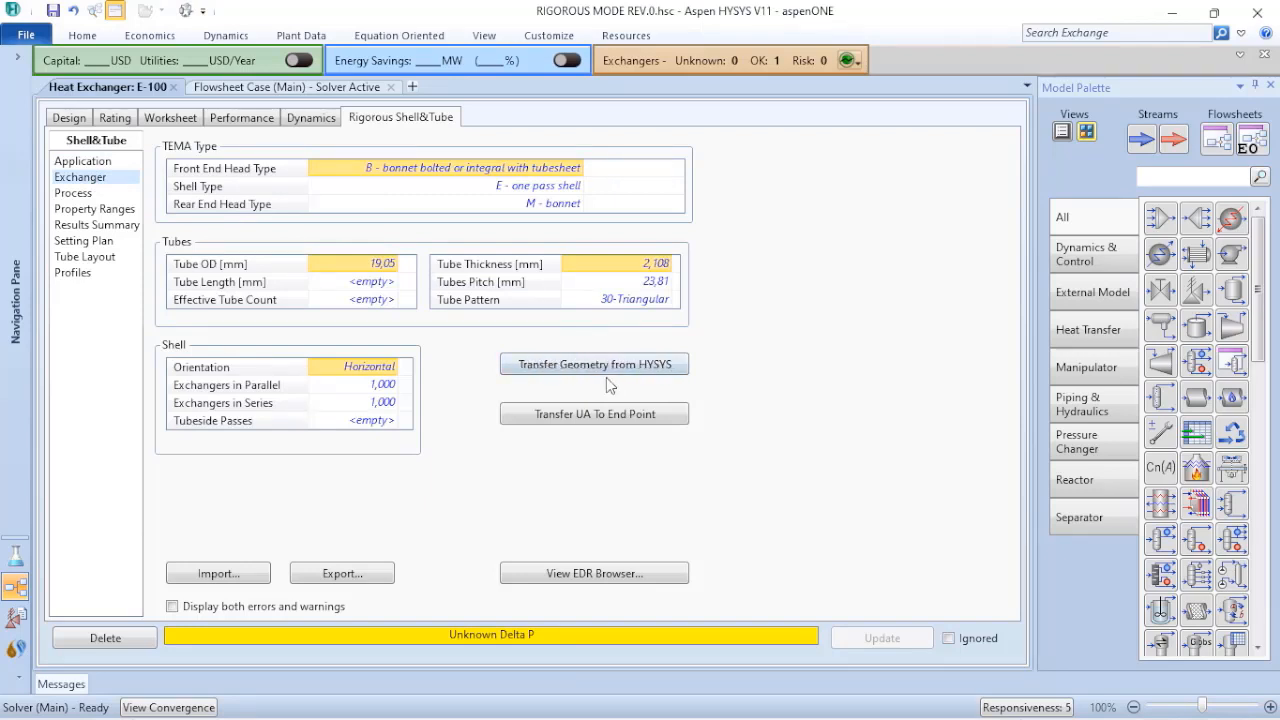
mouse_move(576, 344)
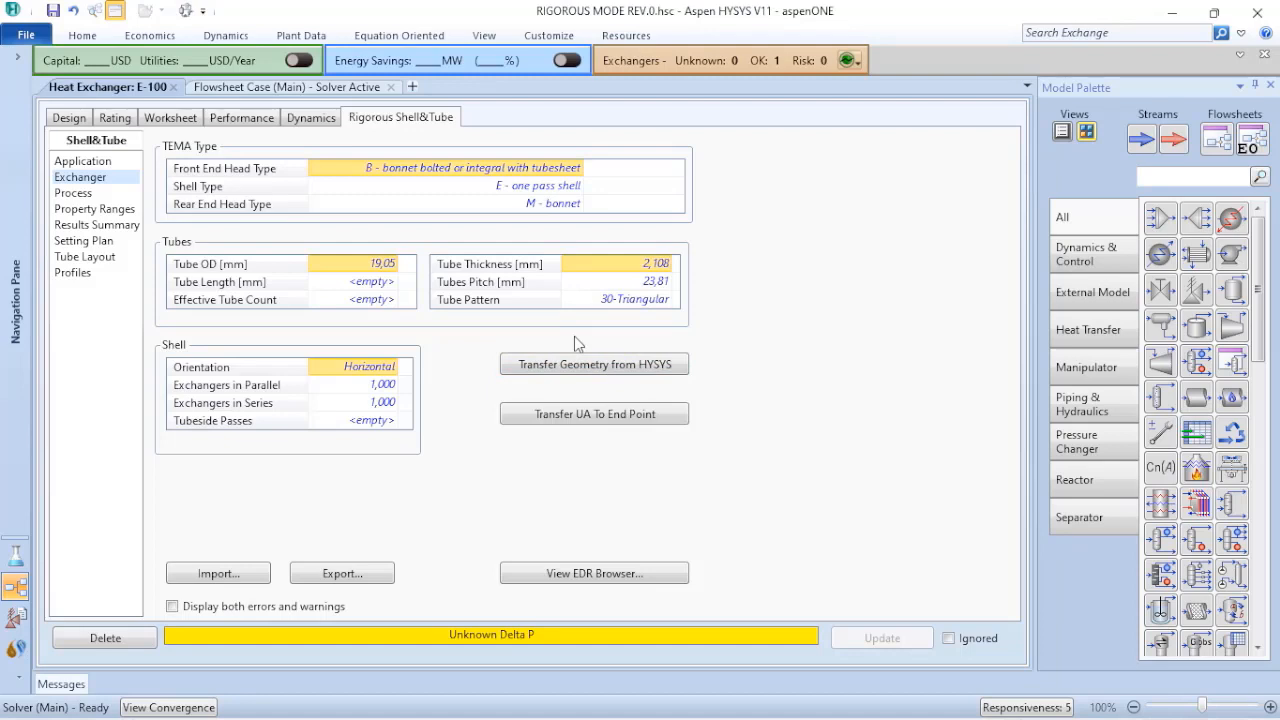
mouse_move(420, 304)
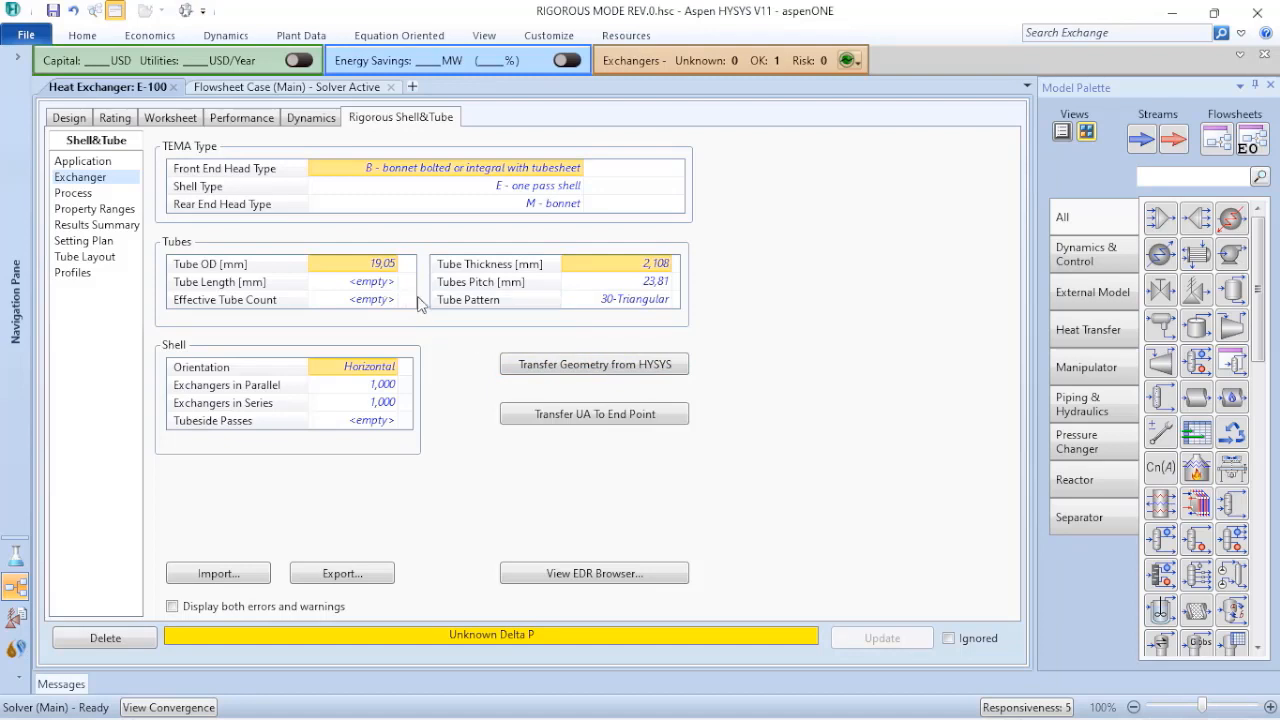
click(236, 264)
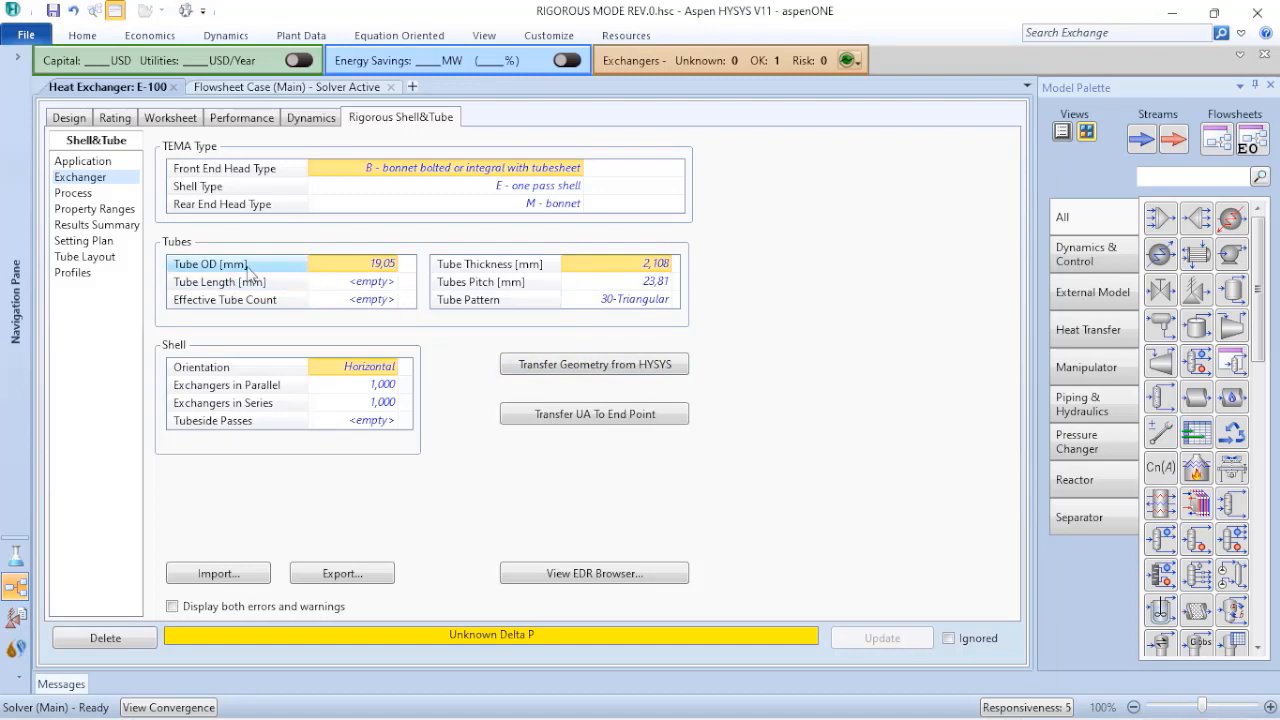
click(520, 264)
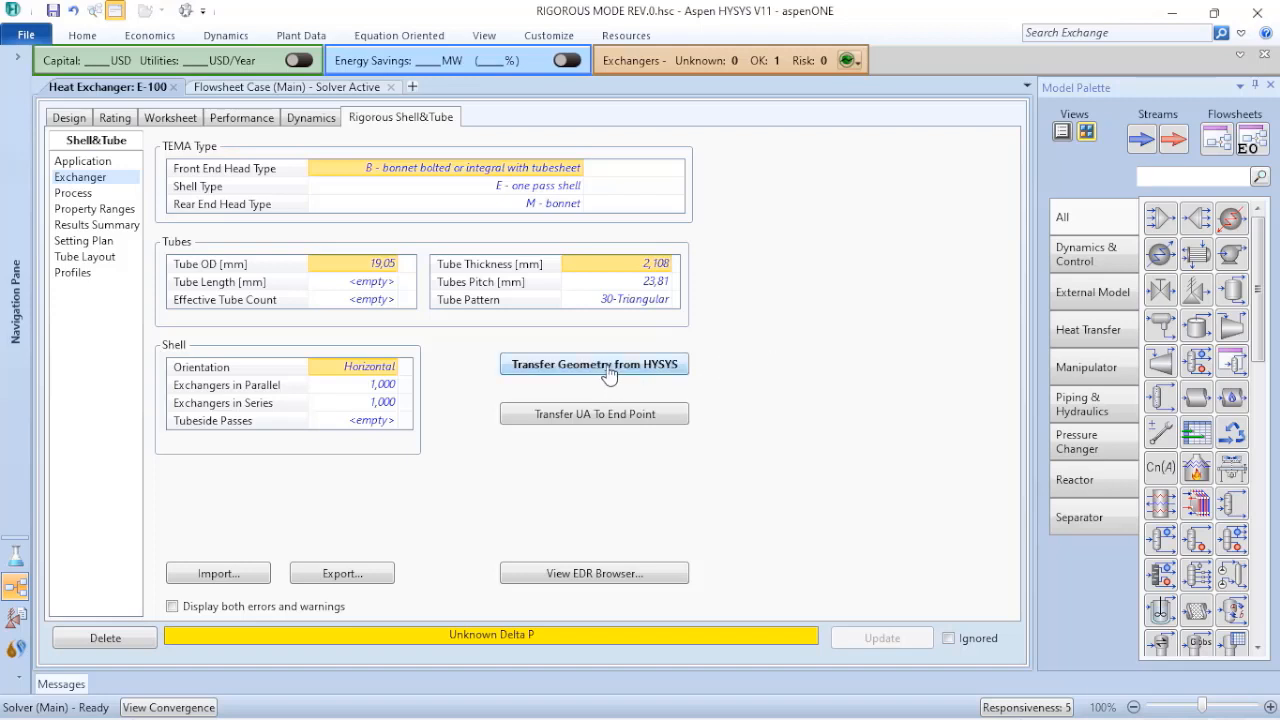
mouse_move(604, 372)
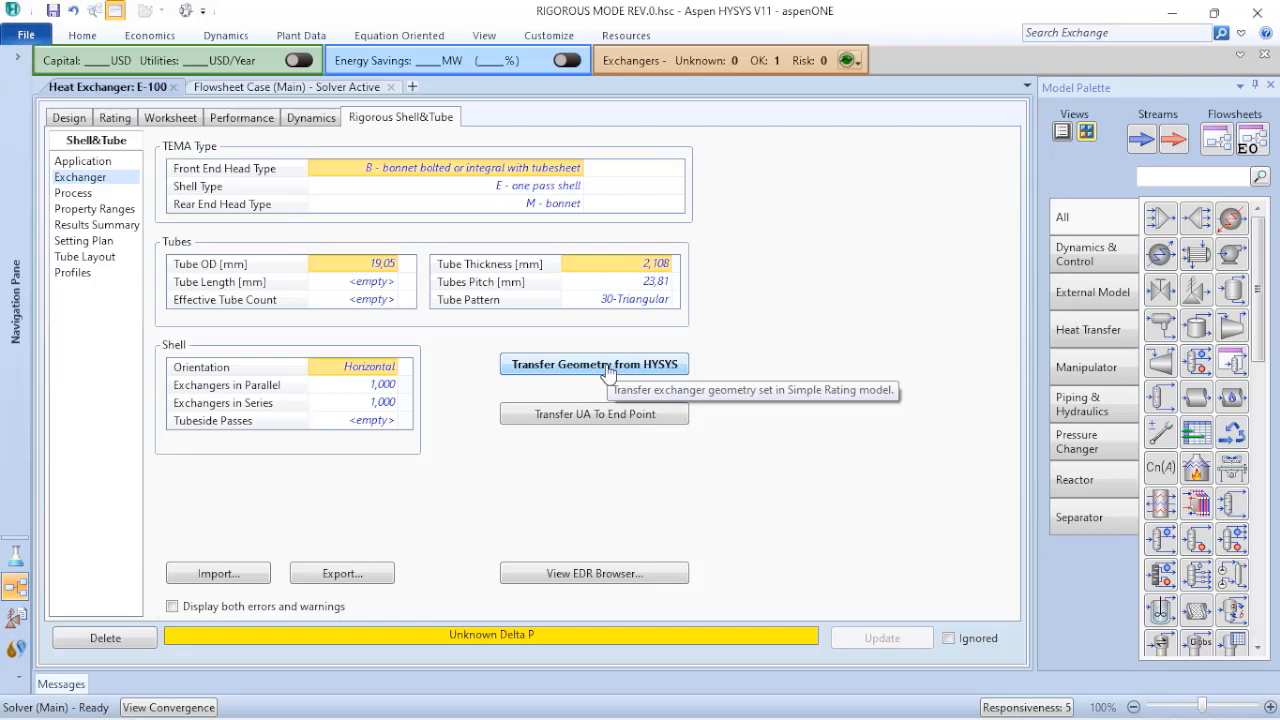
Step: Transfer the Simple Rating geometry and set the rear head to M bonnet (TEMA B-E-M)
click(592, 364)
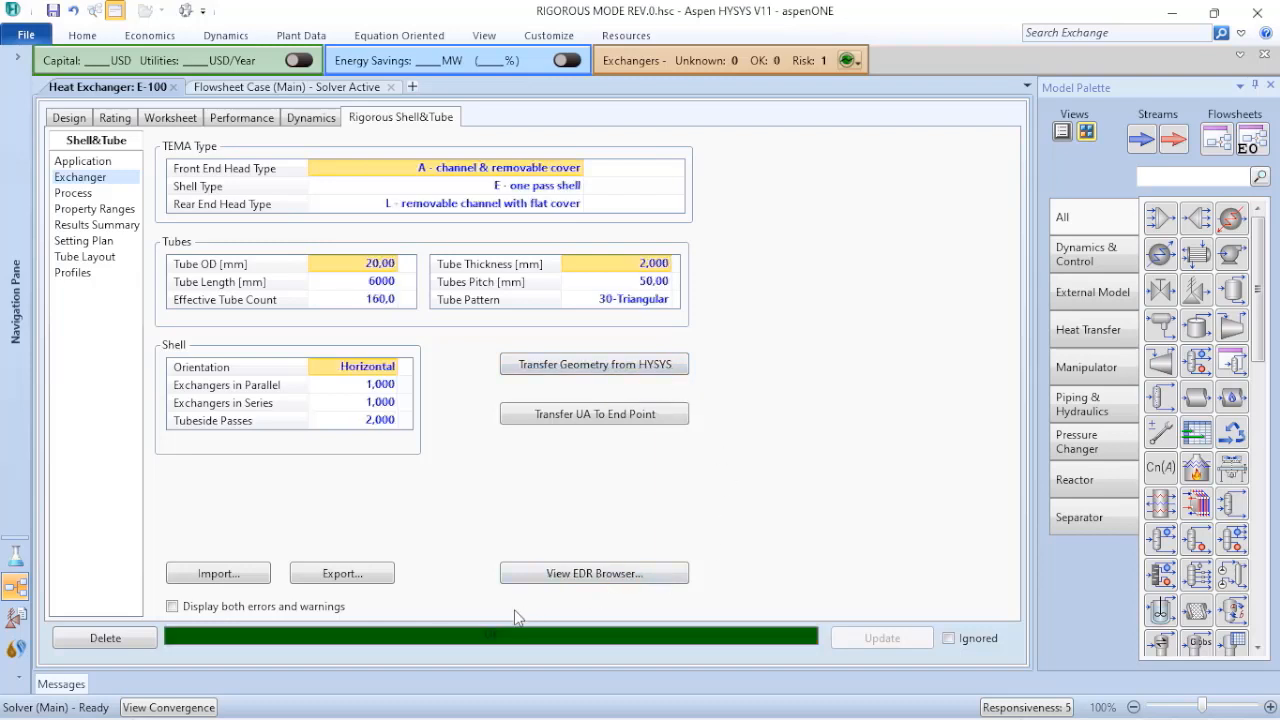
mouse_move(516, 628)
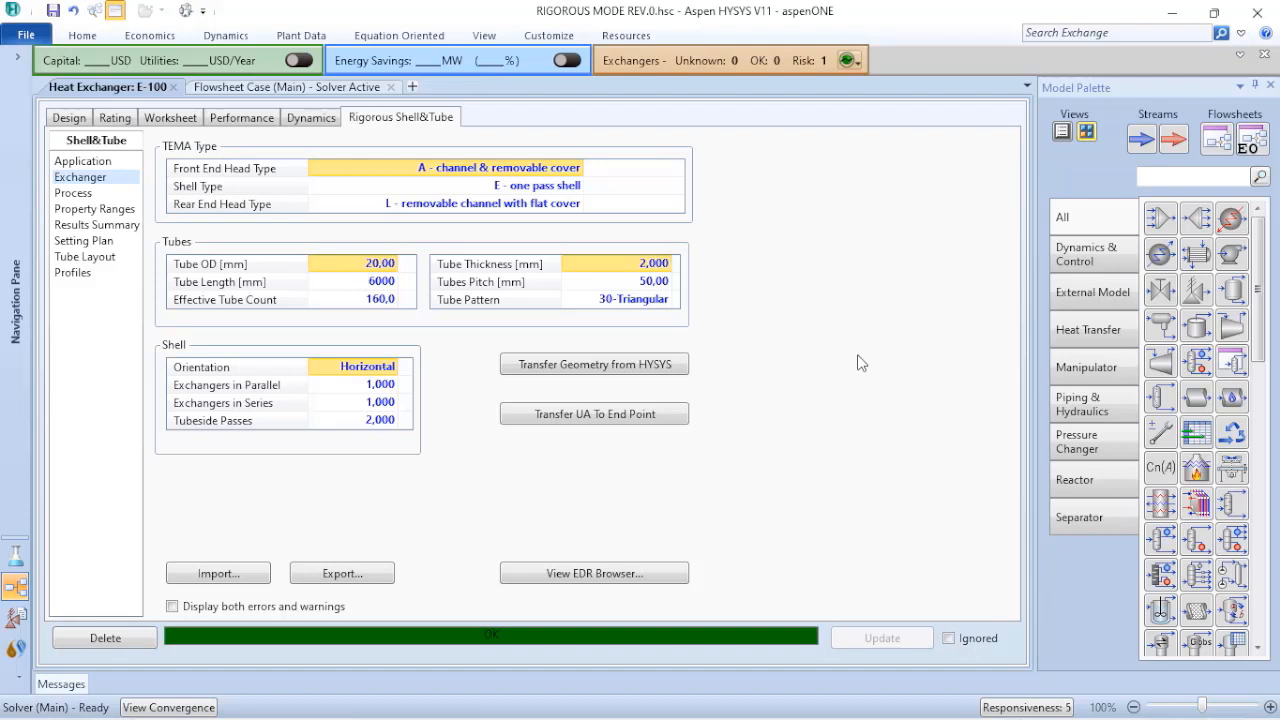
mouse_move(740, 284)
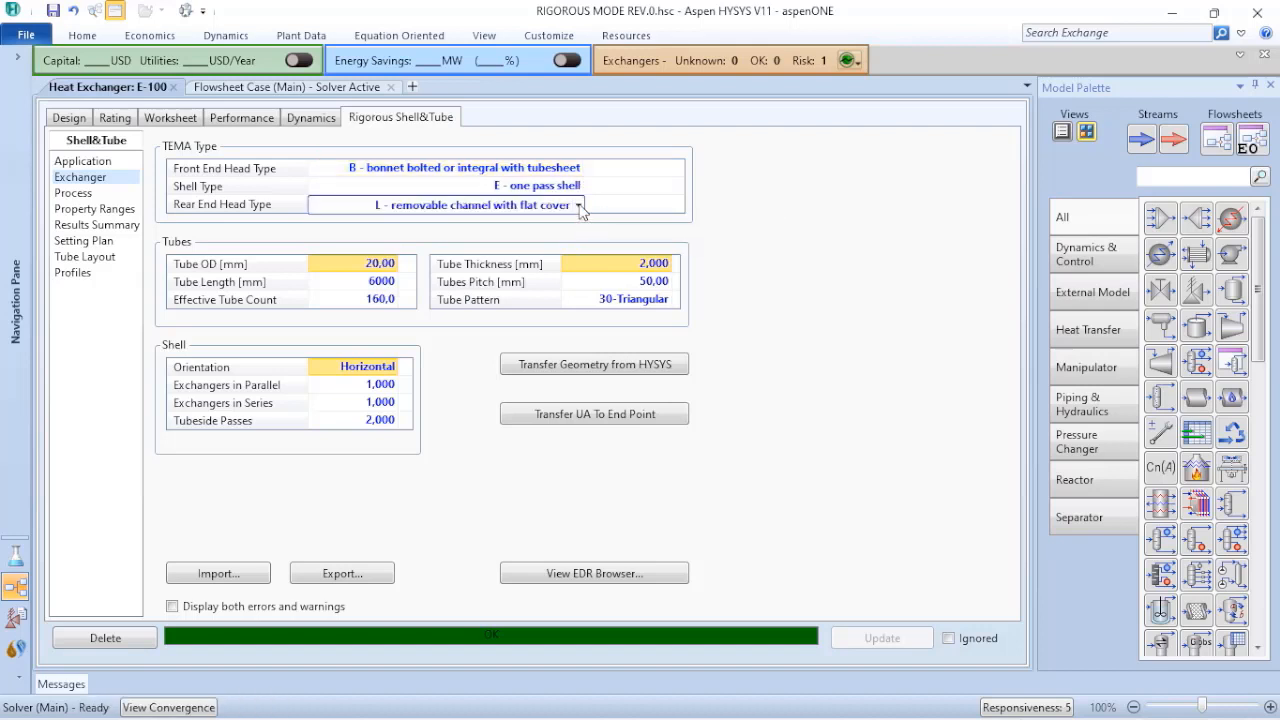
click(550, 204)
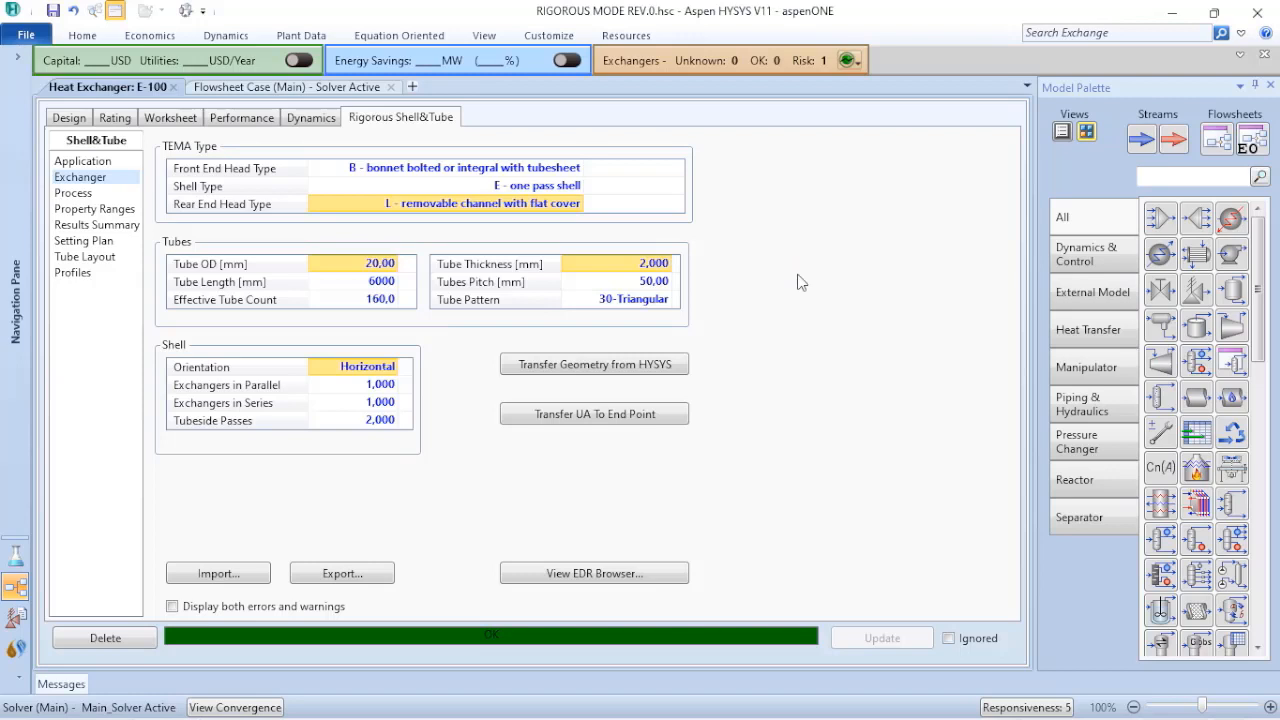
click(480, 204)
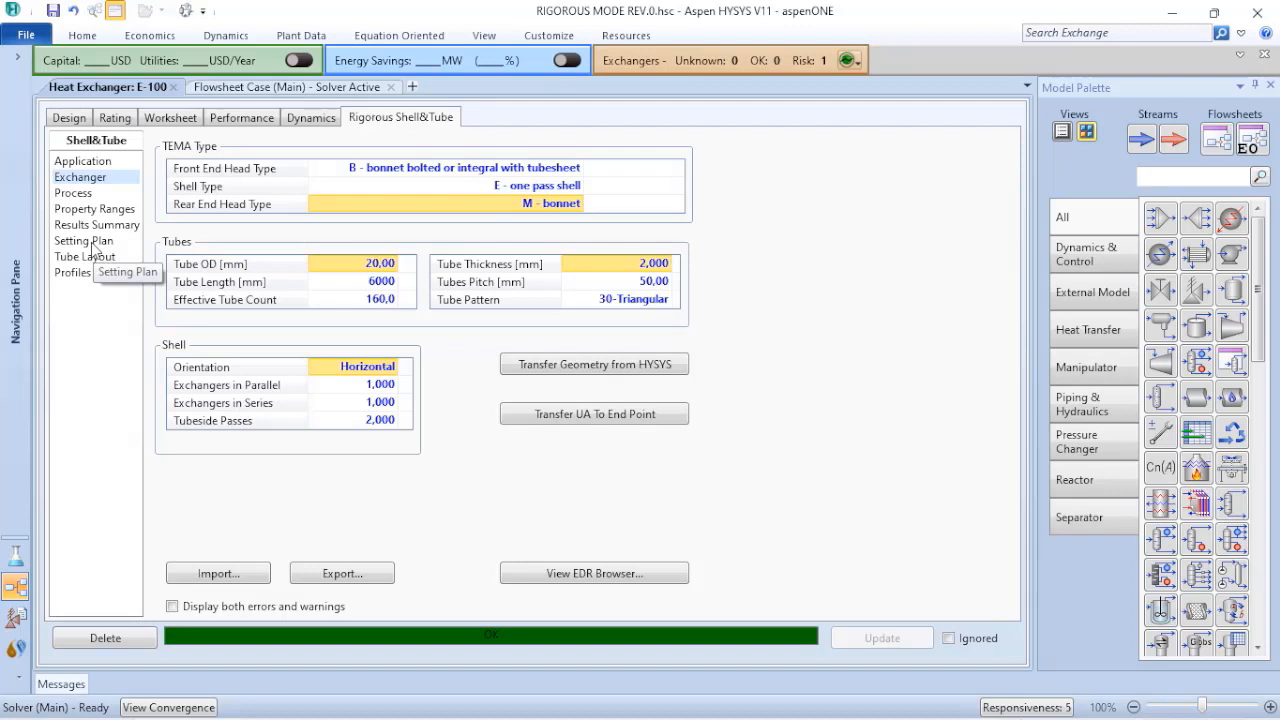
Step: Display E-100's Setting Plan drawing
click(84, 240)
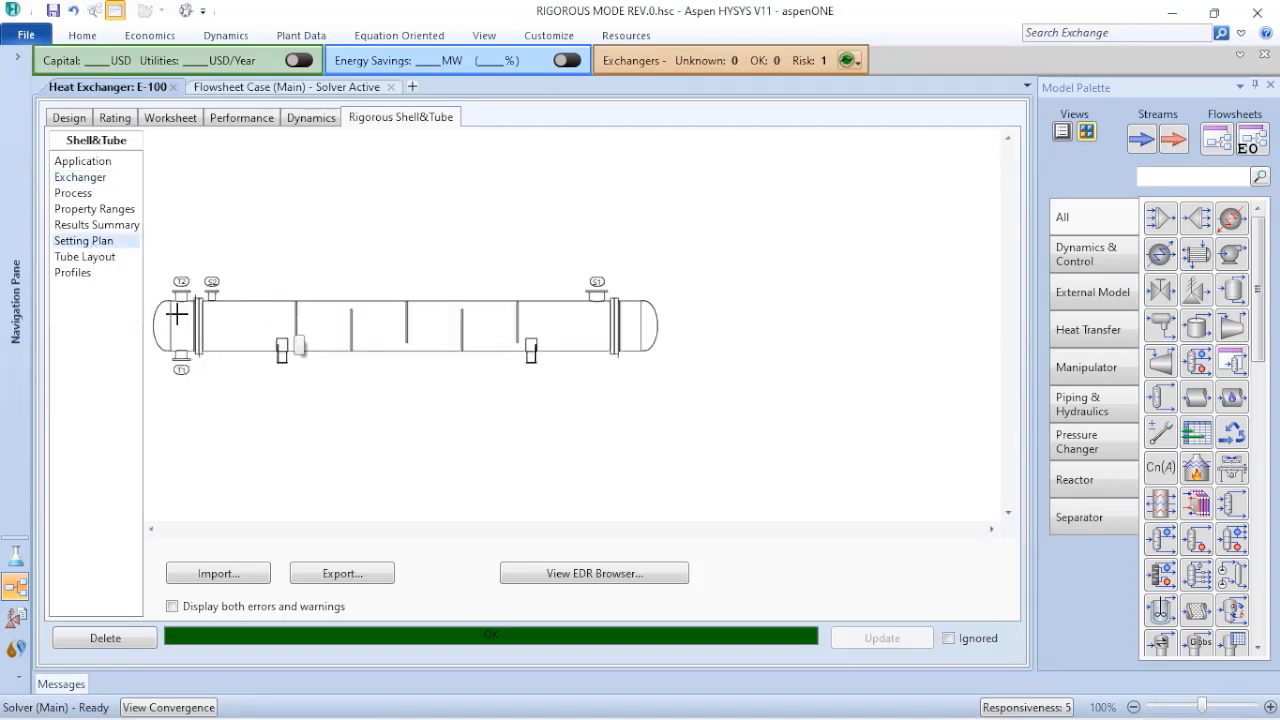
mouse_move(556, 408)
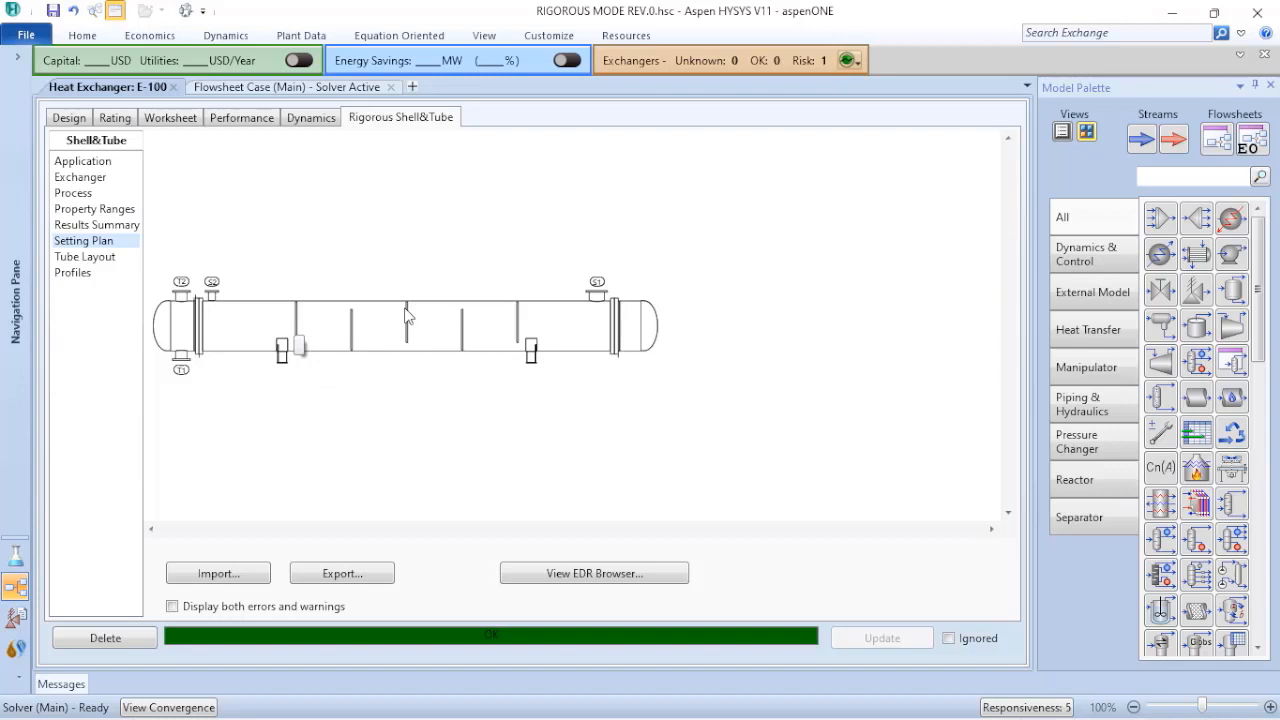
mouse_move(520, 316)
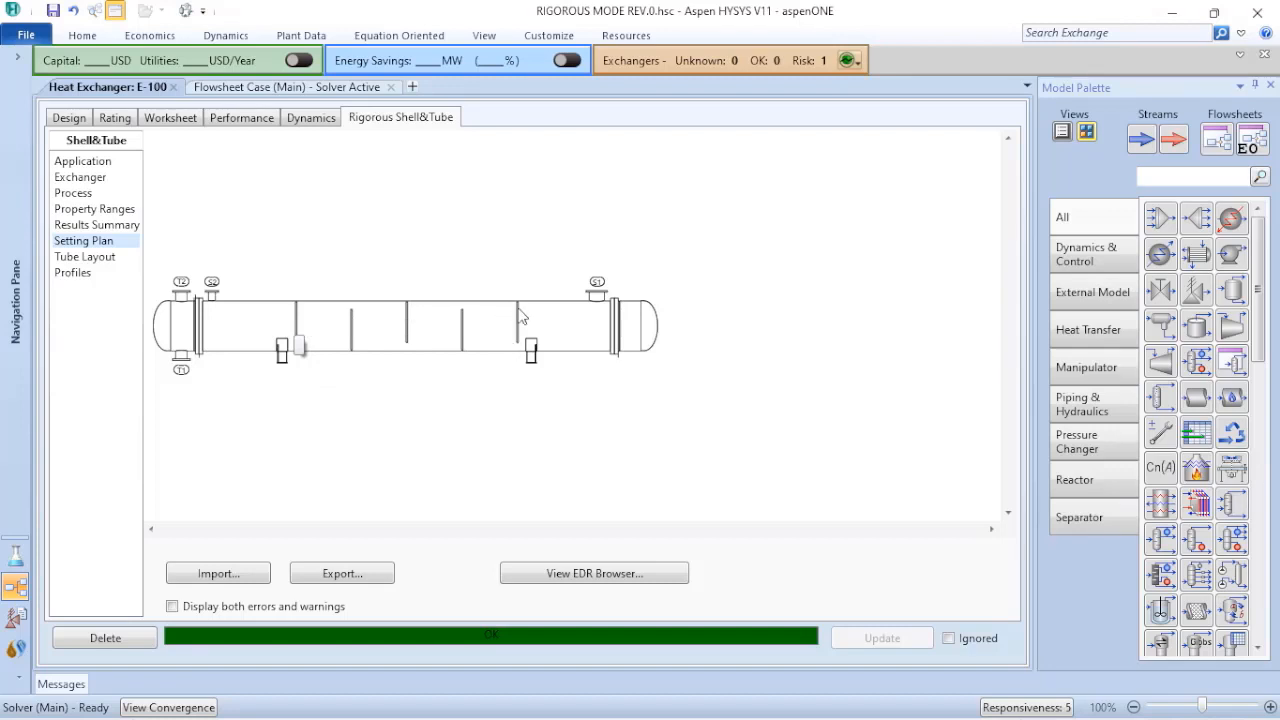
mouse_move(512, 362)
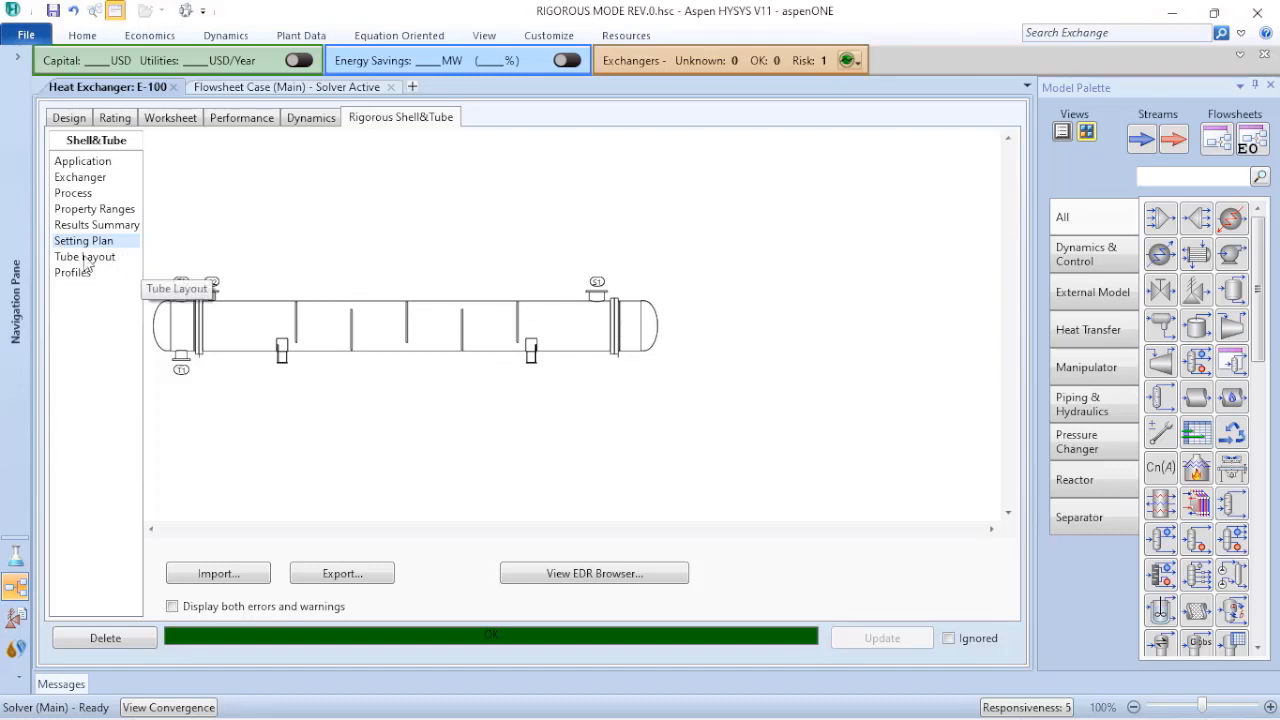
Step: Review the Tube Layout diagram, then the Application settings with hot fluid shell-side
click(84, 256)
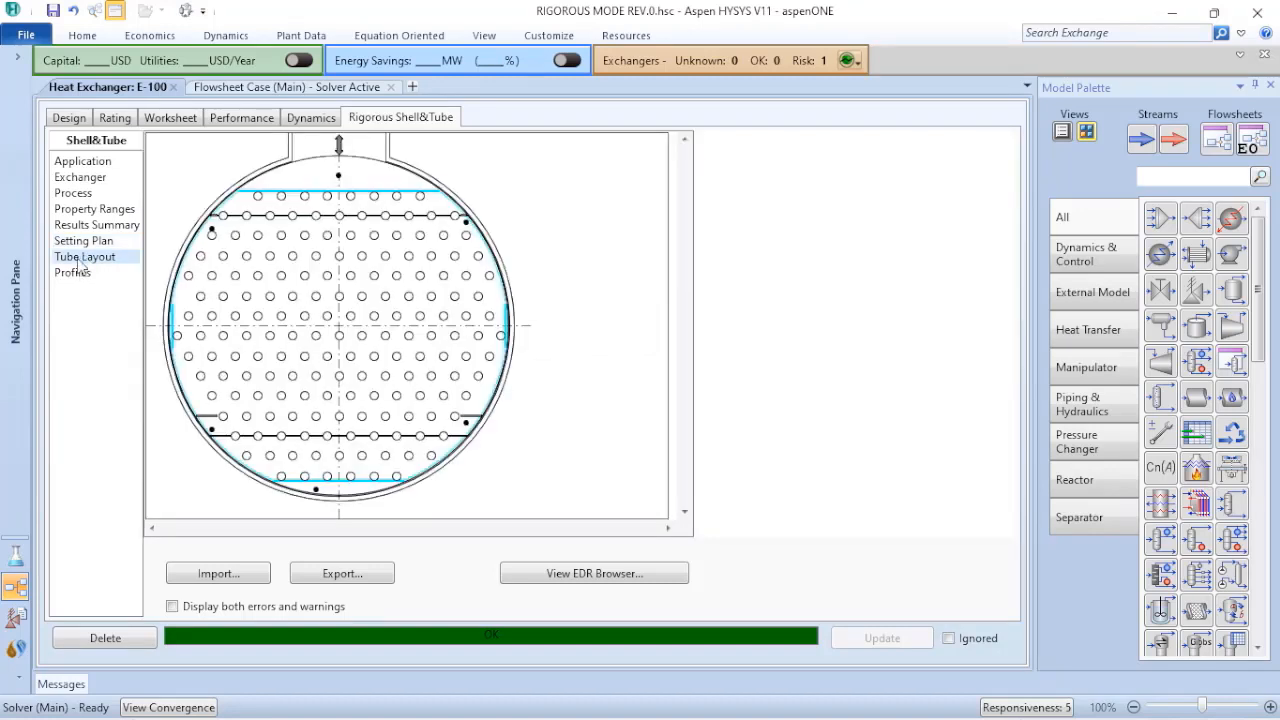
mouse_move(296, 196)
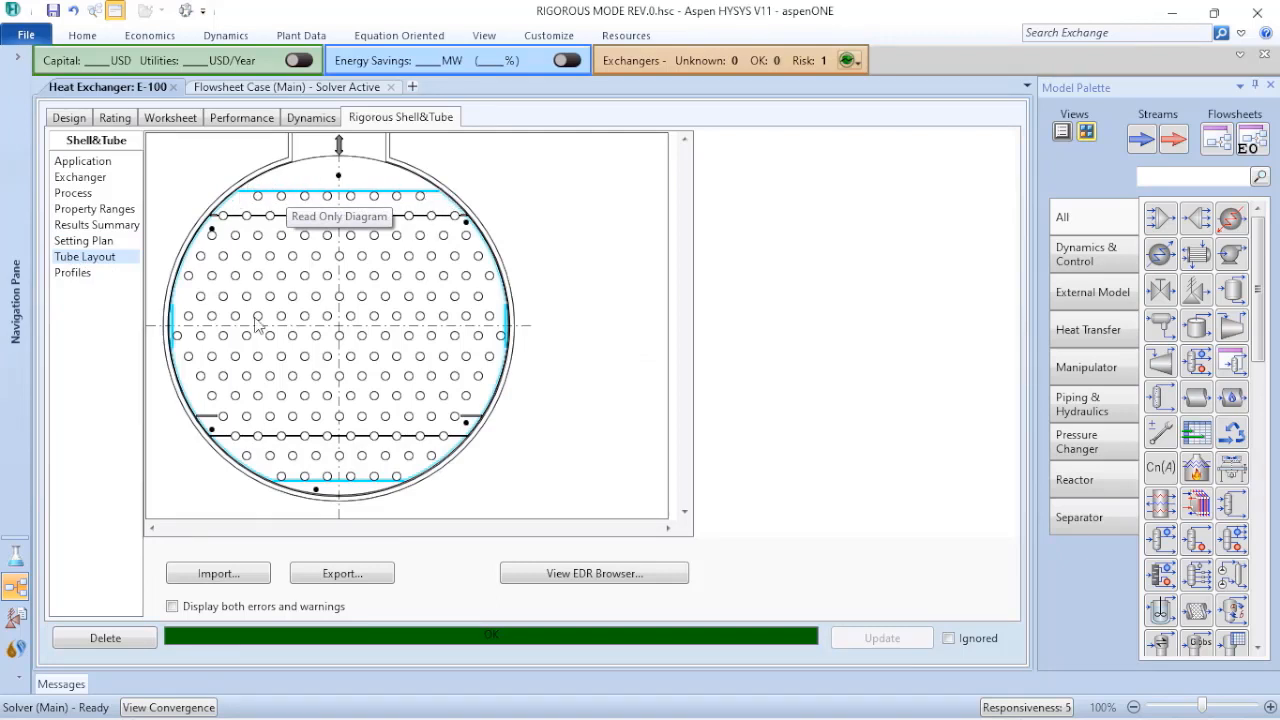
mouse_move(100, 304)
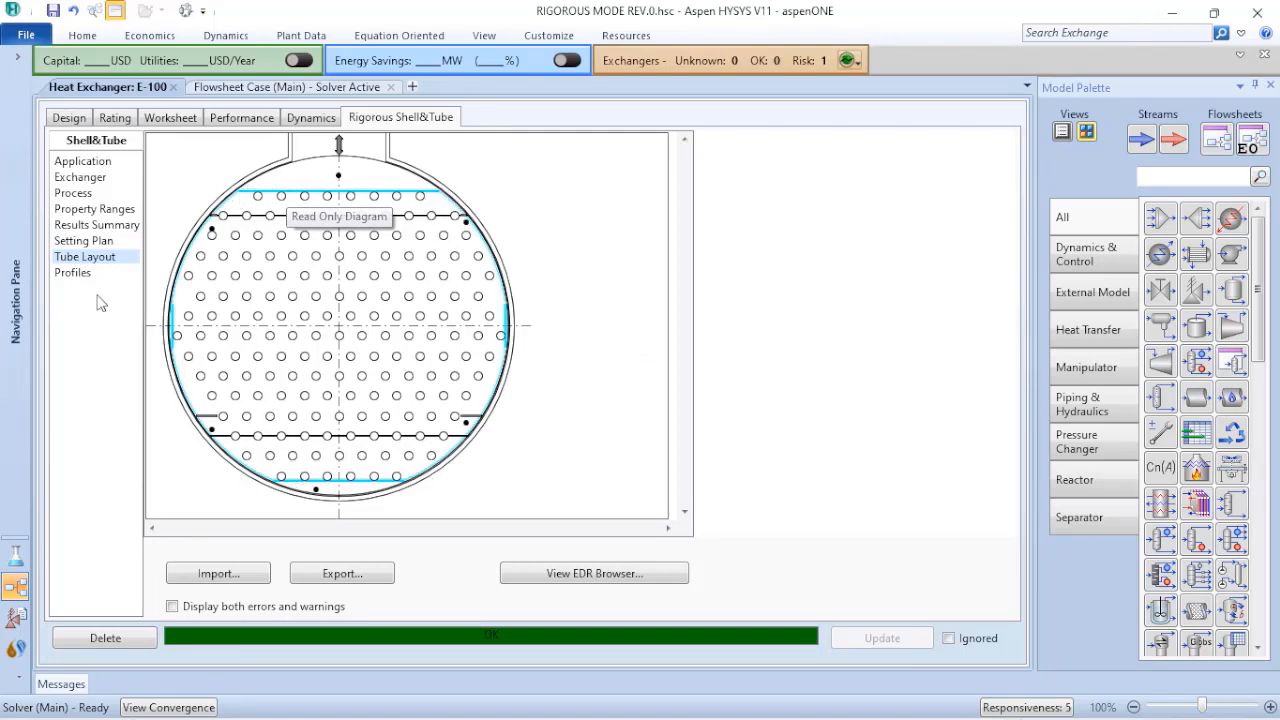
mouse_move(118, 182)
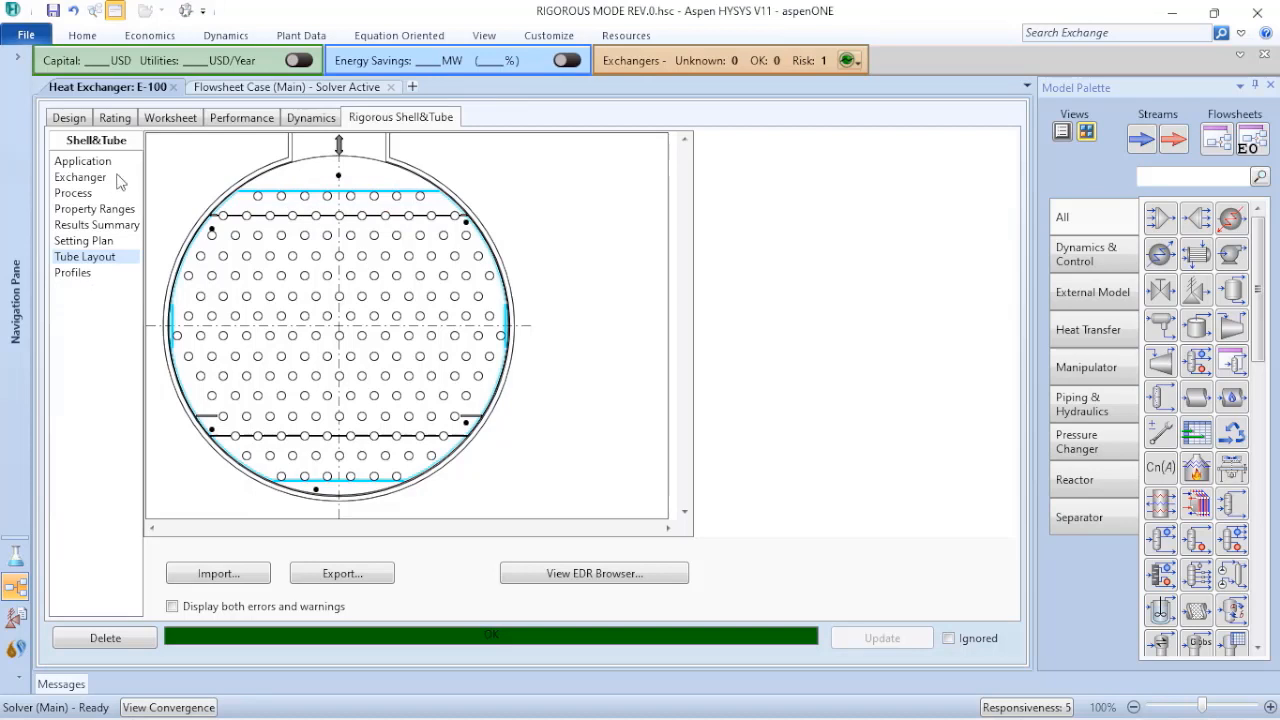
mouse_move(112, 172)
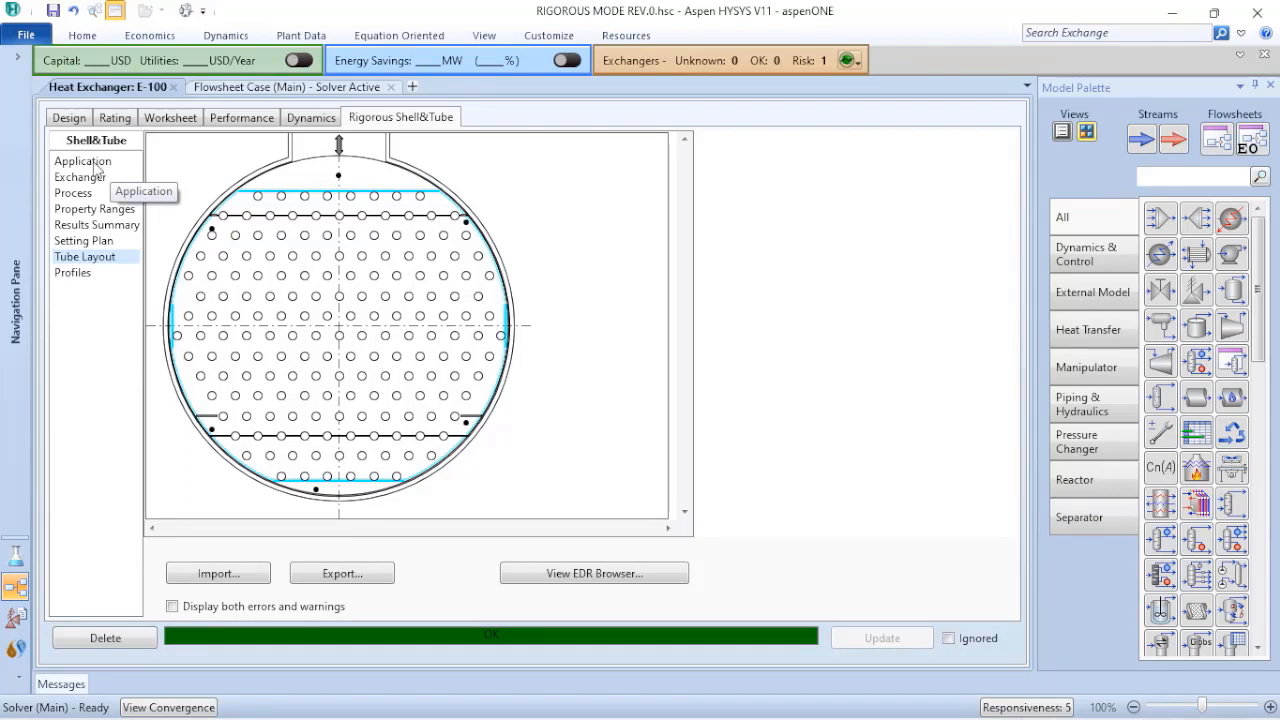
click(82, 160)
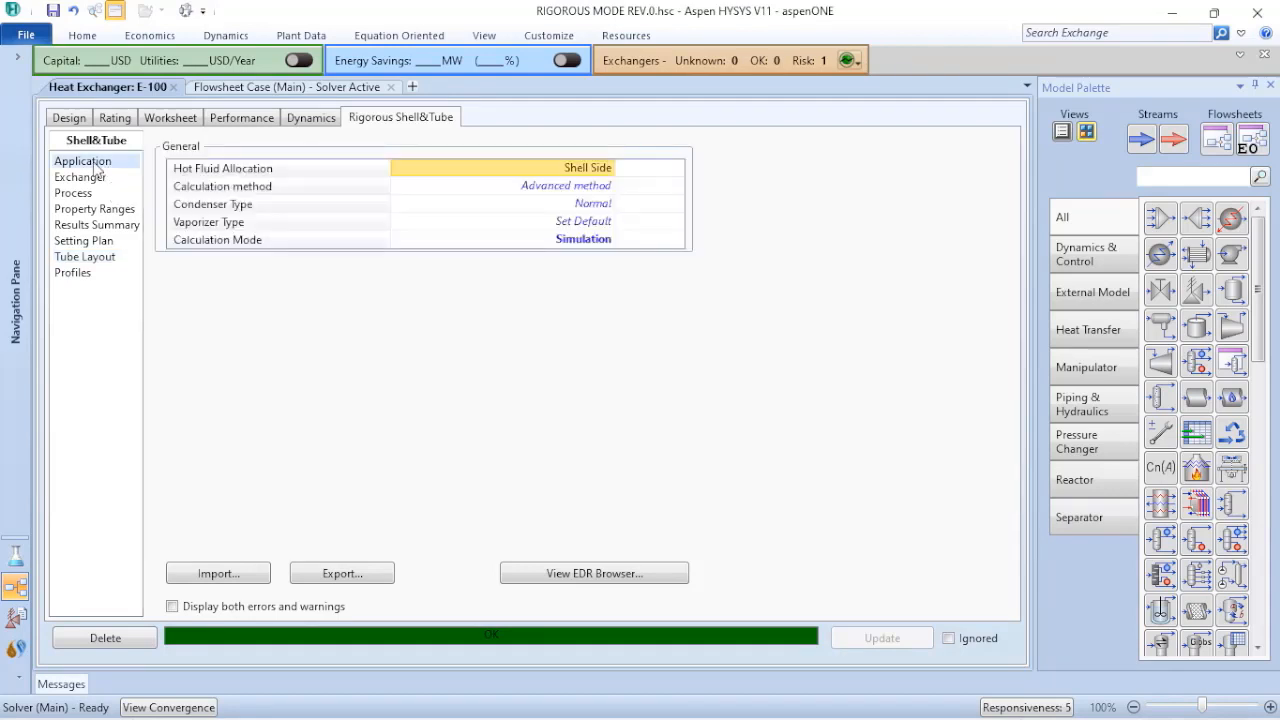
Step: Return to the Exchanger geometry page and review the B-E-M heads and 160 tubes
click(80, 176)
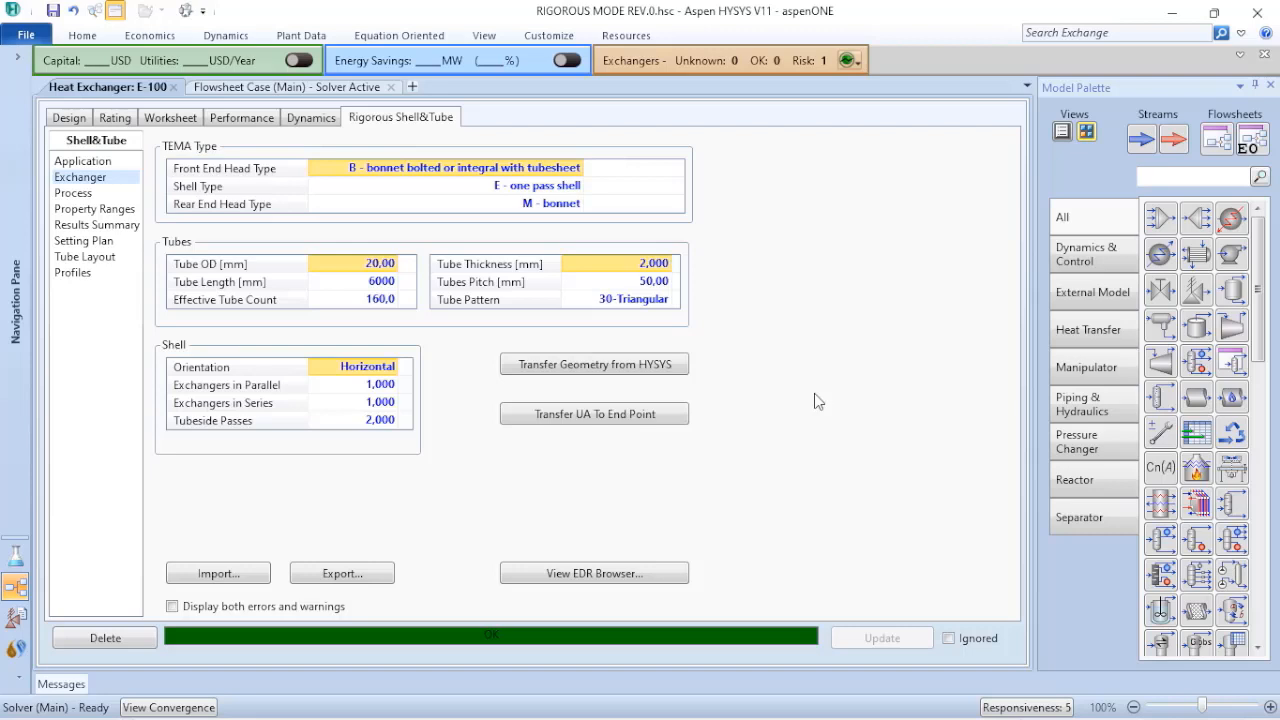
mouse_move(784, 256)
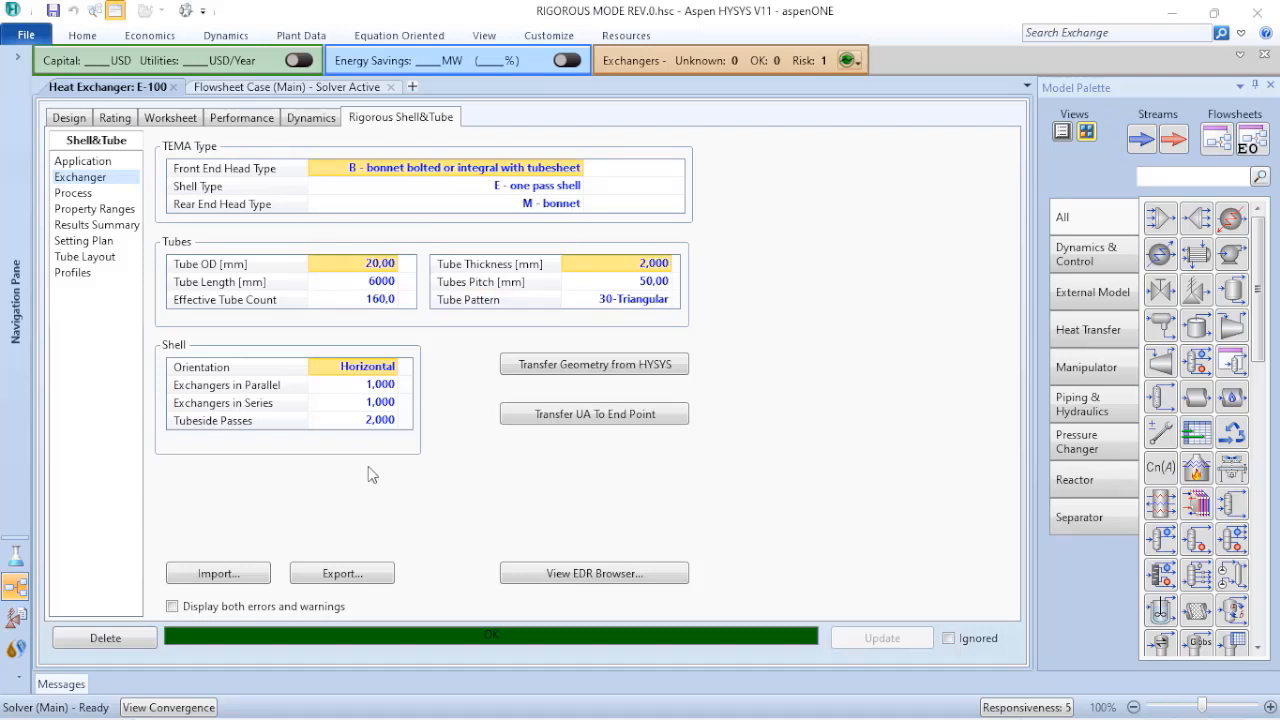
click(224, 300)
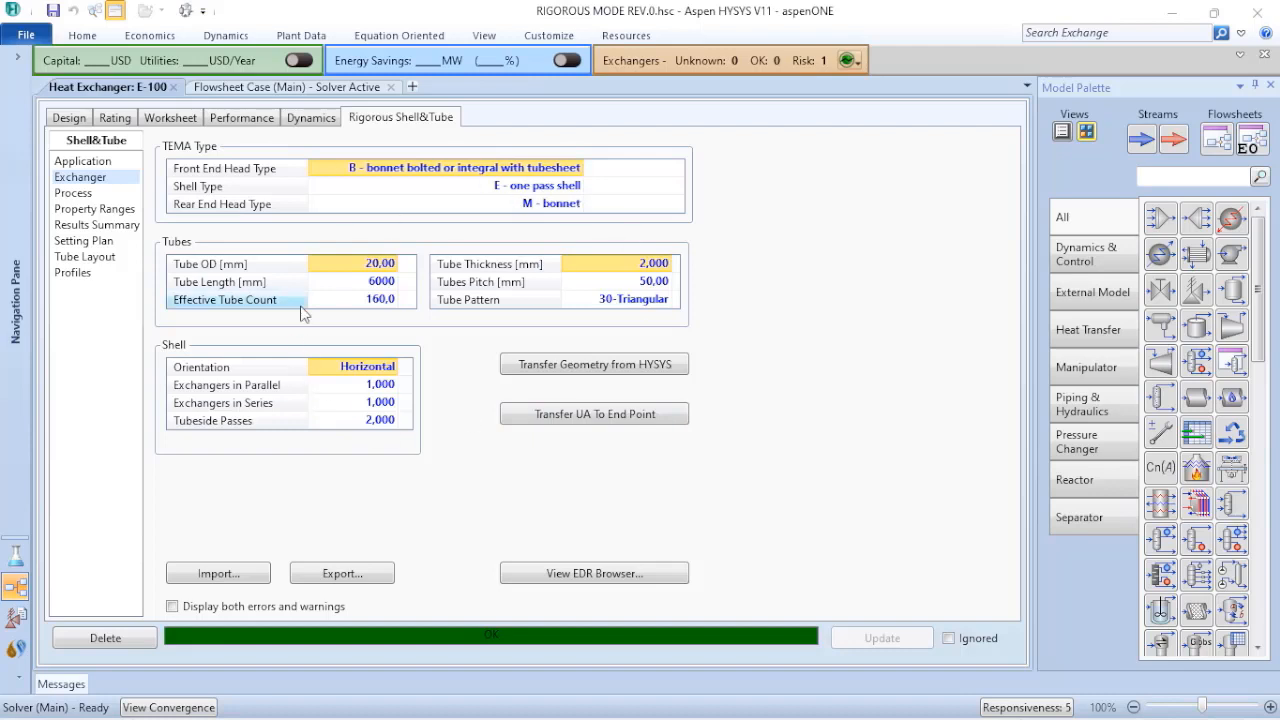
mouse_move(830, 348)
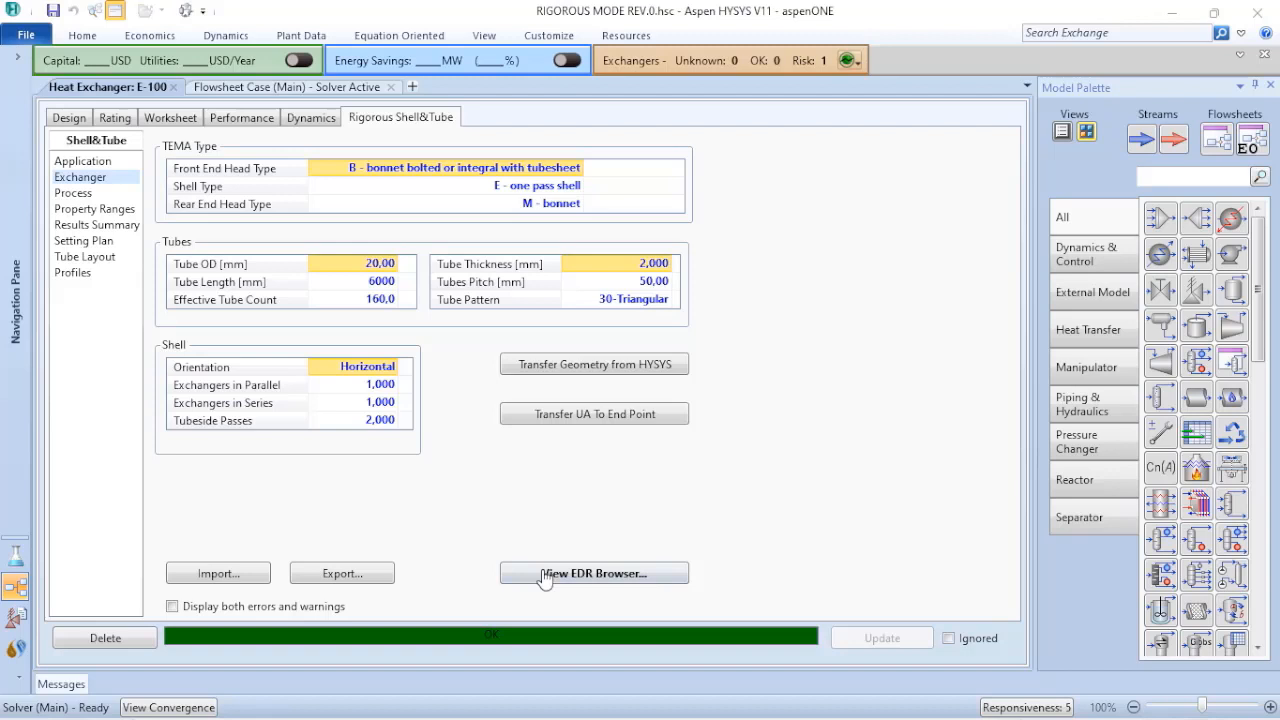
mouse_move(836, 368)
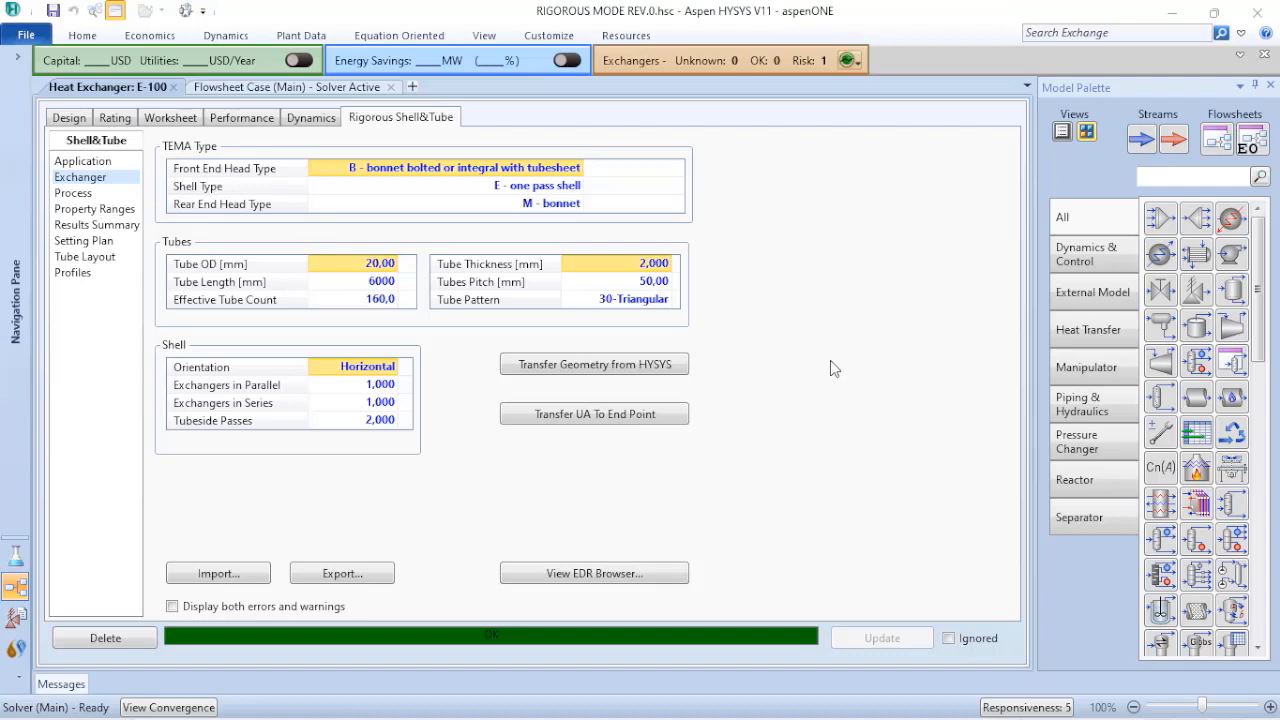
mouse_move(848, 364)
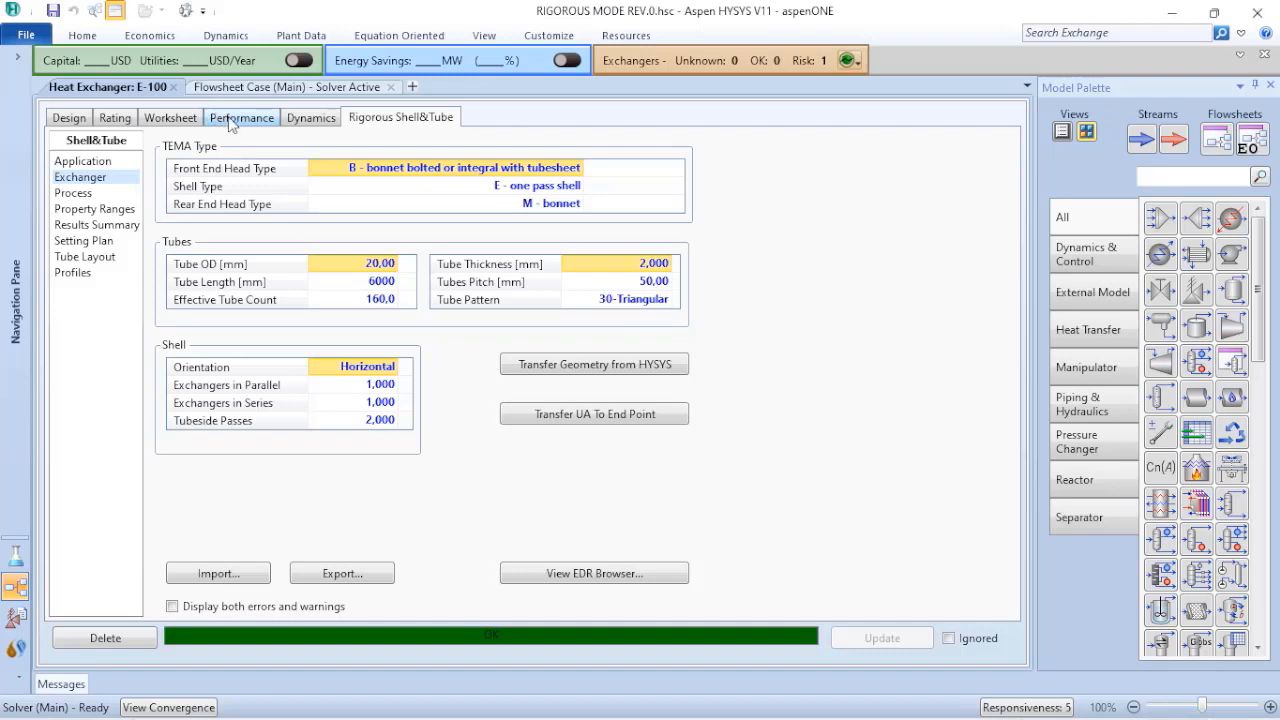
Step: Display E-100's Performance results with duty 7,342e+006 kJ/h and LMTD 105,9 C
click(242, 116)
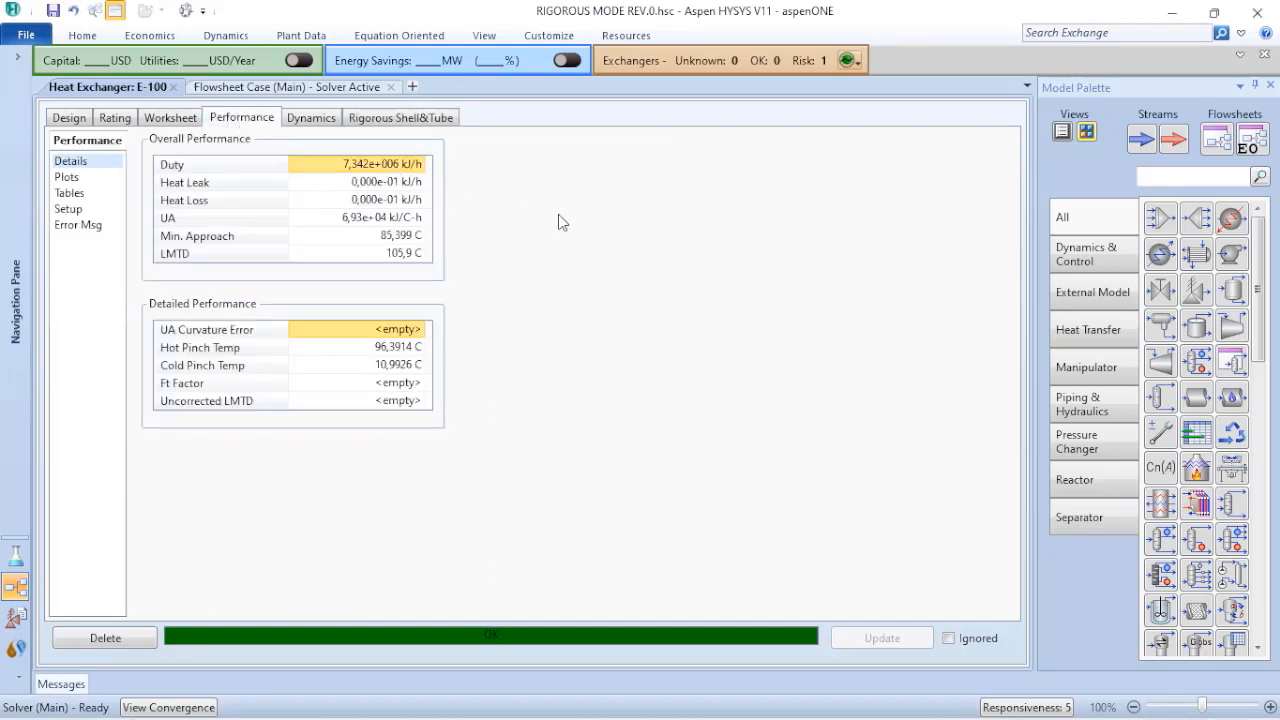
mouse_move(590, 248)
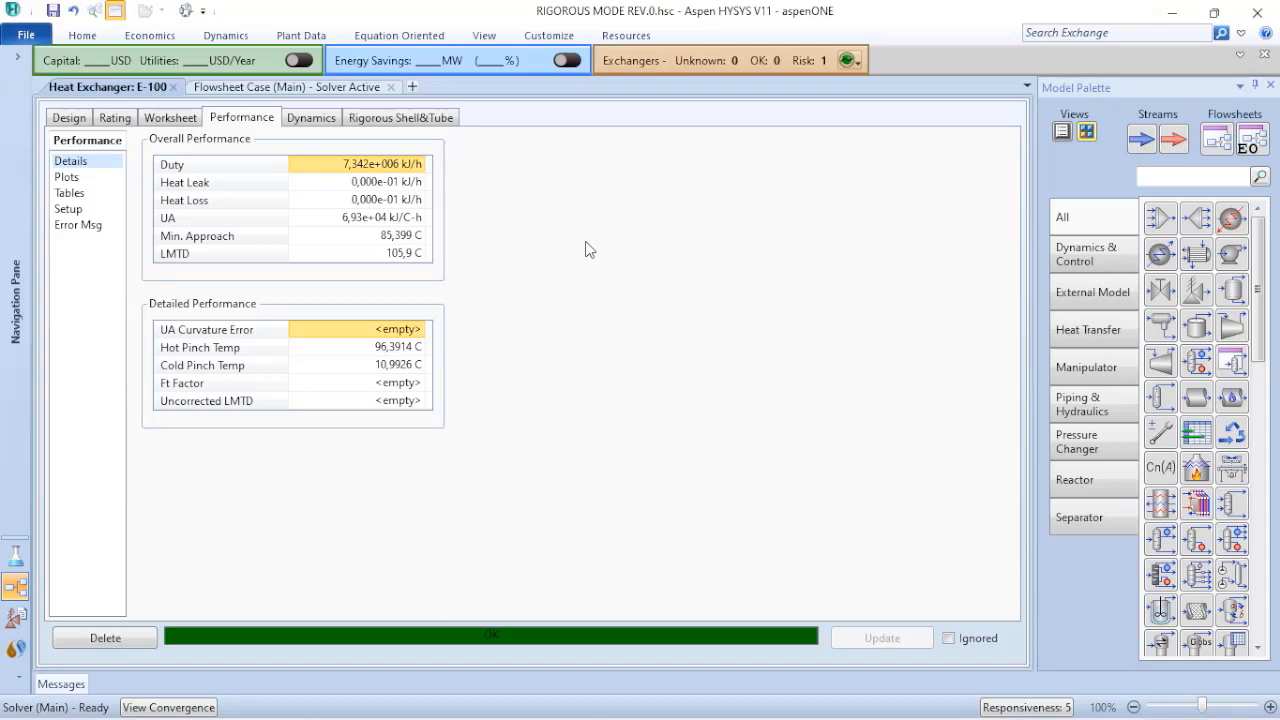
mouse_move(344, 156)
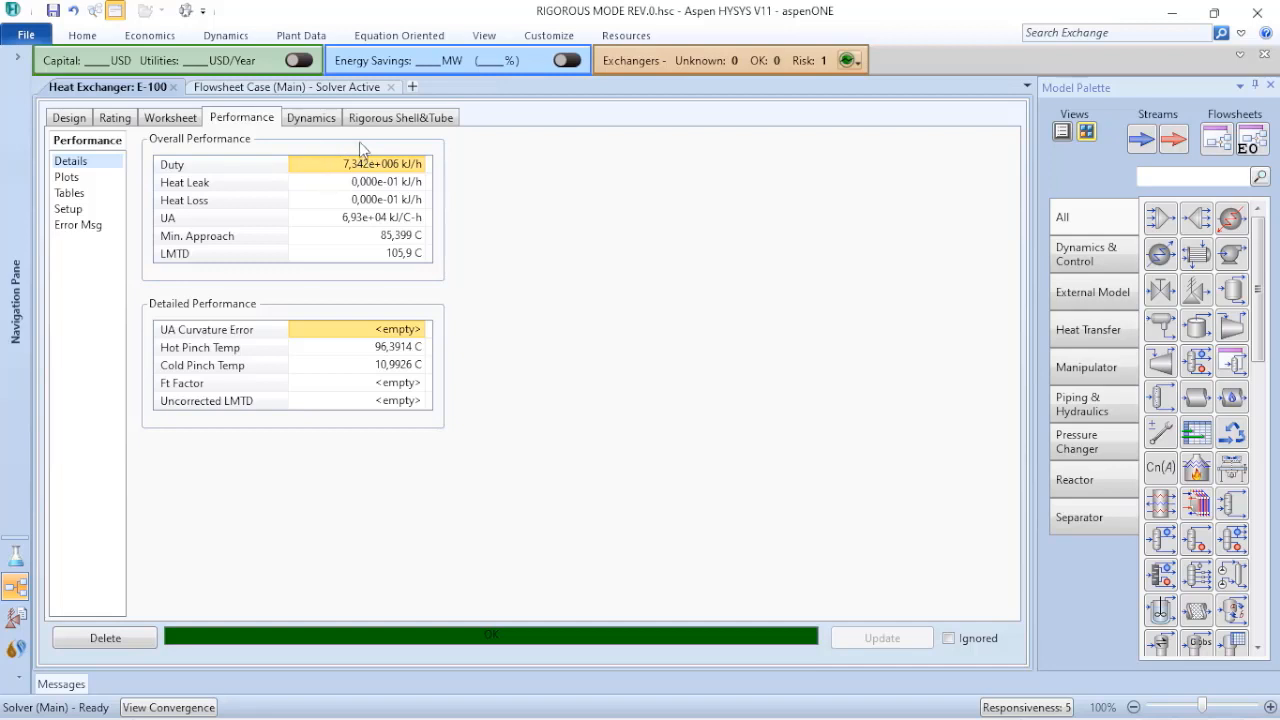
mouse_move(364, 156)
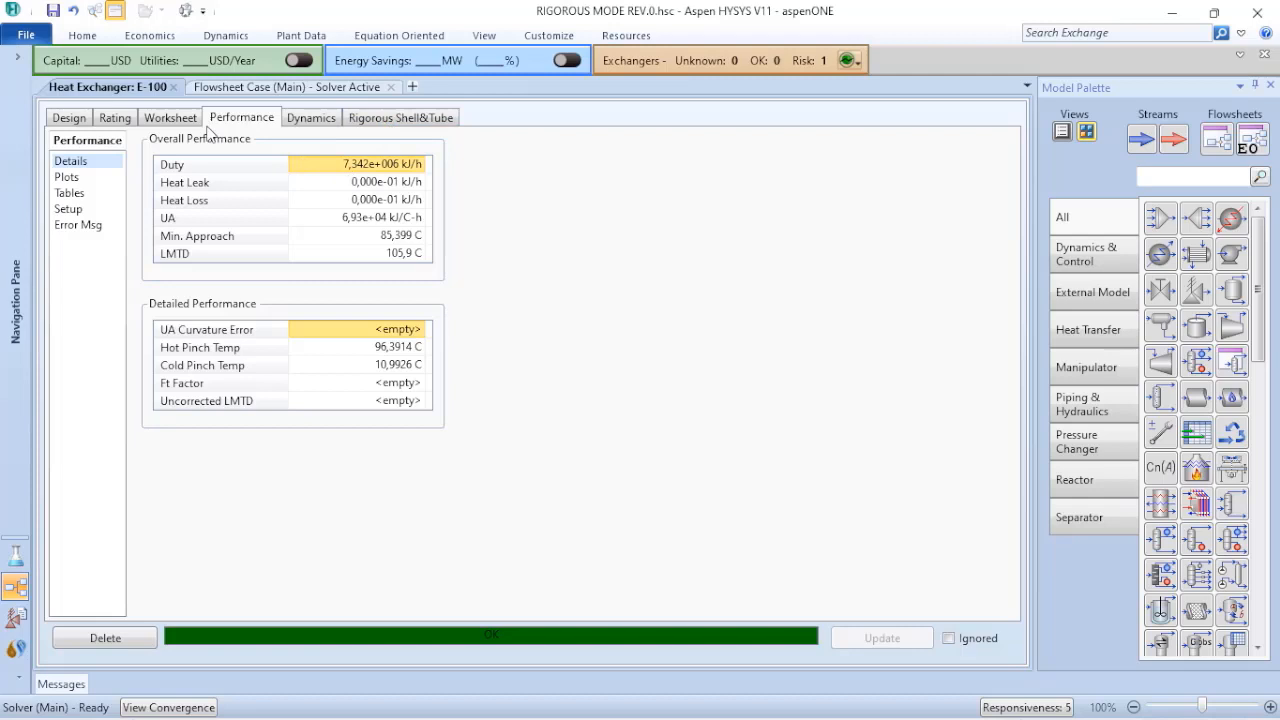
Step: Check the Worksheet, then launch the EDR Browser detailed exchanger design view
click(170, 116)
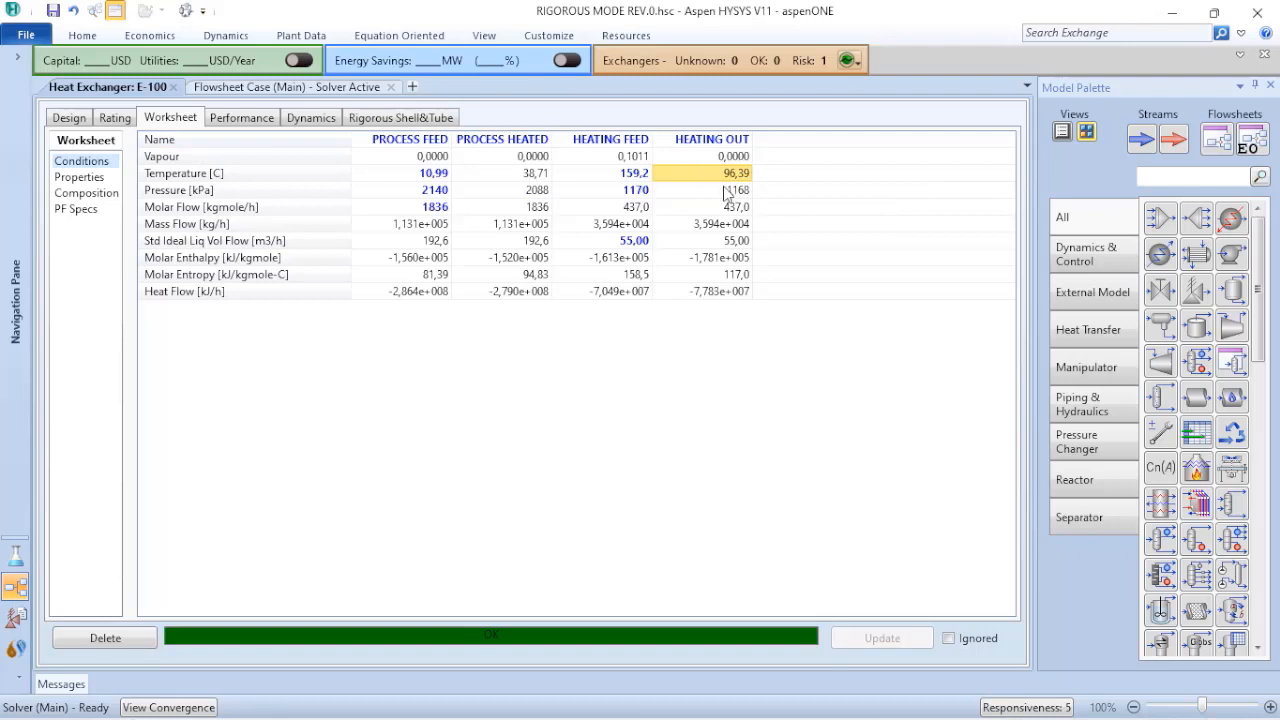
mouse_move(736, 172)
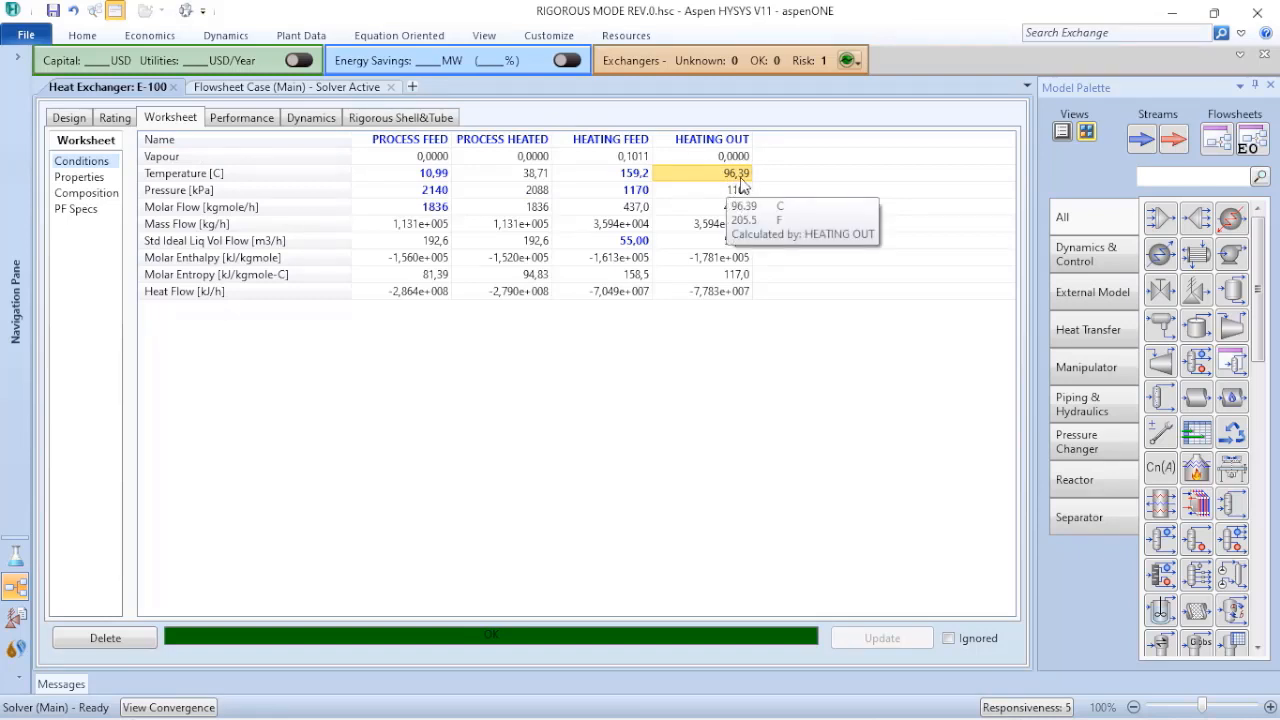
mouse_move(736, 190)
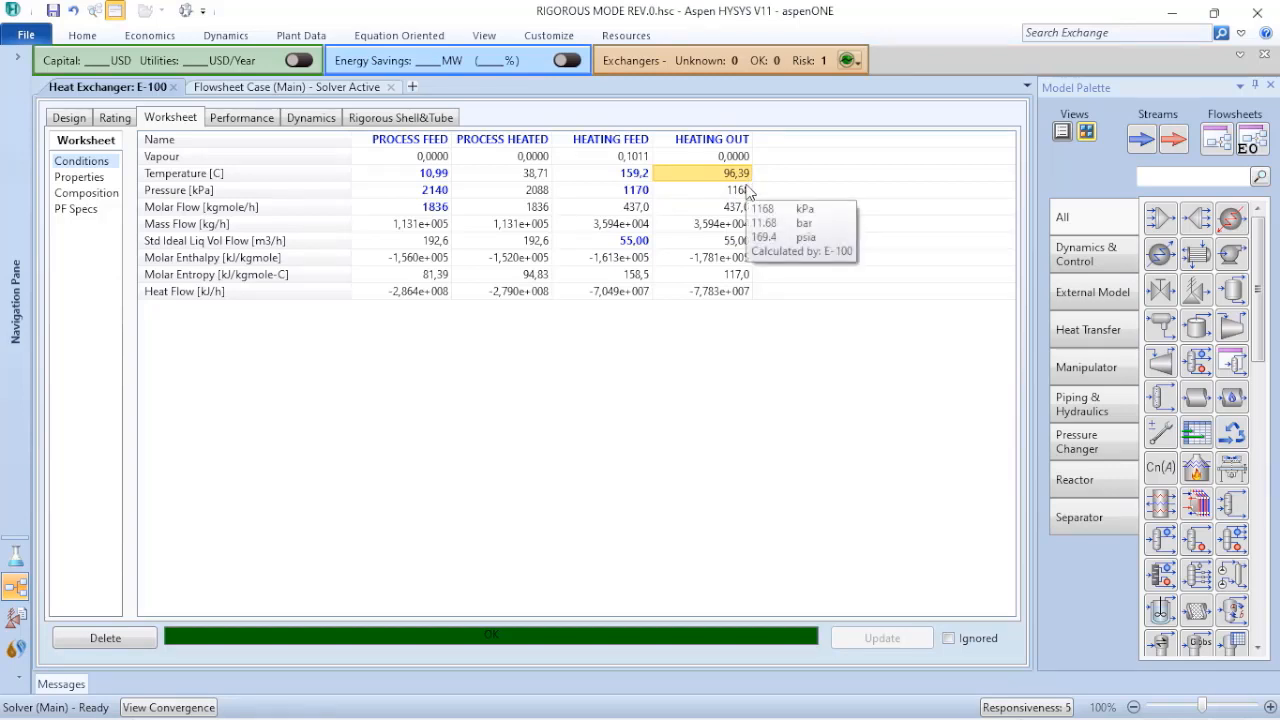
mouse_move(736, 172)
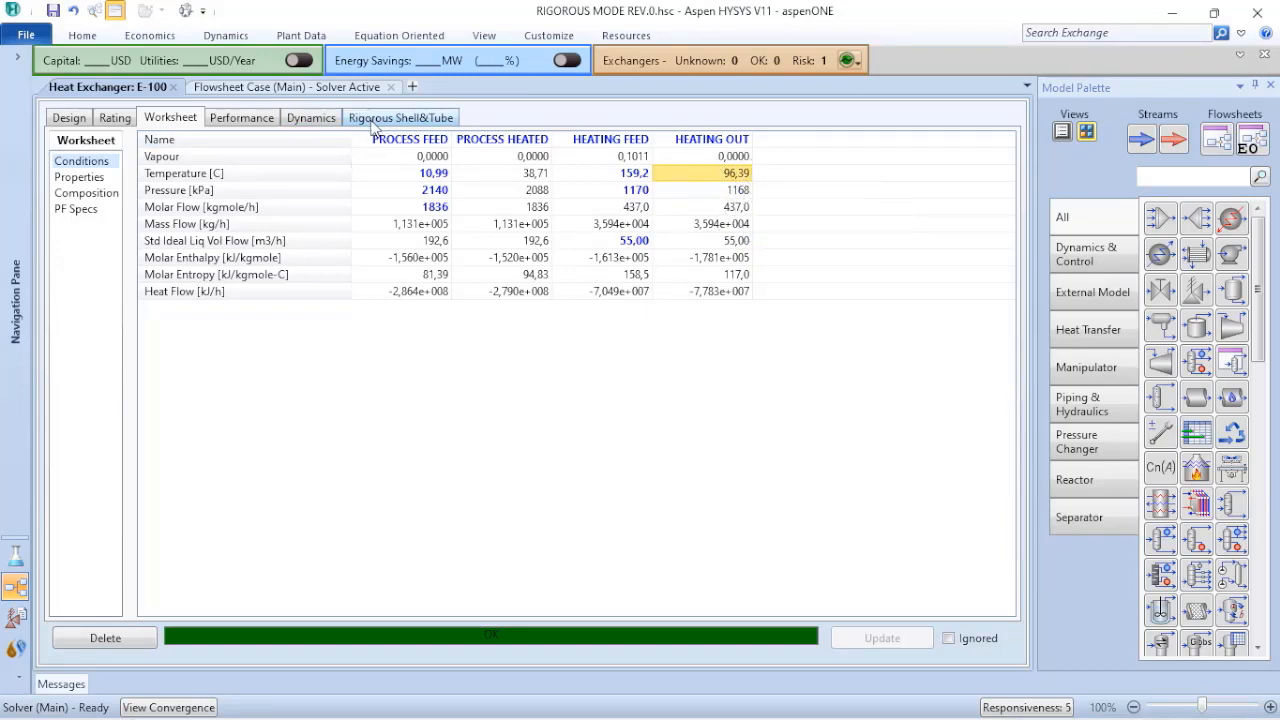
click(400, 116)
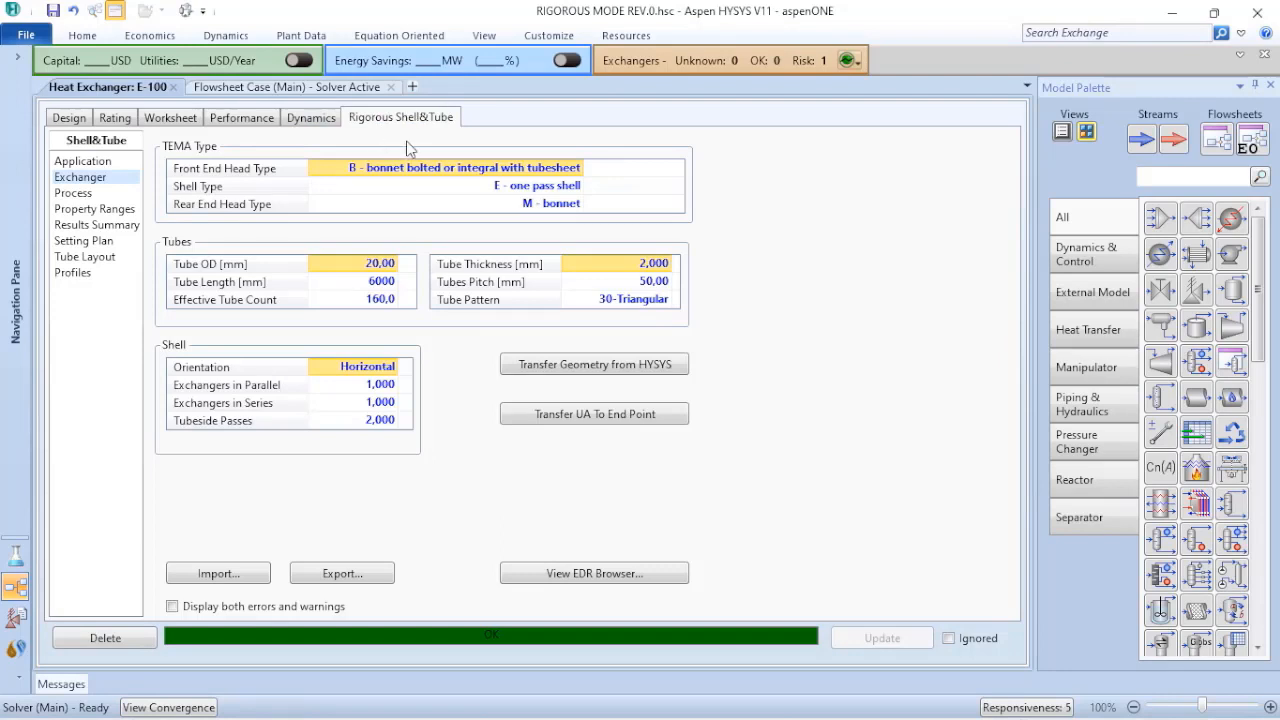
mouse_move(548, 388)
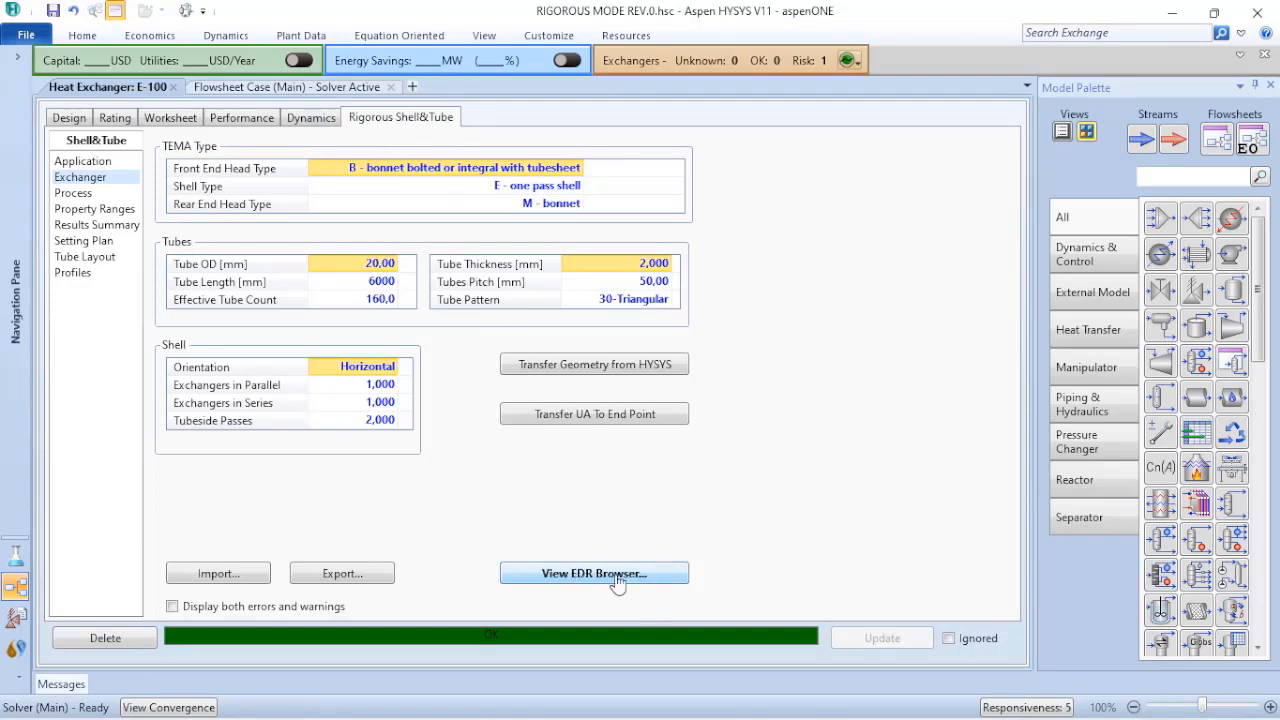
click(592, 572)
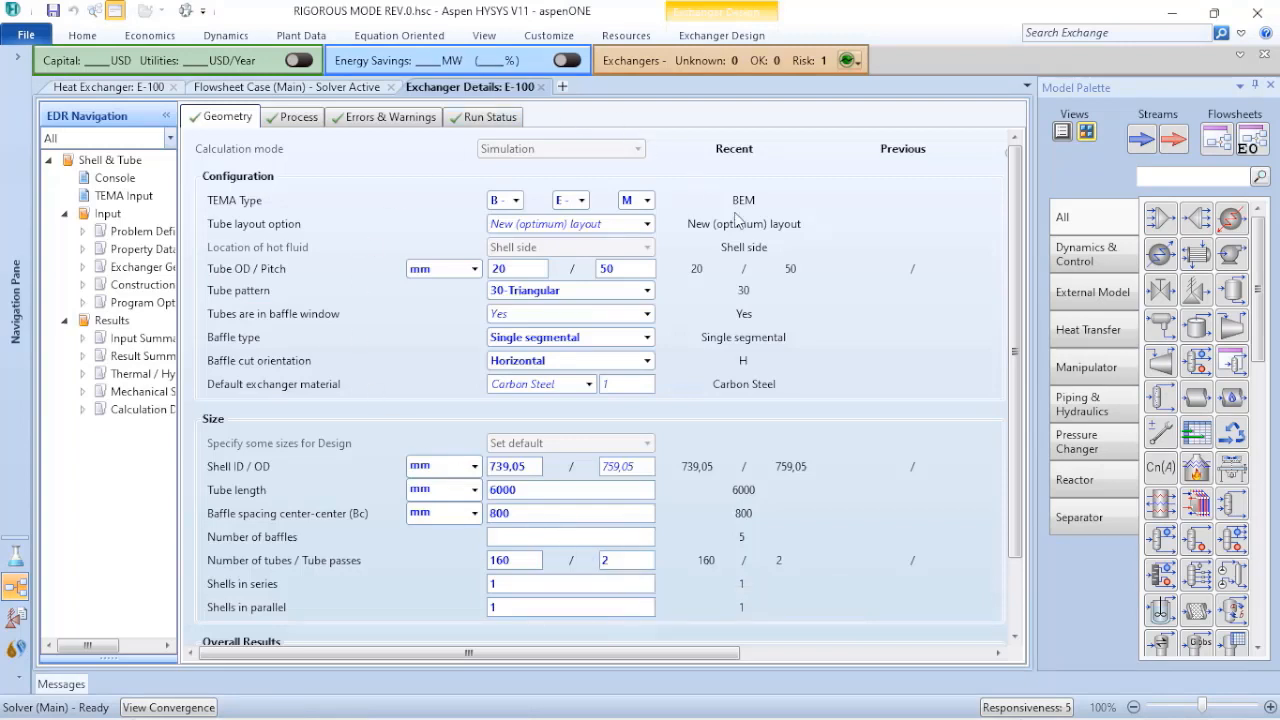
mouse_move(496, 88)
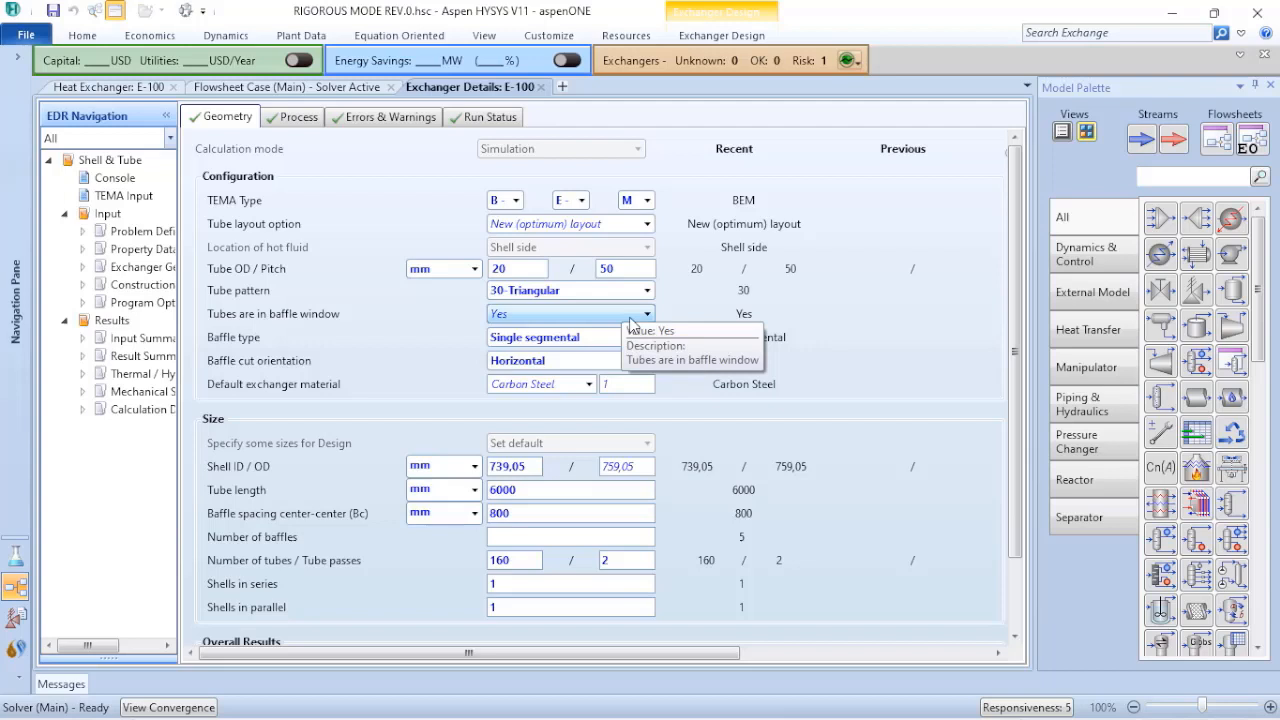
mouse_move(650, 290)
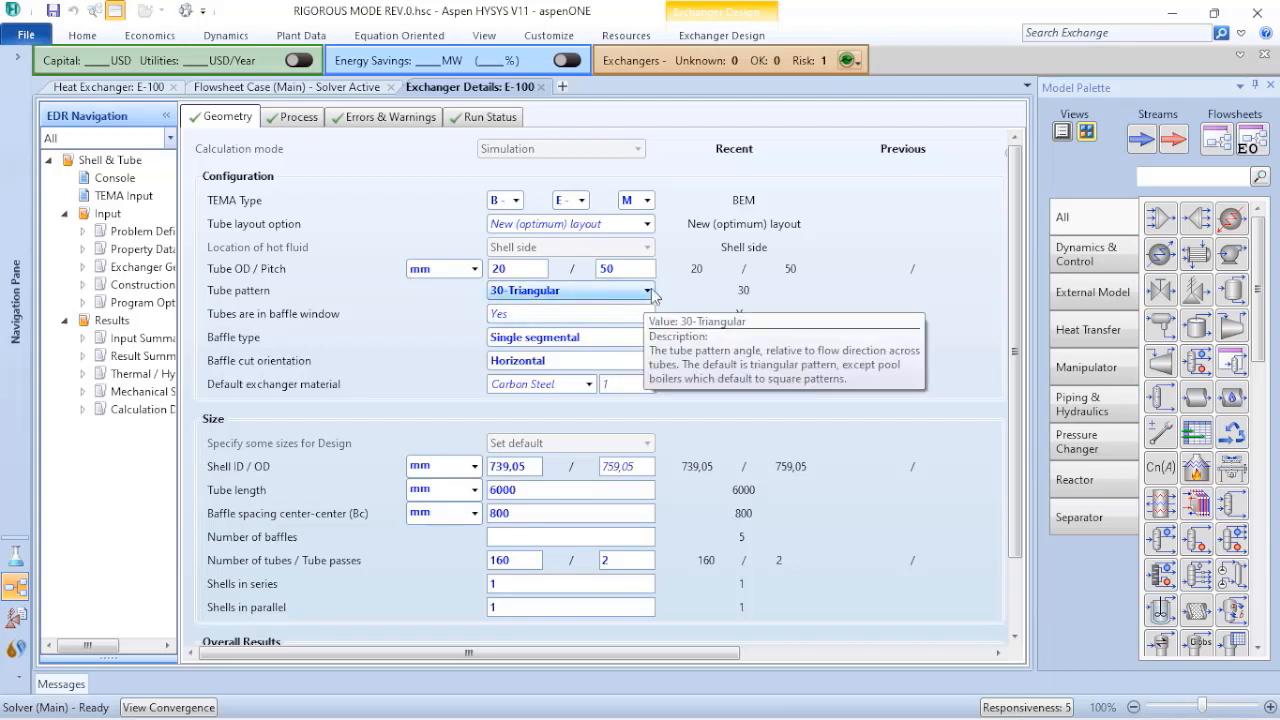
mouse_move(656, 300)
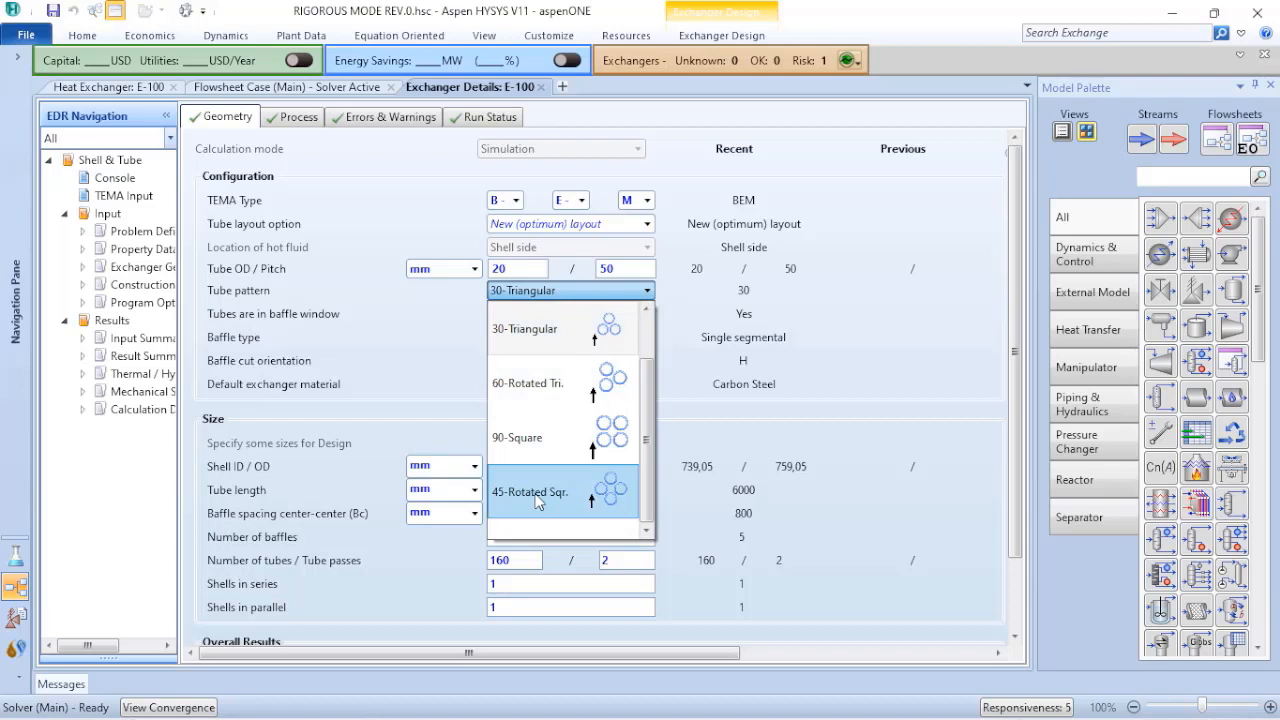
Step: Choose 45-Rotated Sqr. tube pattern, Double segmental baffles, and Vertical baffle cut orientation
click(530, 492)
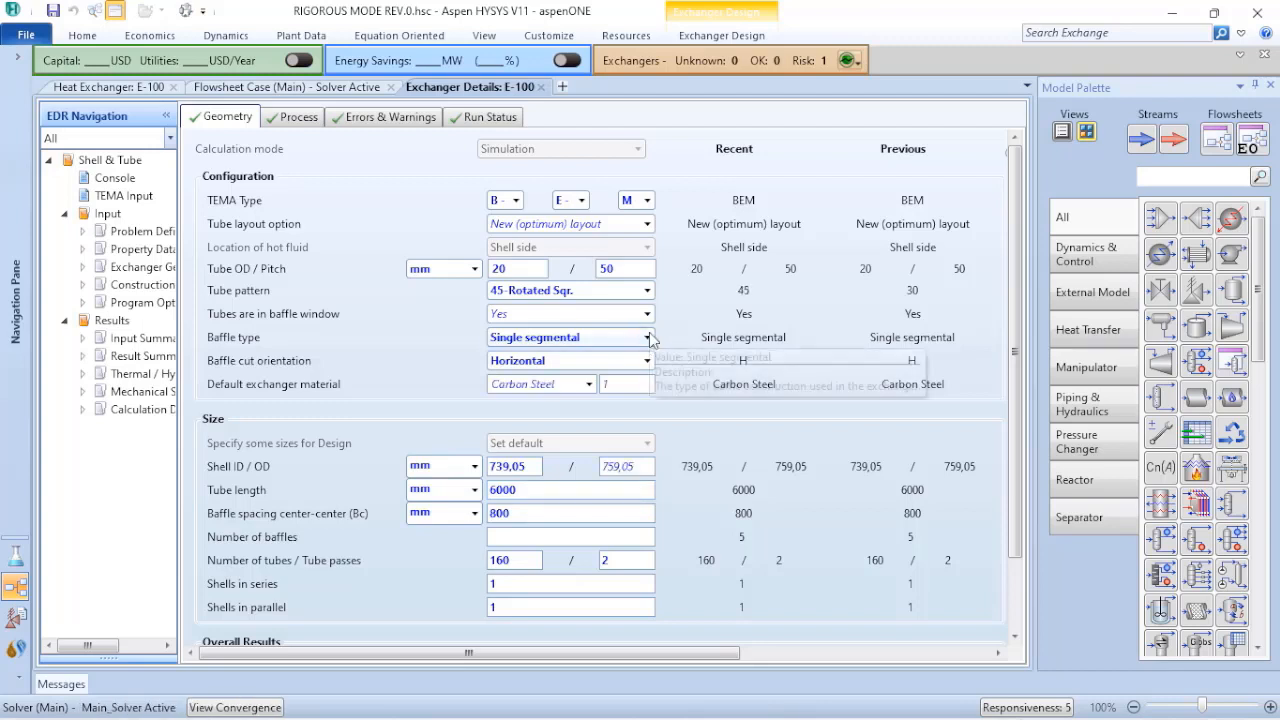
click(648, 336)
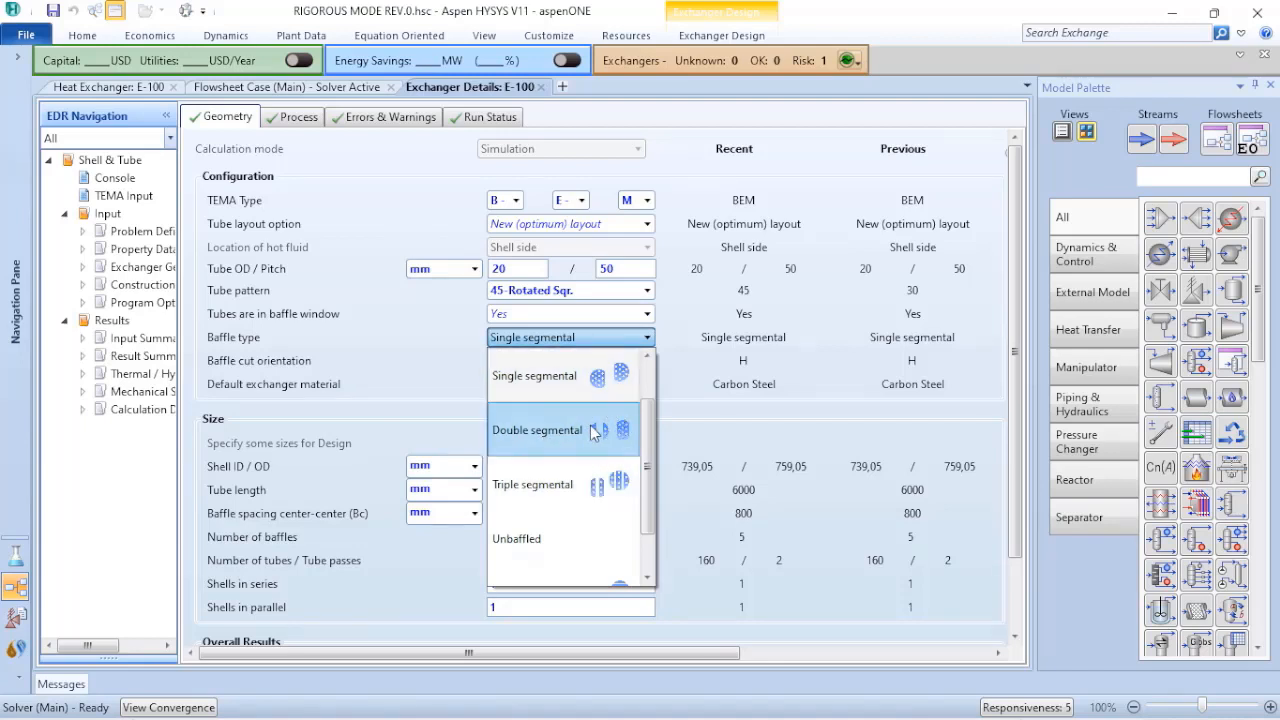
click(536, 430)
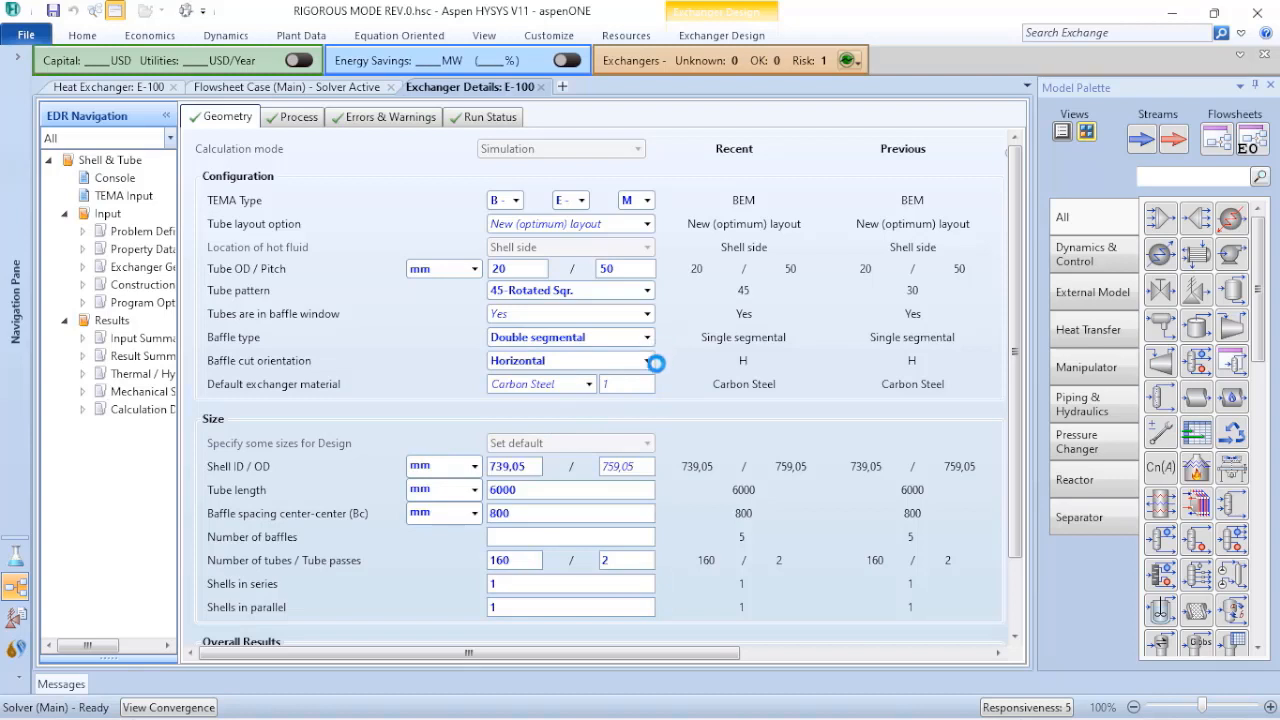
click(648, 360)
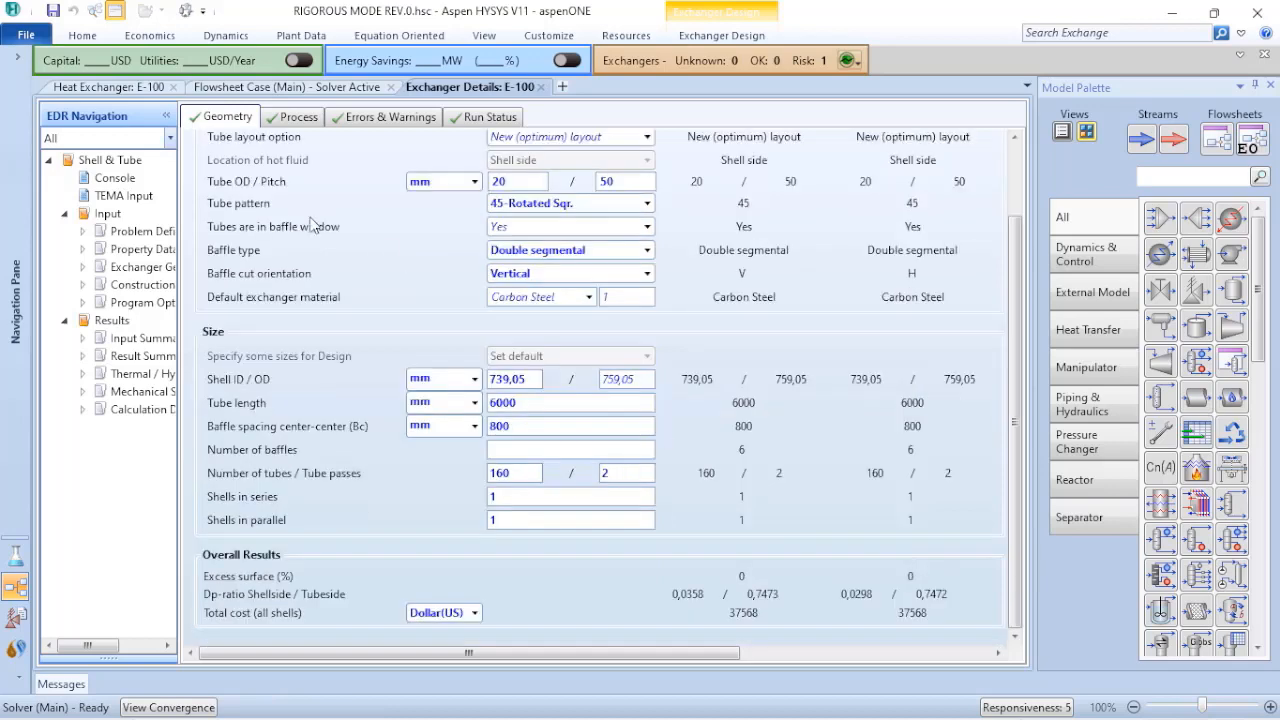
Step: Show E-100's performance details with duty 5,453e+006 kJ/h and LMTD 119,3 C
click(92, 88)
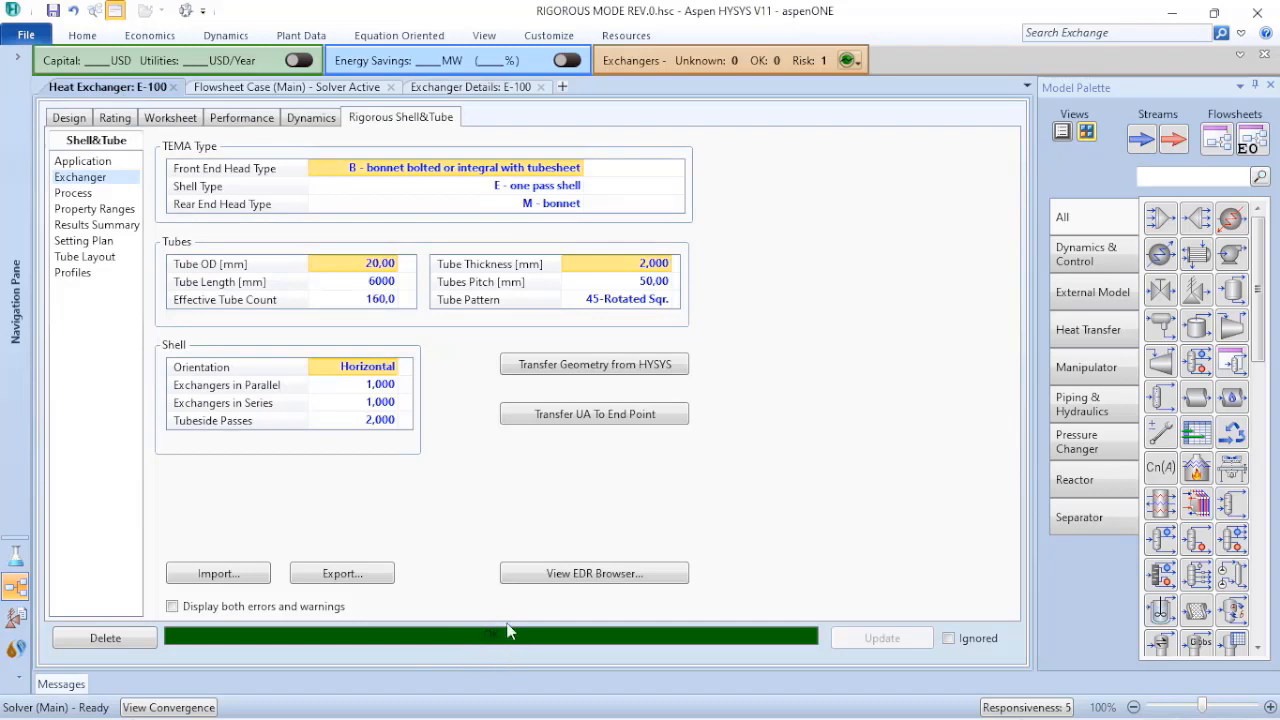
click(240, 116)
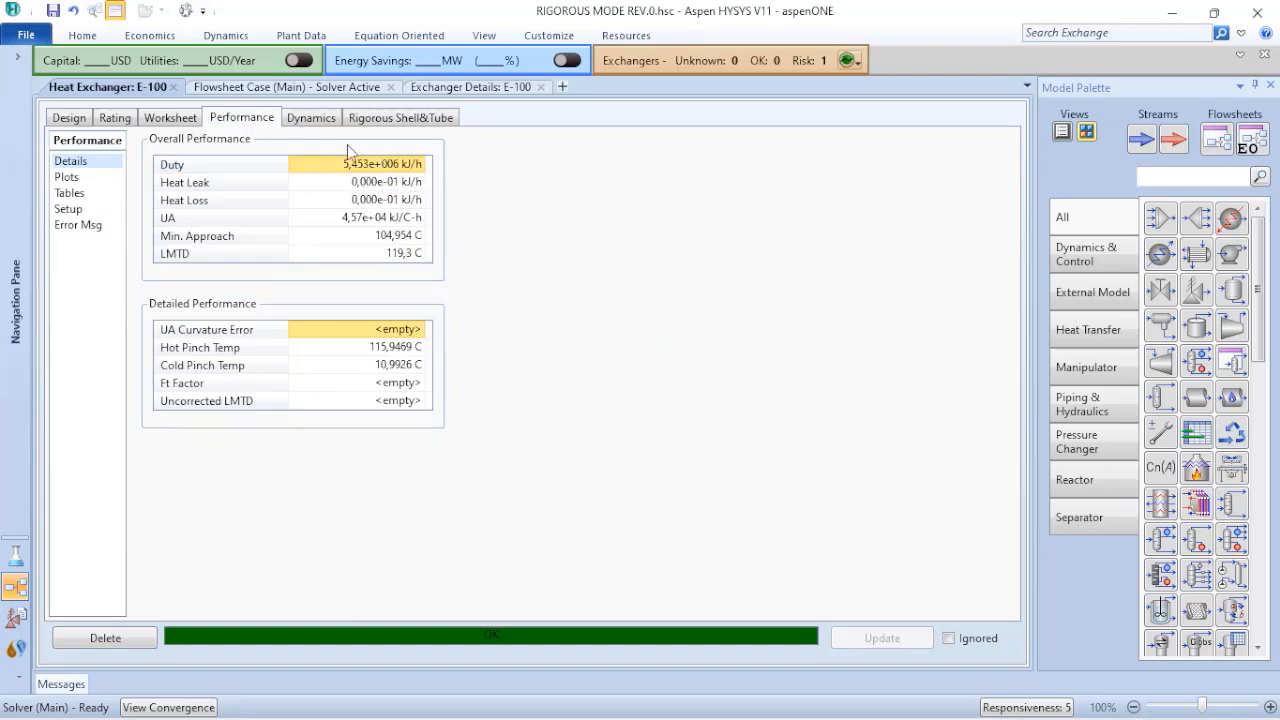
mouse_move(376, 156)
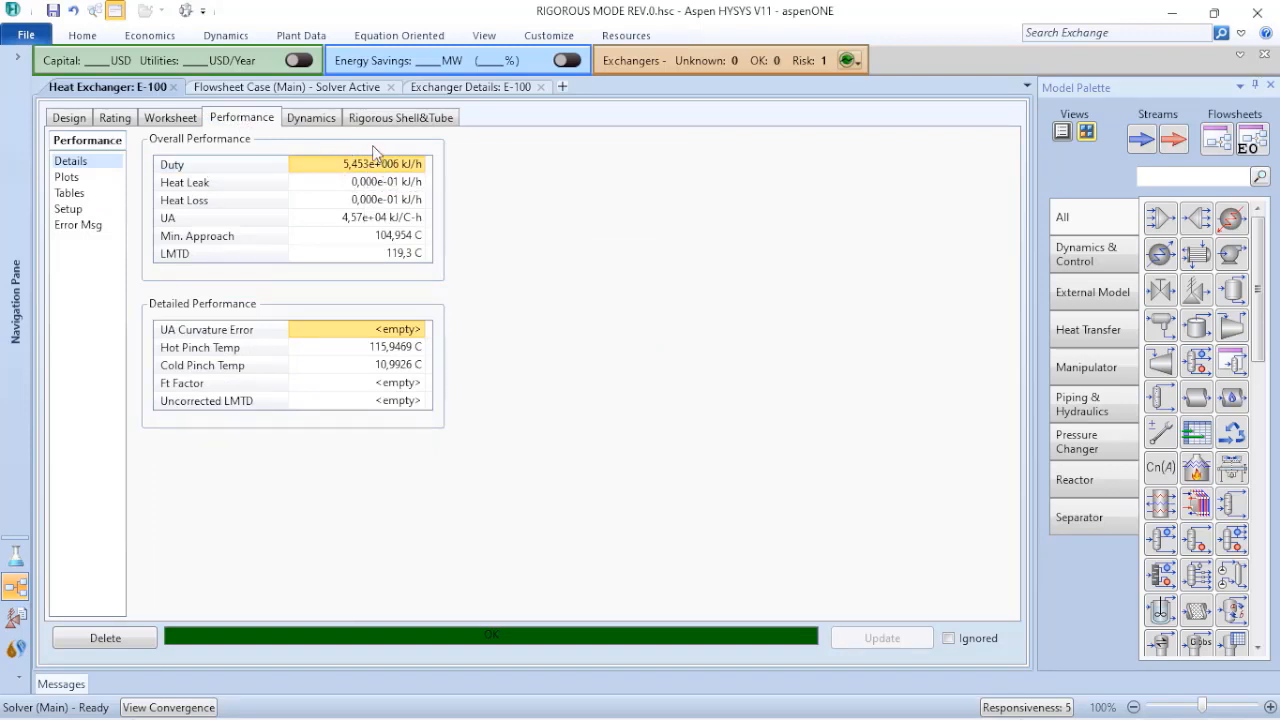
mouse_move(360, 164)
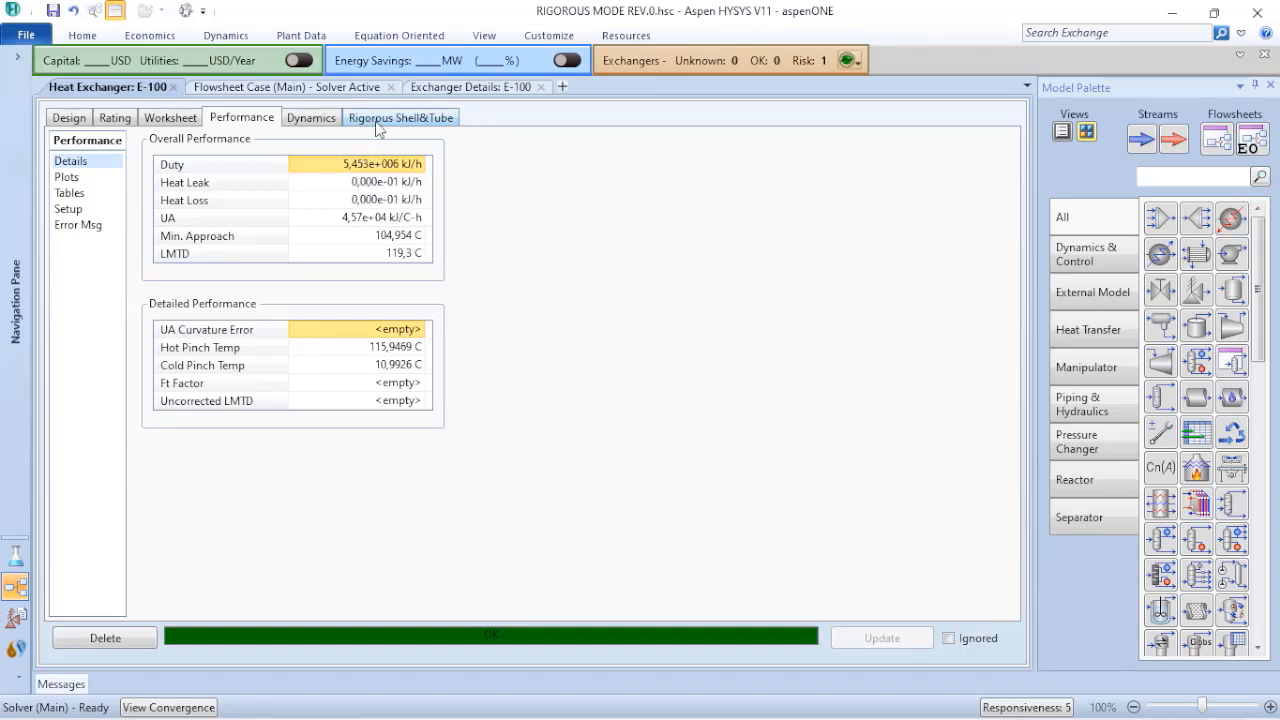
Step: Enter fouling resistances 0,0001 hot side and 0,0002 cold side on E-100's Process page
click(400, 116)
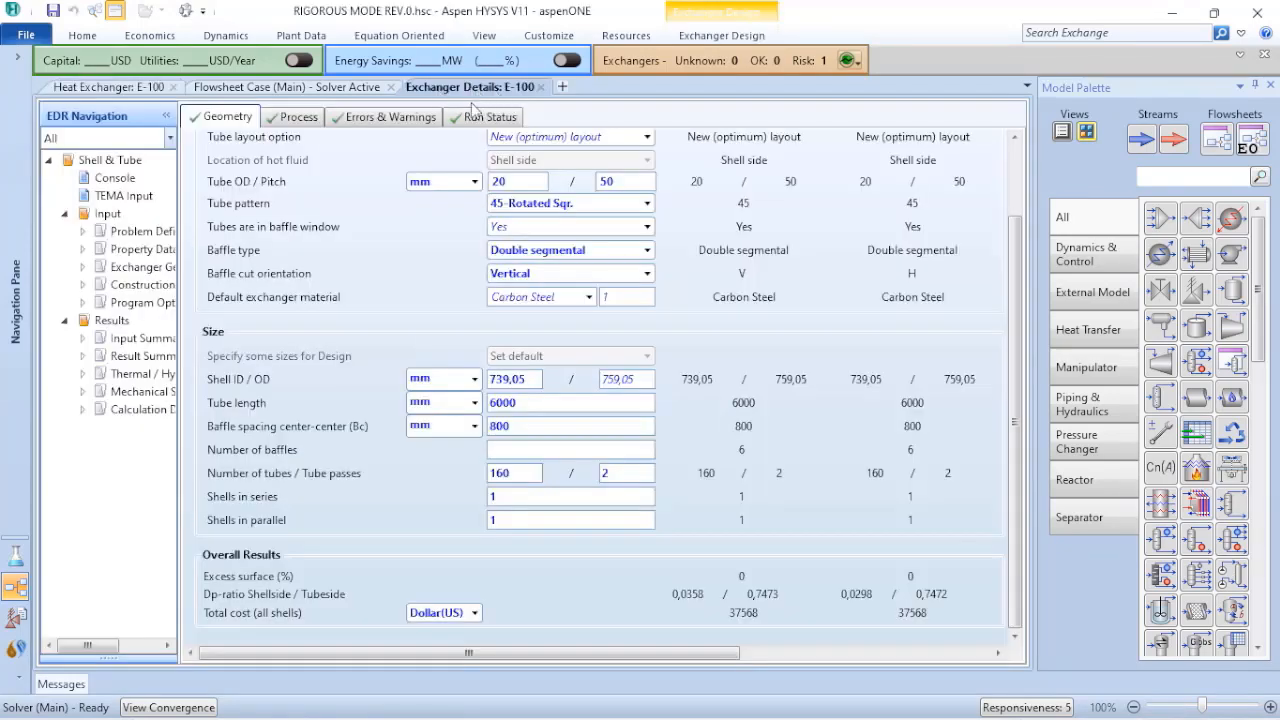
click(296, 116)
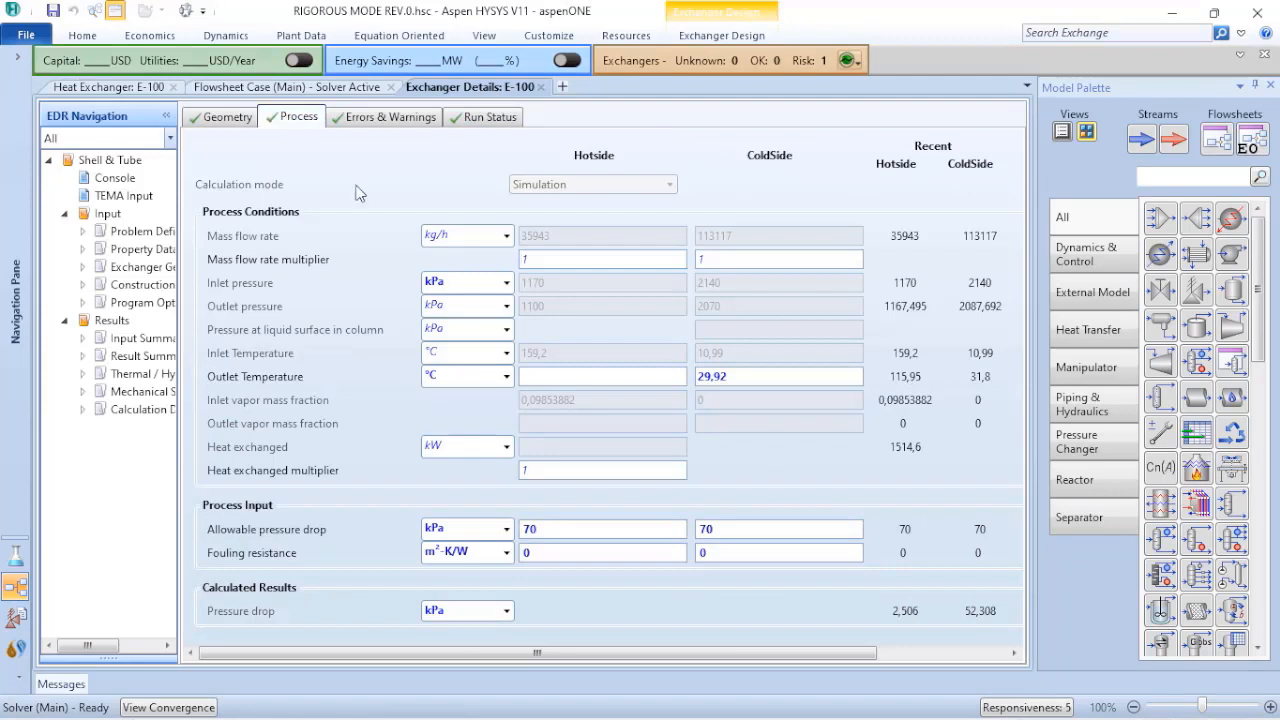
click(600, 552)
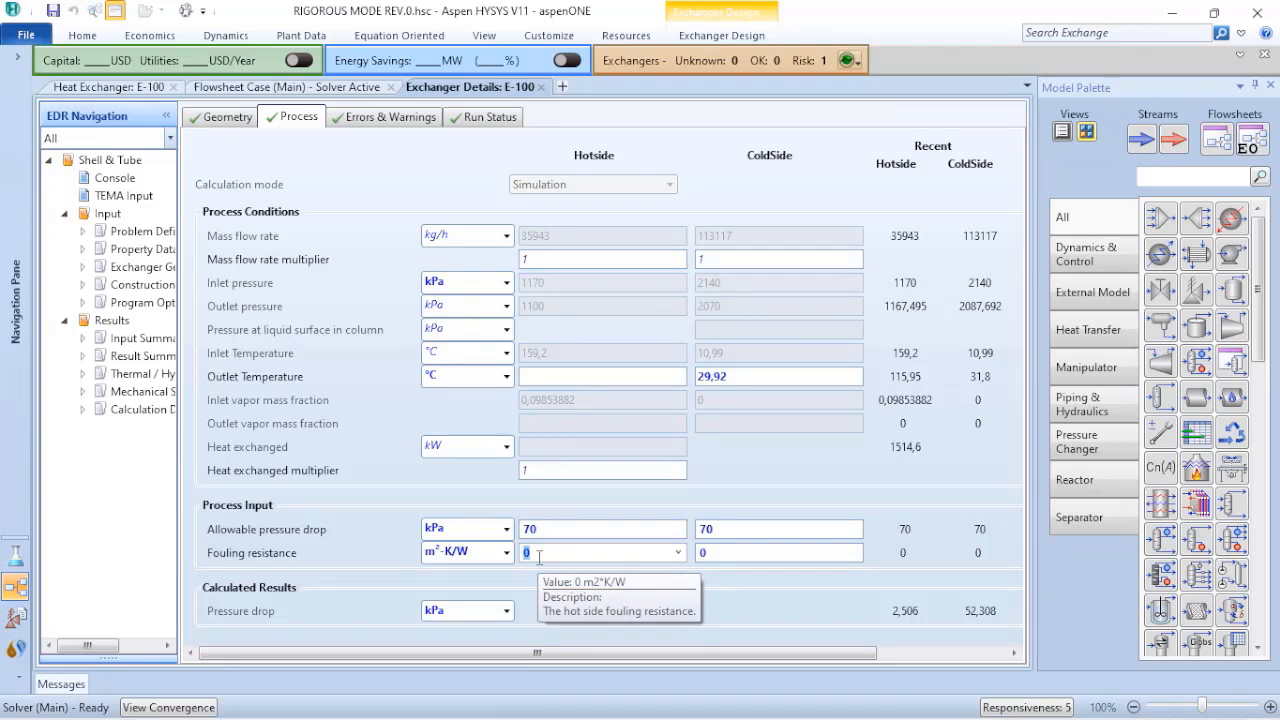
text(0,0001)
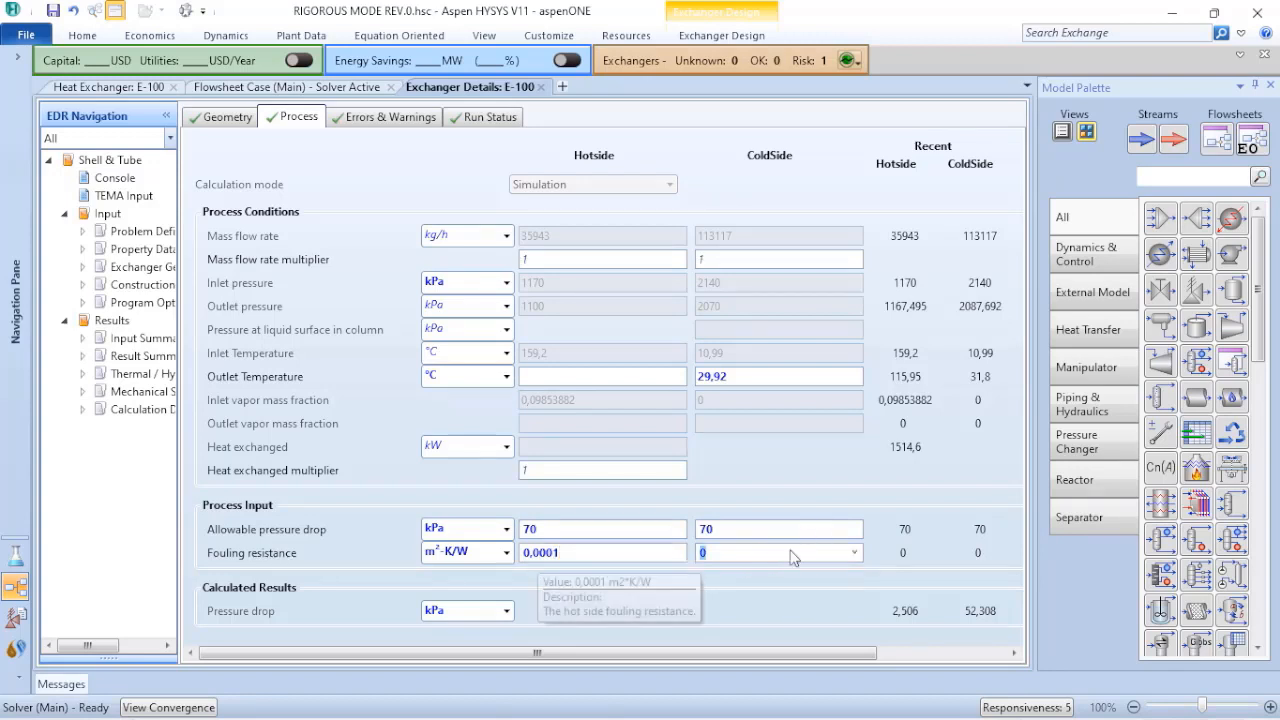
click(778, 552)
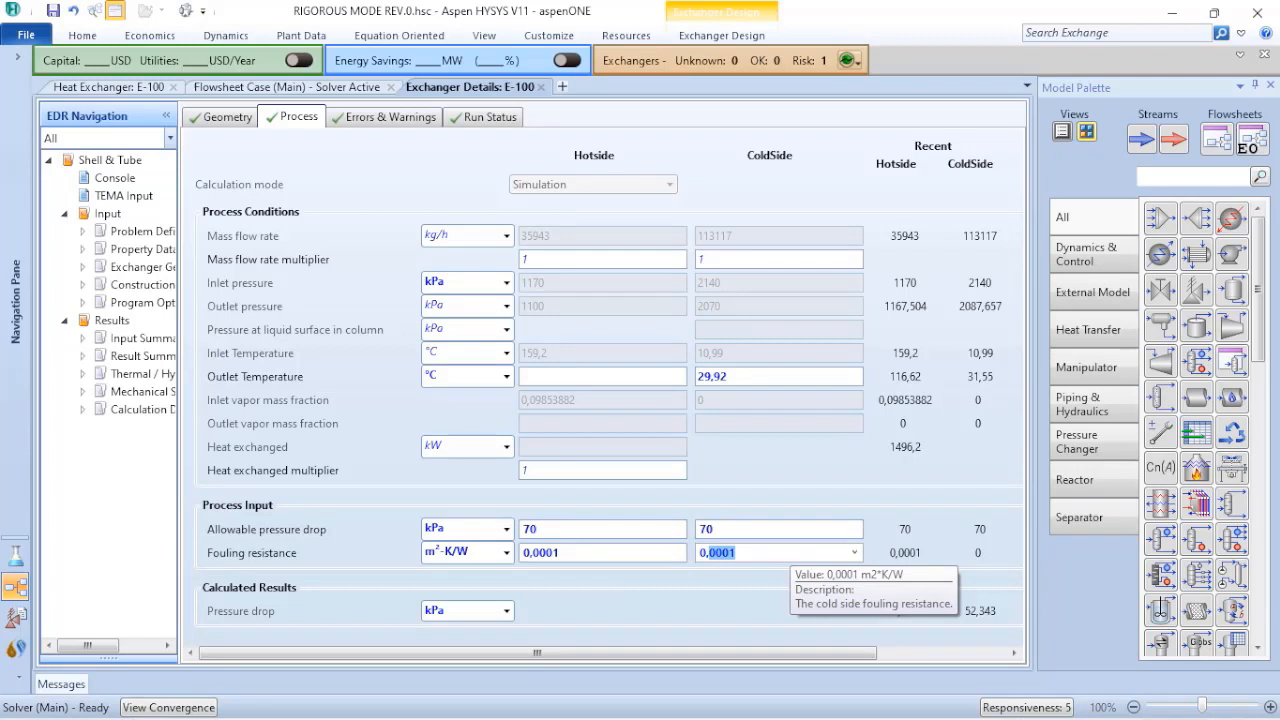
text(0,0002)
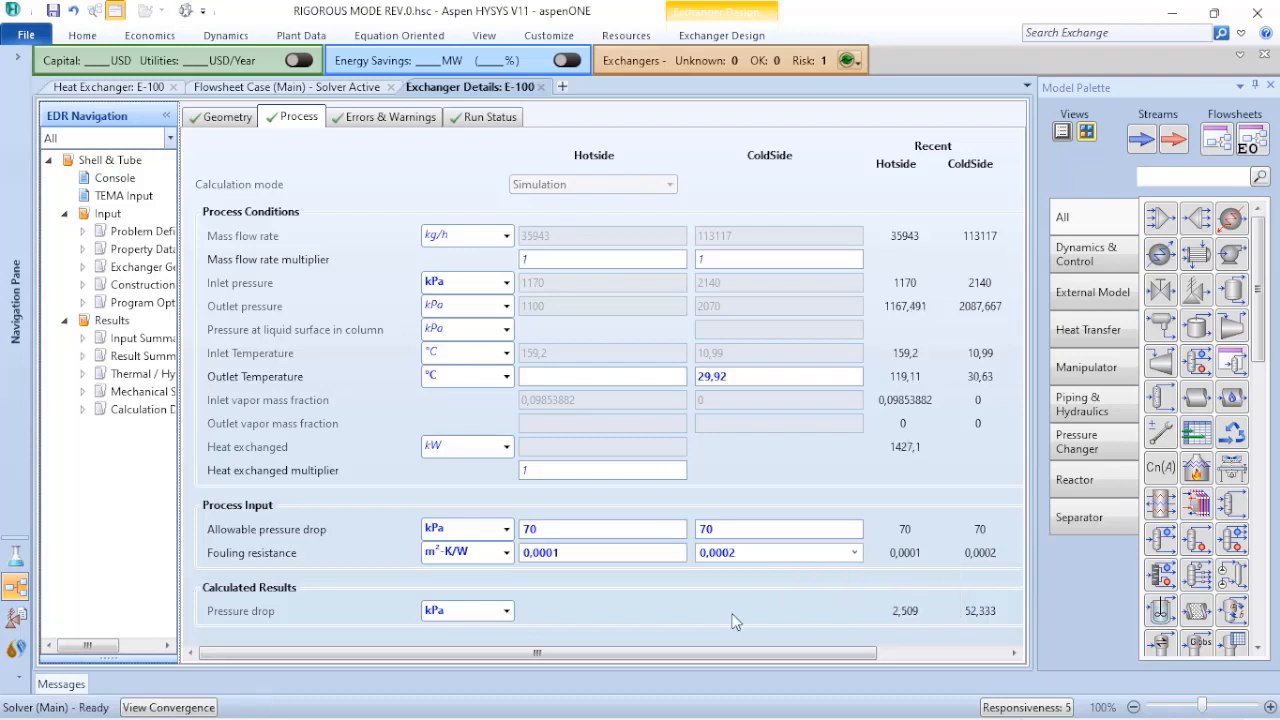
mouse_move(384, 116)
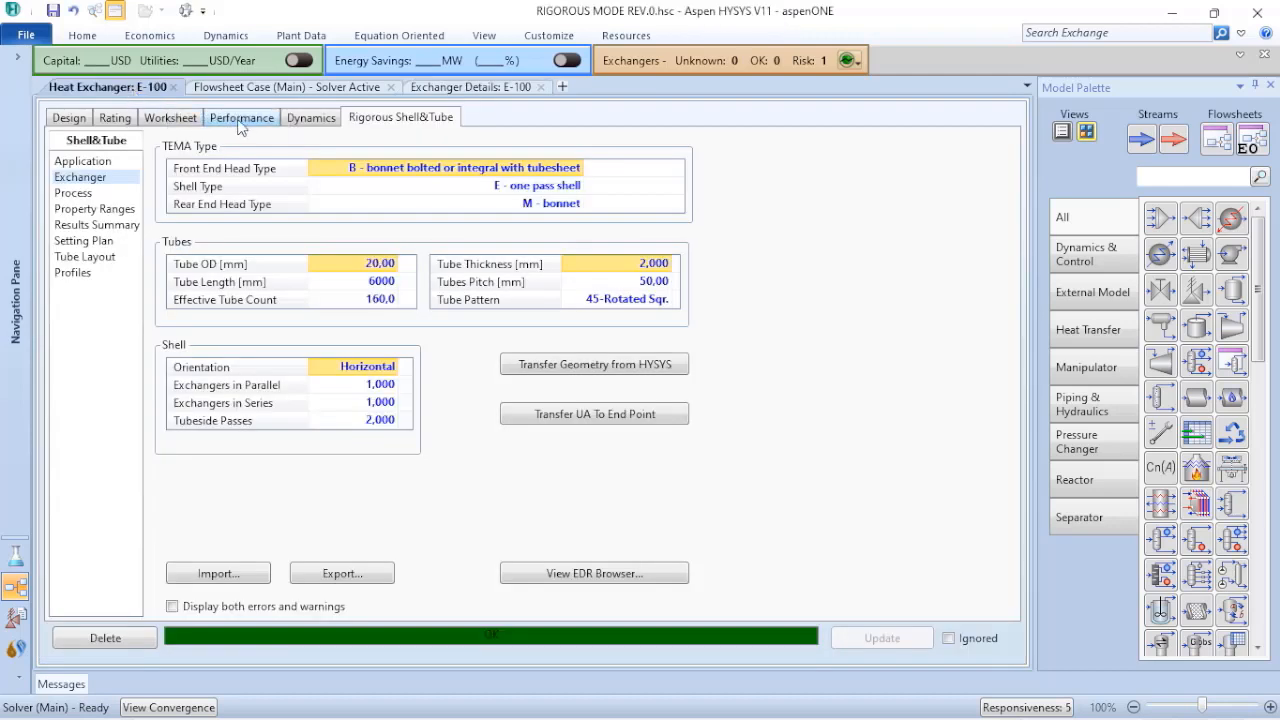
Step: Show E-100's performance with the duty reduced to 5,138e+006 kJ/h and LMTD 121,4 C
click(240, 116)
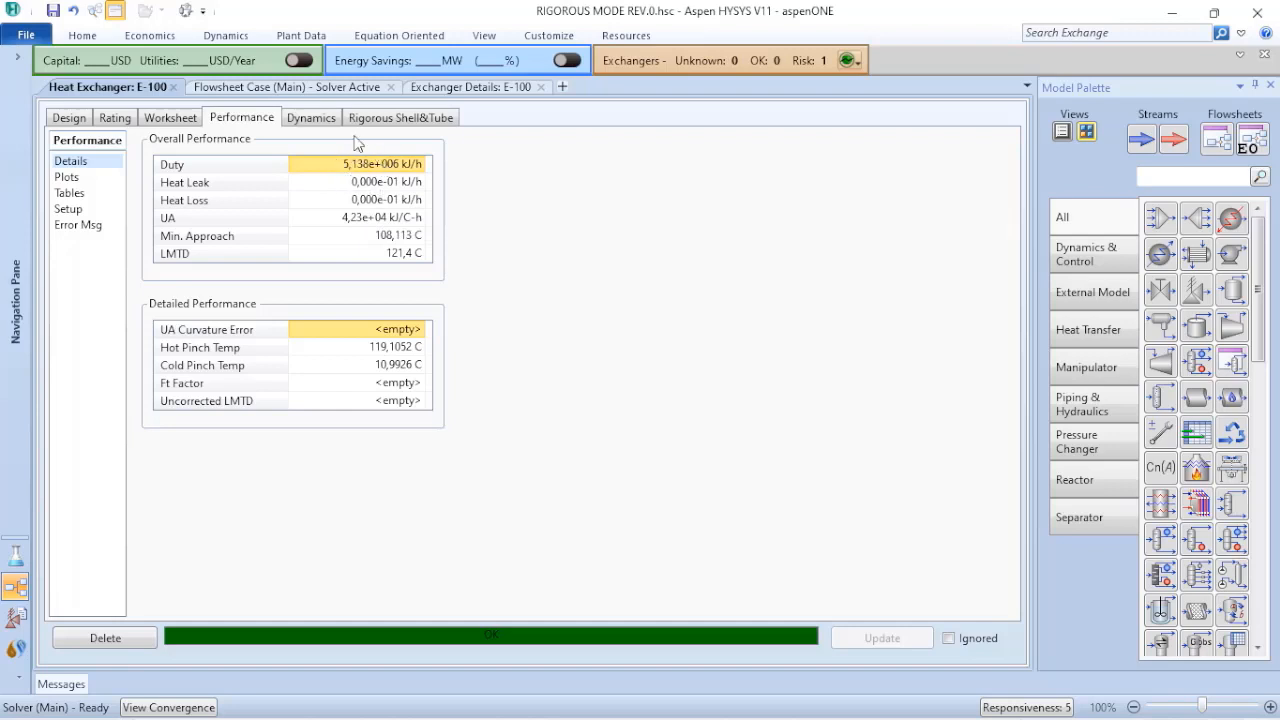
mouse_move(360, 144)
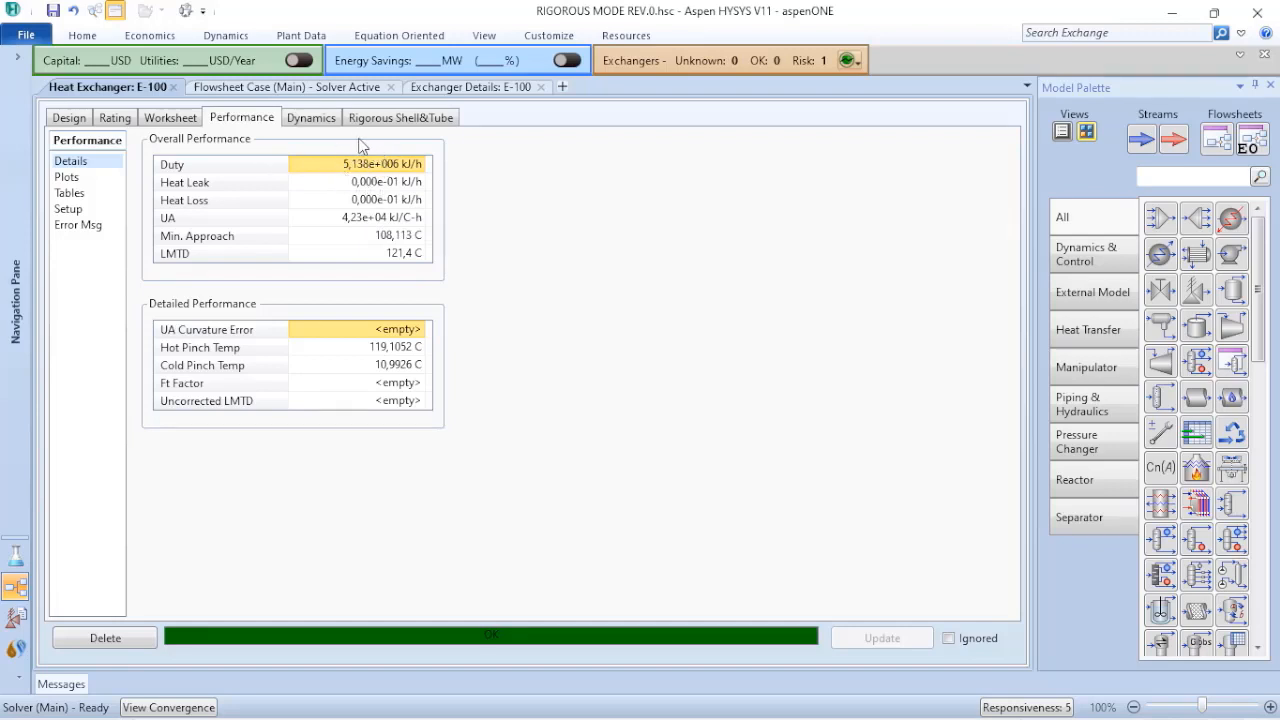